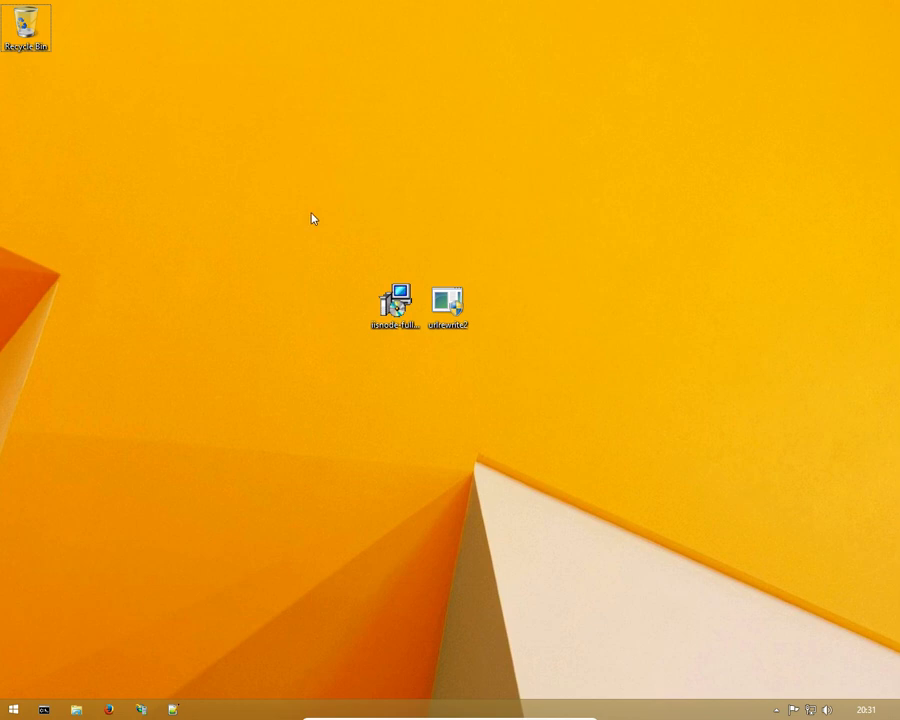
pyautogui.moveTo(314, 216)
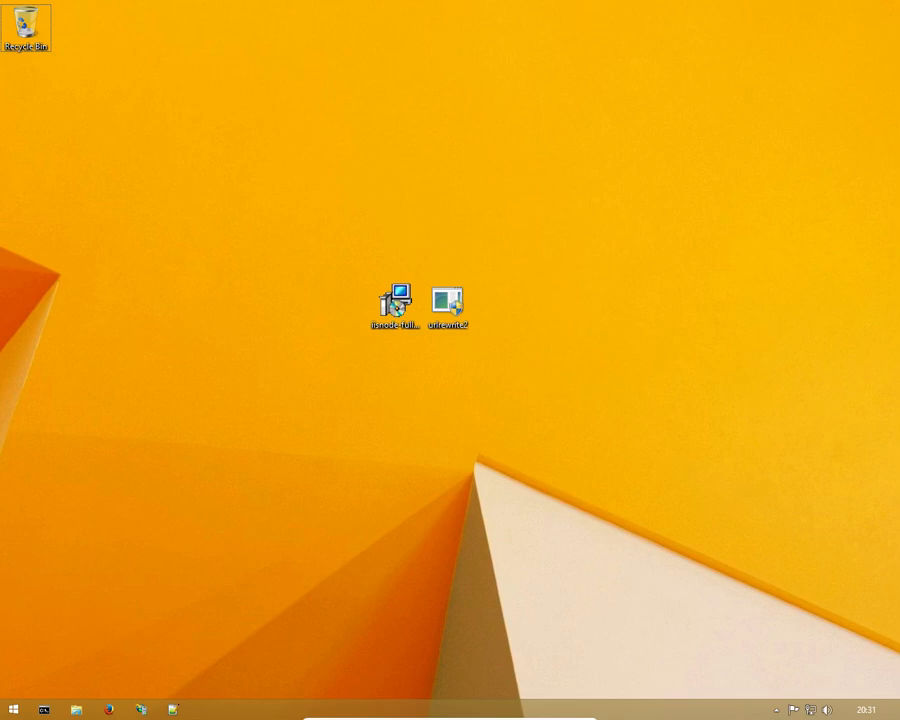
pyautogui.moveTo(615, 409)
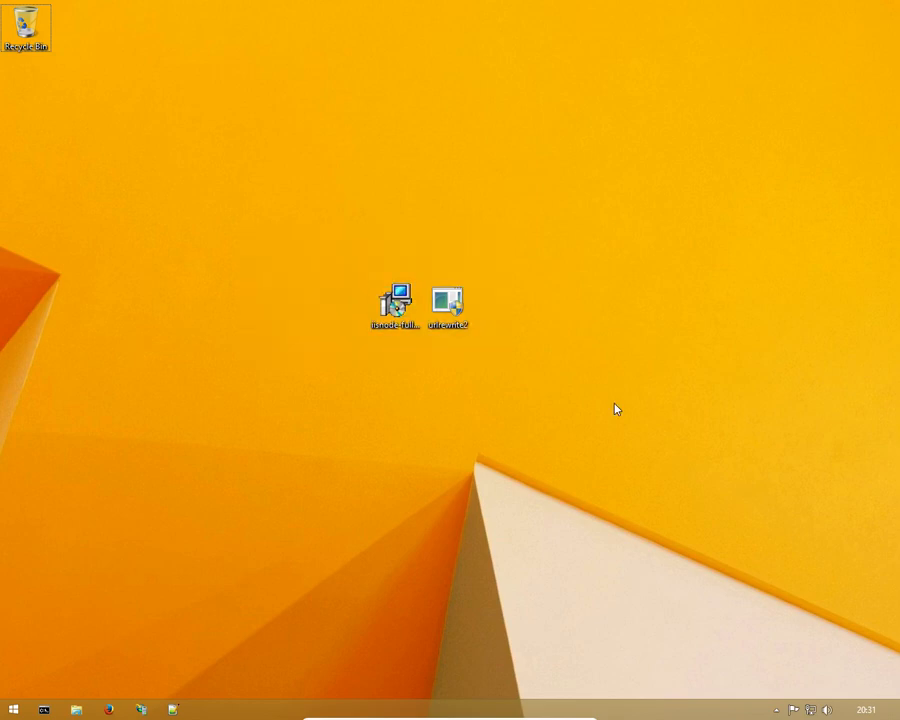
pyautogui.moveTo(358, 405)
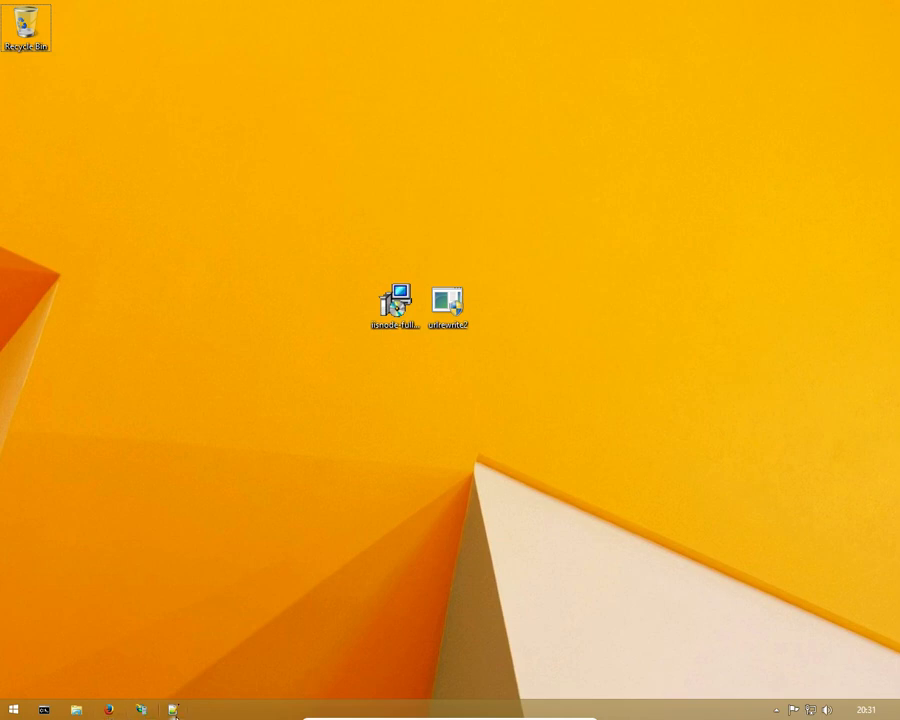
pyautogui.moveTo(236, 500)
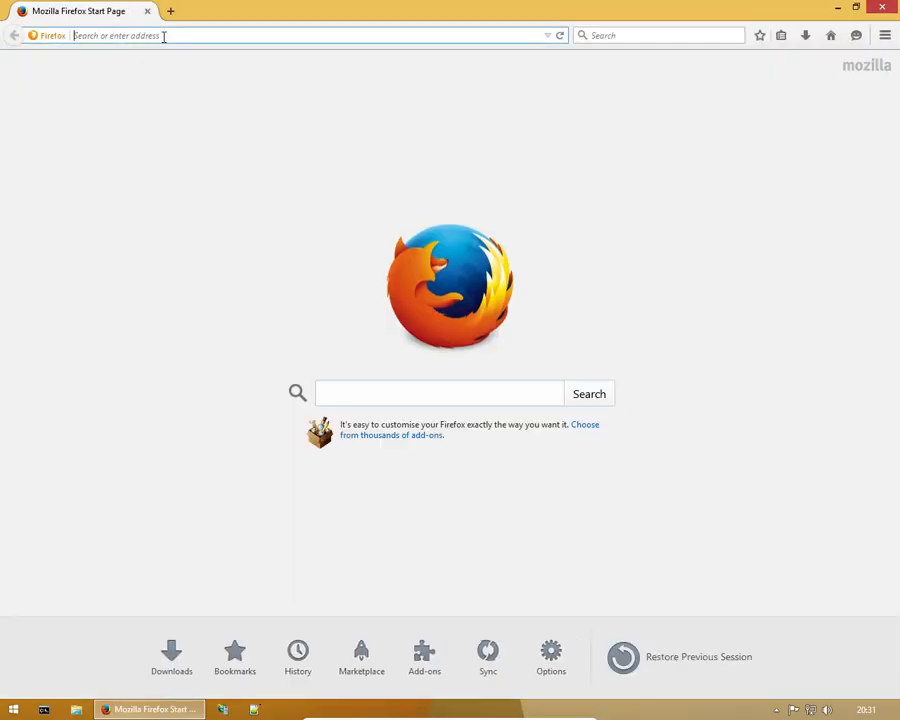
# Load localhost to show the IIS welcome page, then select Default Web Site in IIS Manager
pyautogui.write('localhost')
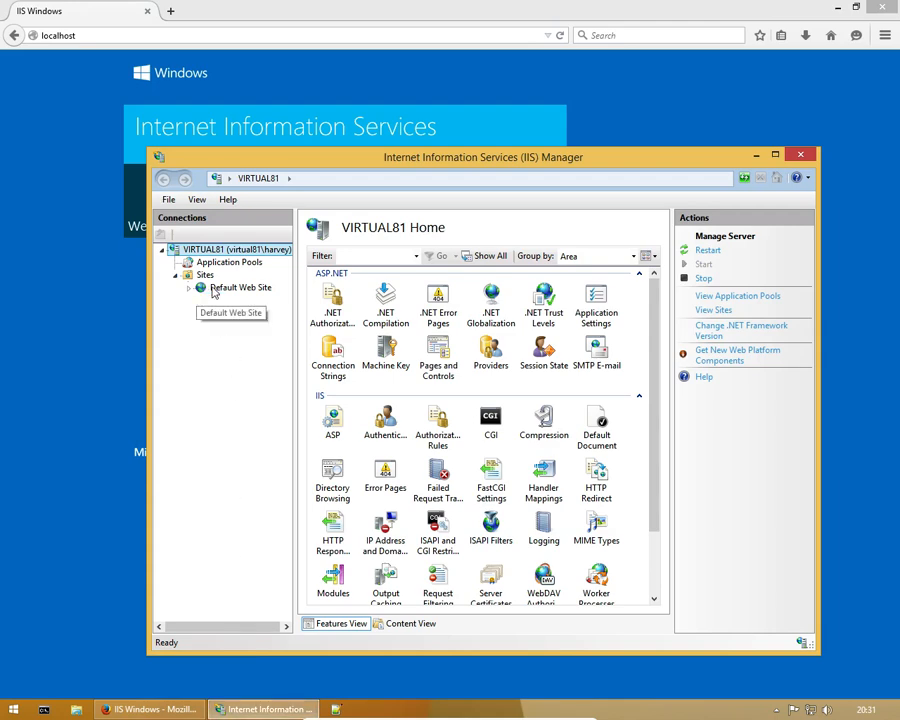
pyautogui.click(239, 287)
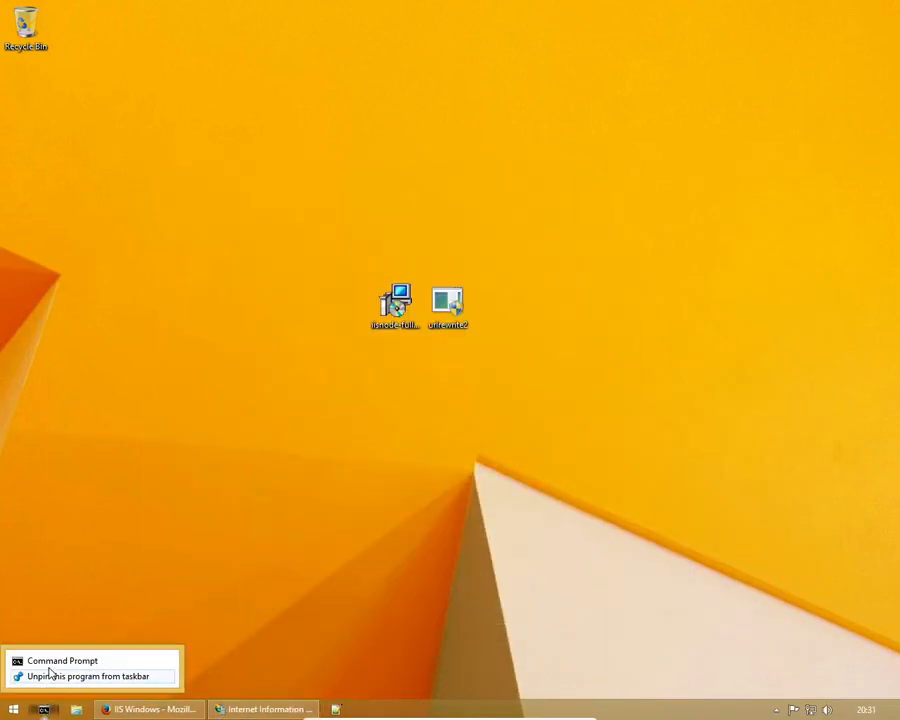
# In an administrator prompt, run node -v and npm -v, showing v0.12.2 and 2.7.4
pyautogui.click(62, 661)
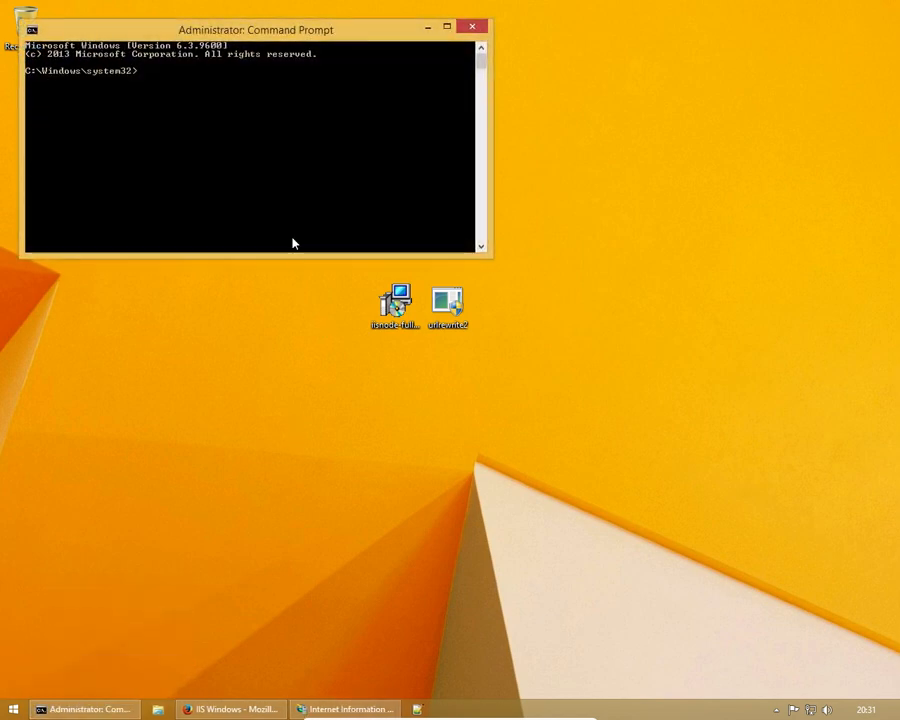
pyautogui.write('node -v')
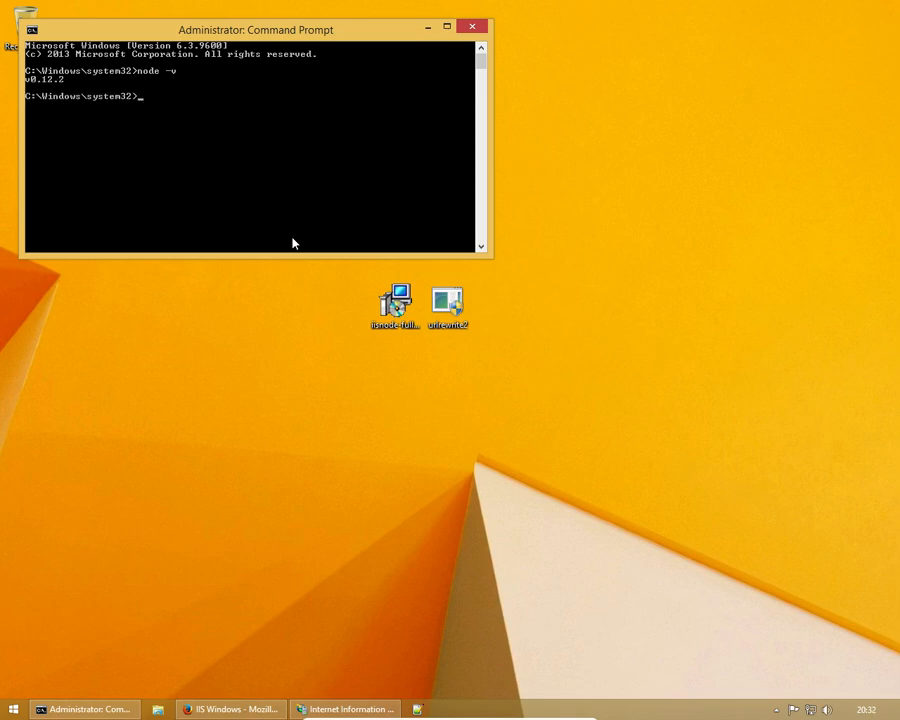
pyautogui.write('no')
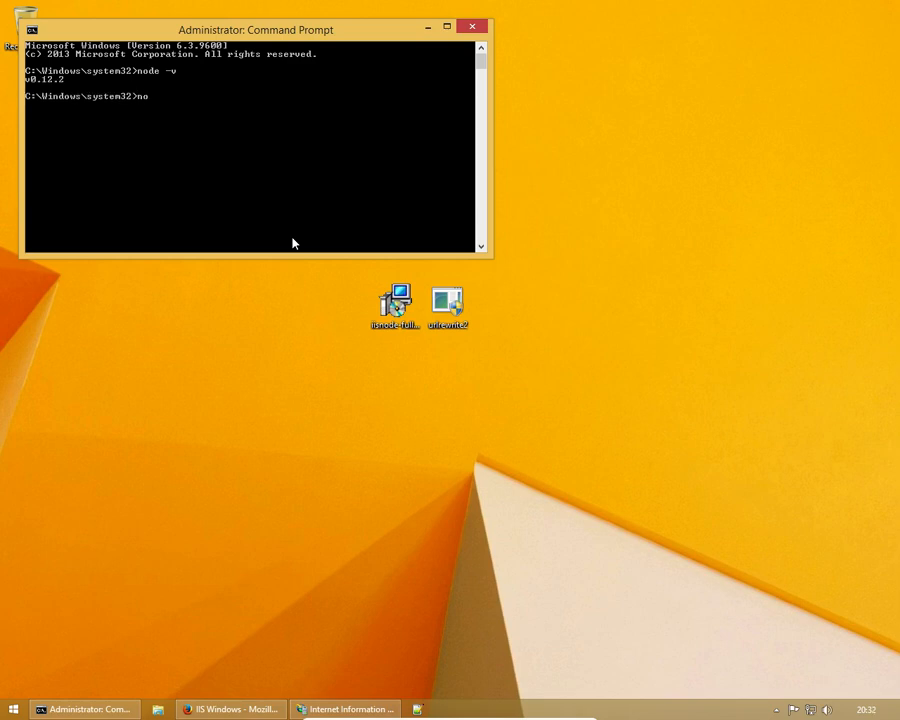
pyautogui.write('pm -v')
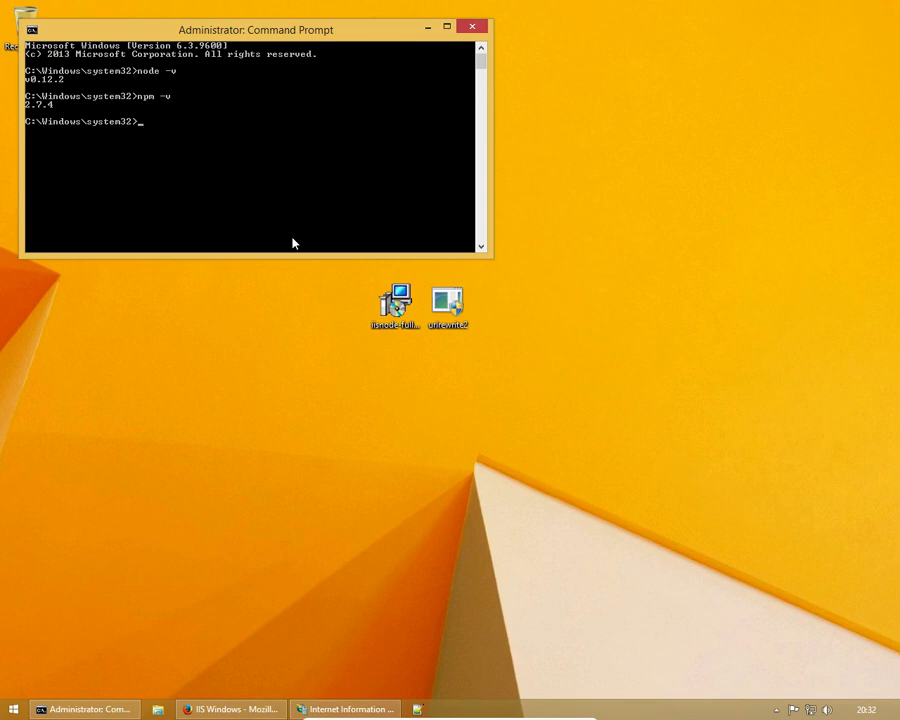
# Drag the Command Prompt window toward the centre of the screen
pyautogui.moveTo(254, 29); pyautogui.dragTo(340, 237)
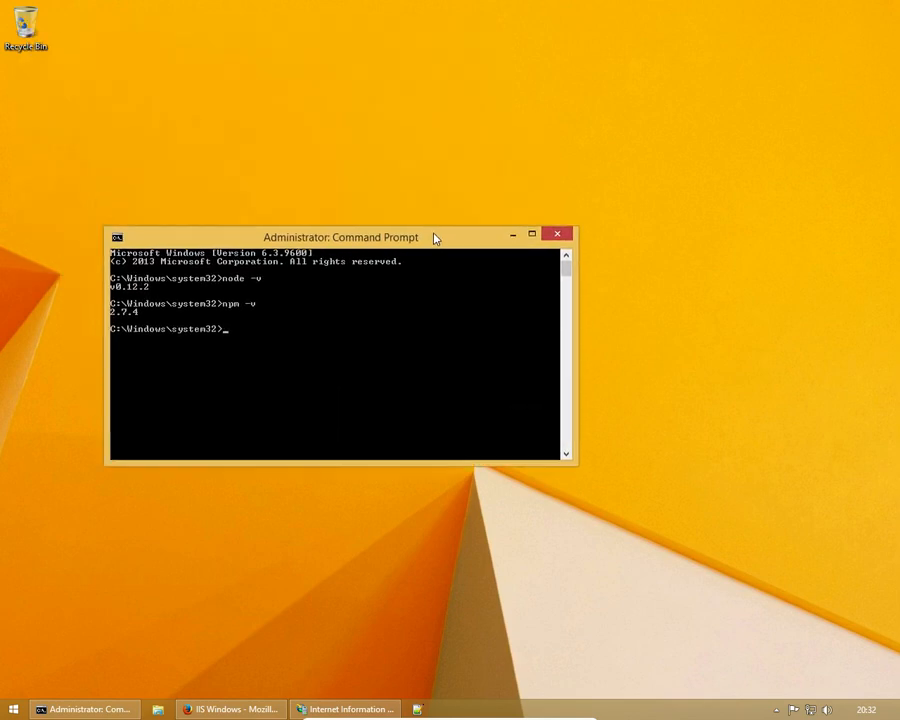
pyautogui.moveTo(340, 237); pyautogui.dragTo(397, 246)
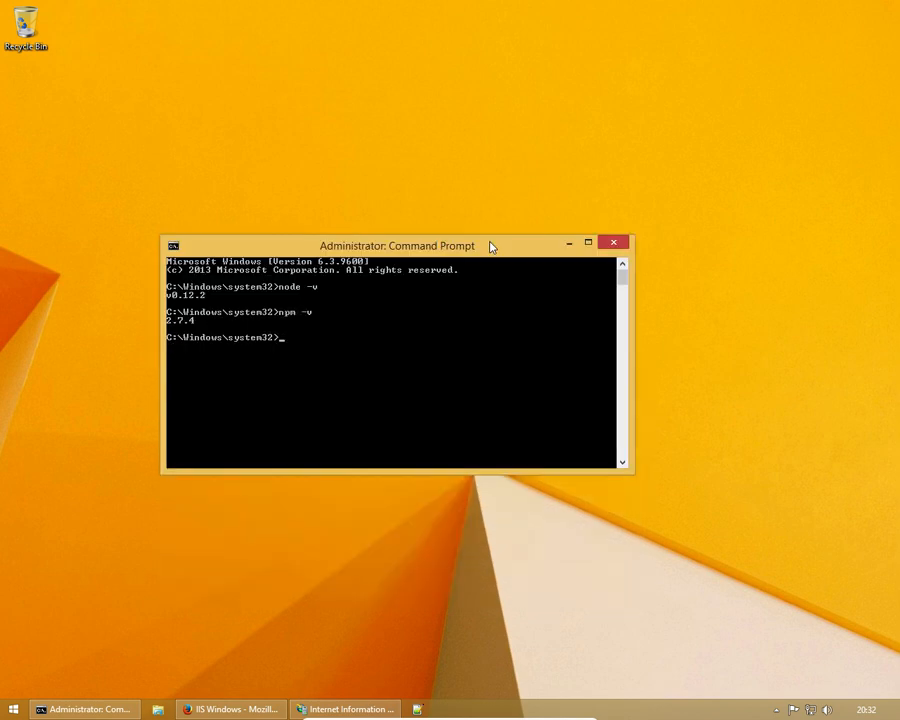
pyautogui.moveTo(397, 245); pyautogui.dragTo(312, 281)
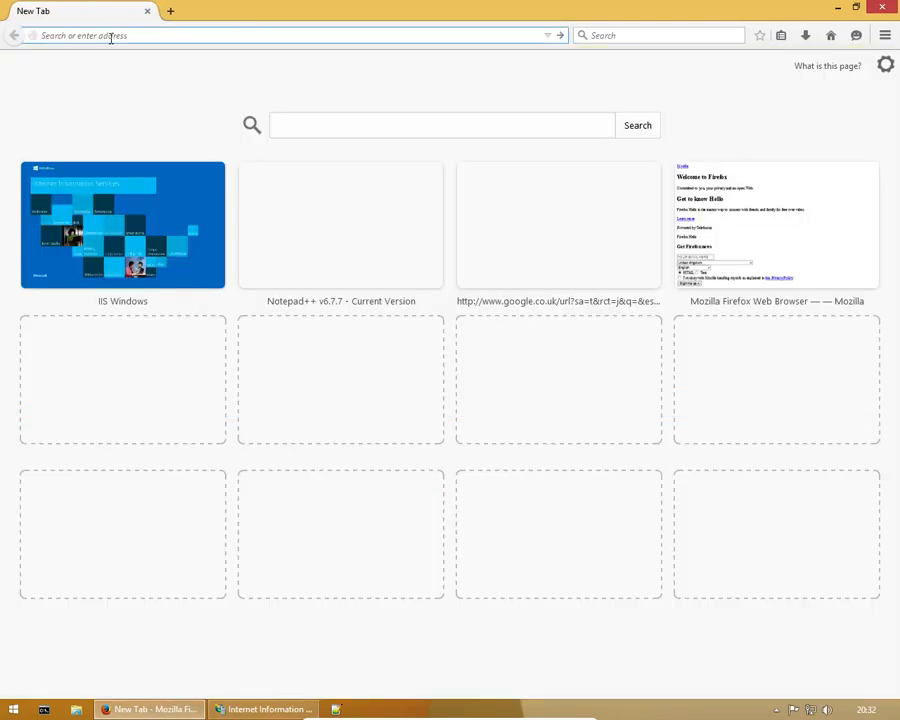
# Search Google for iisnode and get the x64 build from the GitHub releases page
pyautogui.write('iisnode&ie=utf-8&oe=utf-8&gws_rd=cr&ei=9TBGVeCIFszlaqvggFgK')
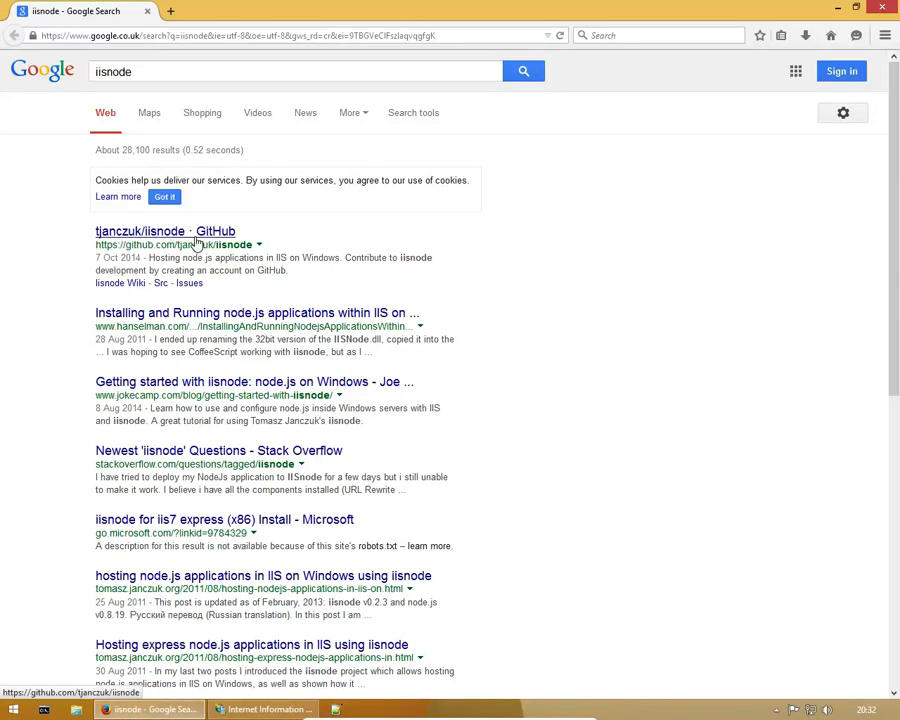
pyautogui.click(161, 231)
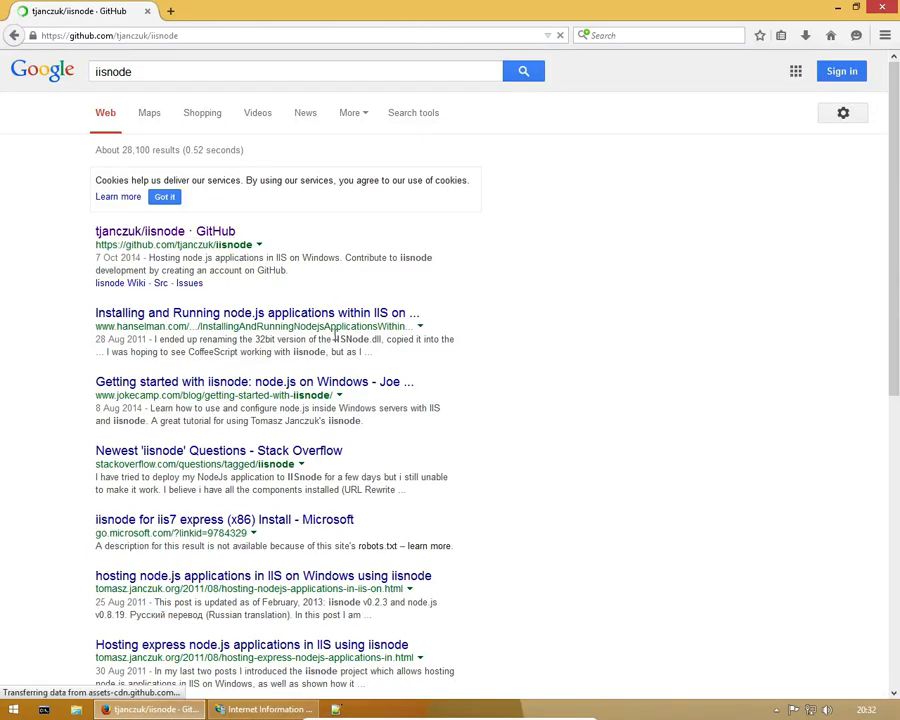
pyautogui.click(144, 231)
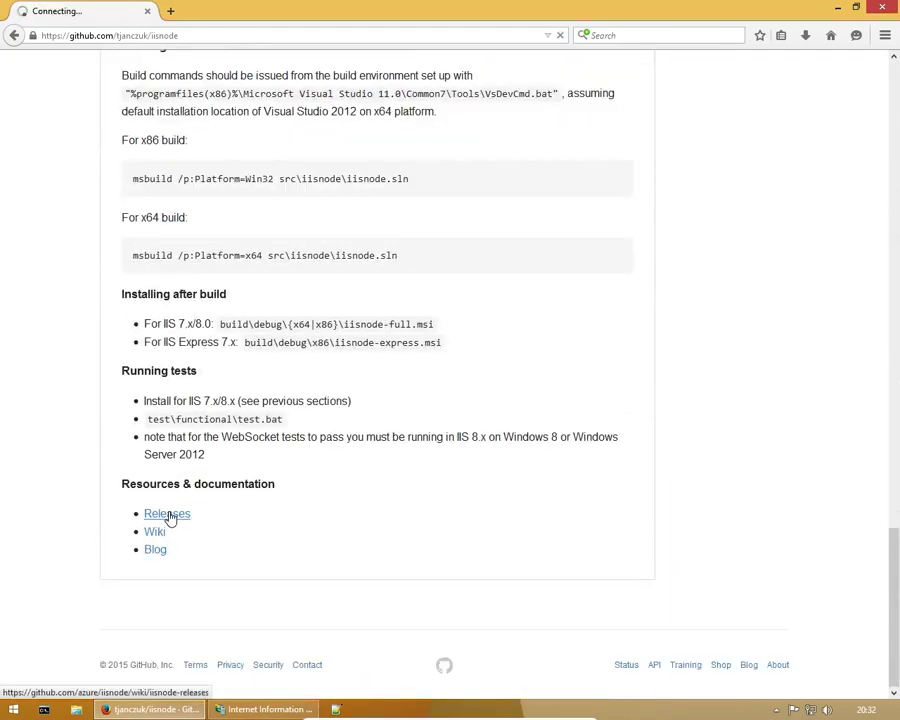
pyautogui.click(166, 514)
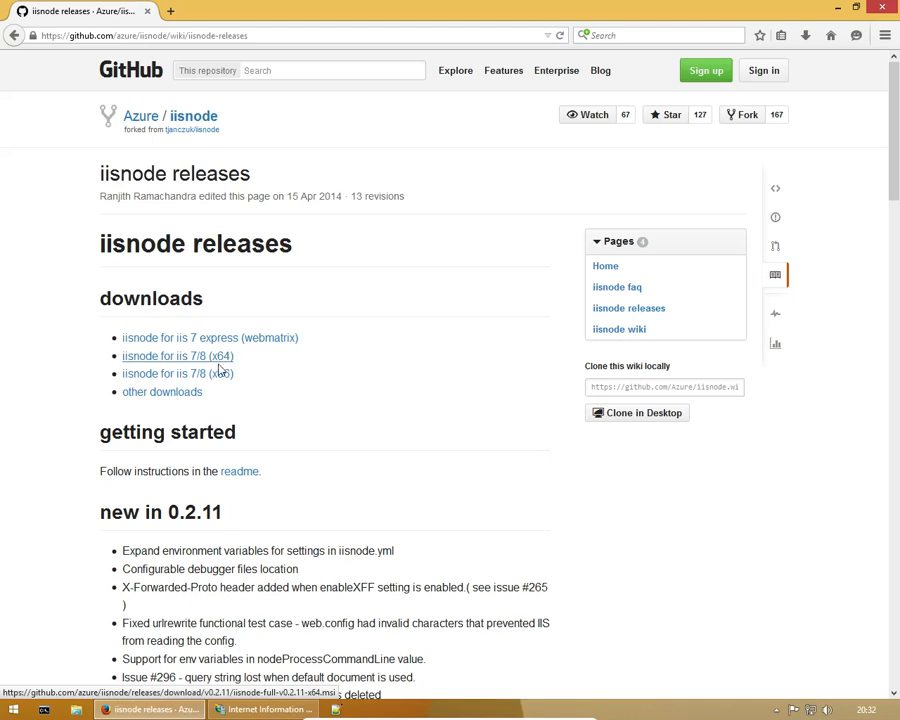
pyautogui.moveTo(208, 362)
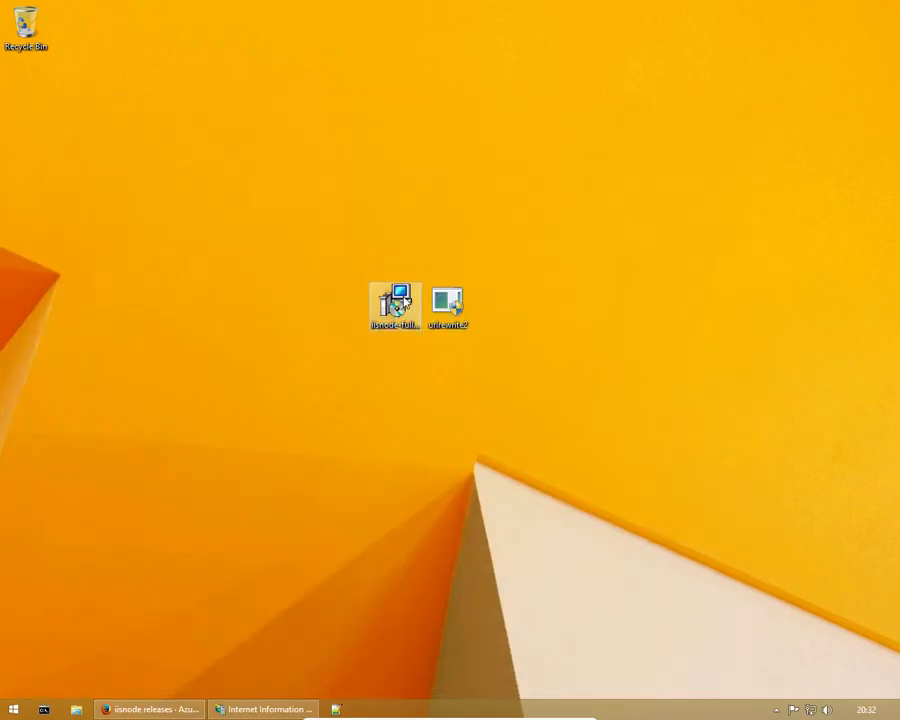
pyautogui.click(160, 706)
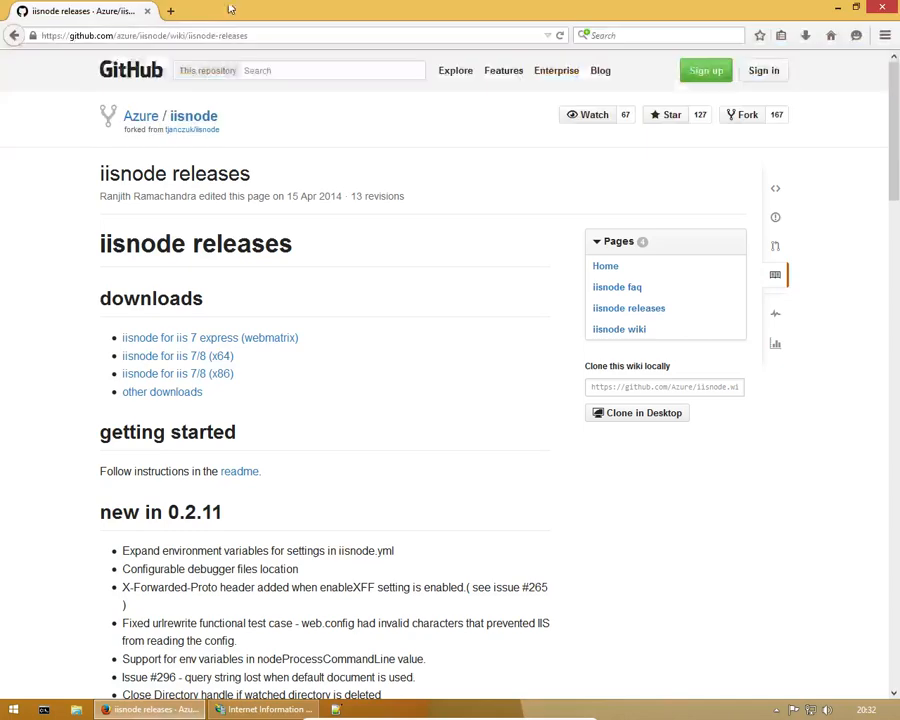
# Download the Web Platform Installer for the URL Rewrite extension from iis.net
pyautogui.click(170, 14)
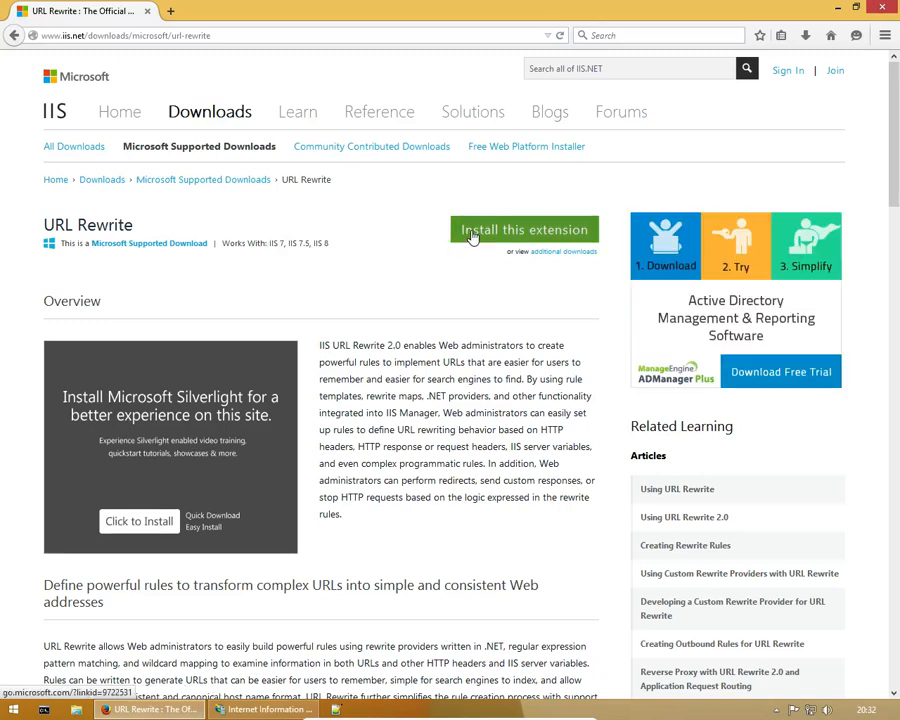
pyautogui.click(524, 229)
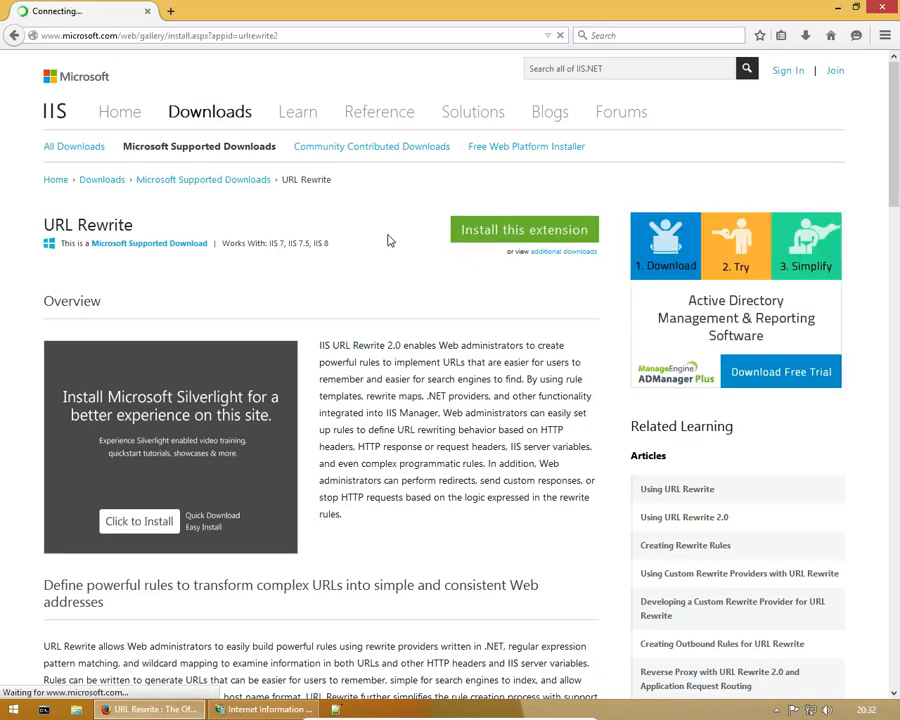
pyautogui.click(523, 229)
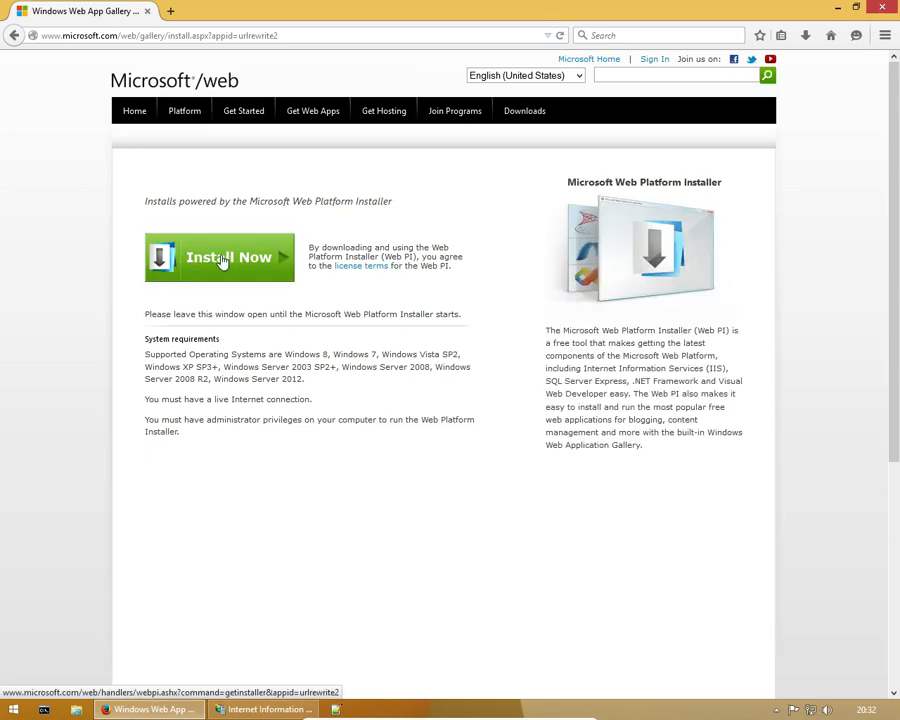
pyautogui.click(176, 11)
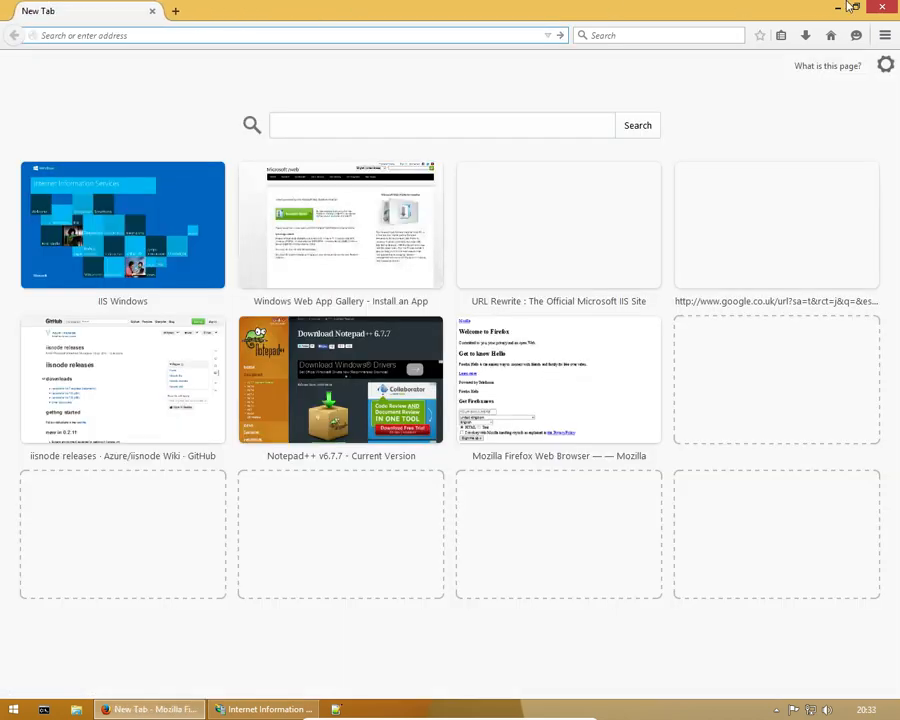
# Run the iisnode-full x64 installer from the desktop, allowing the unverified installer to proceed
pyautogui.click(852, 7)
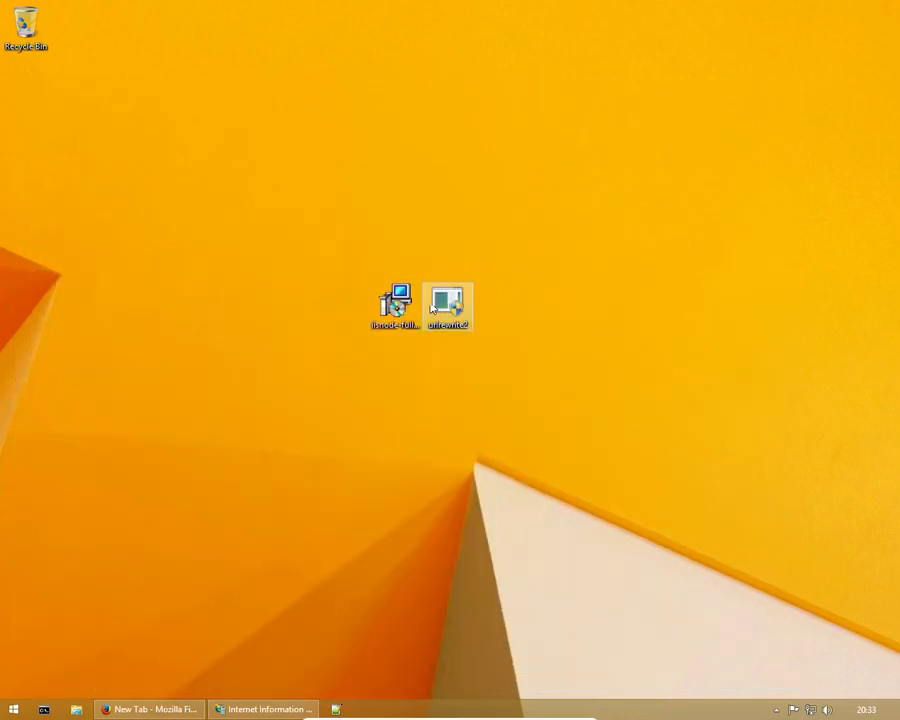
pyautogui.doubleClick(395, 300)
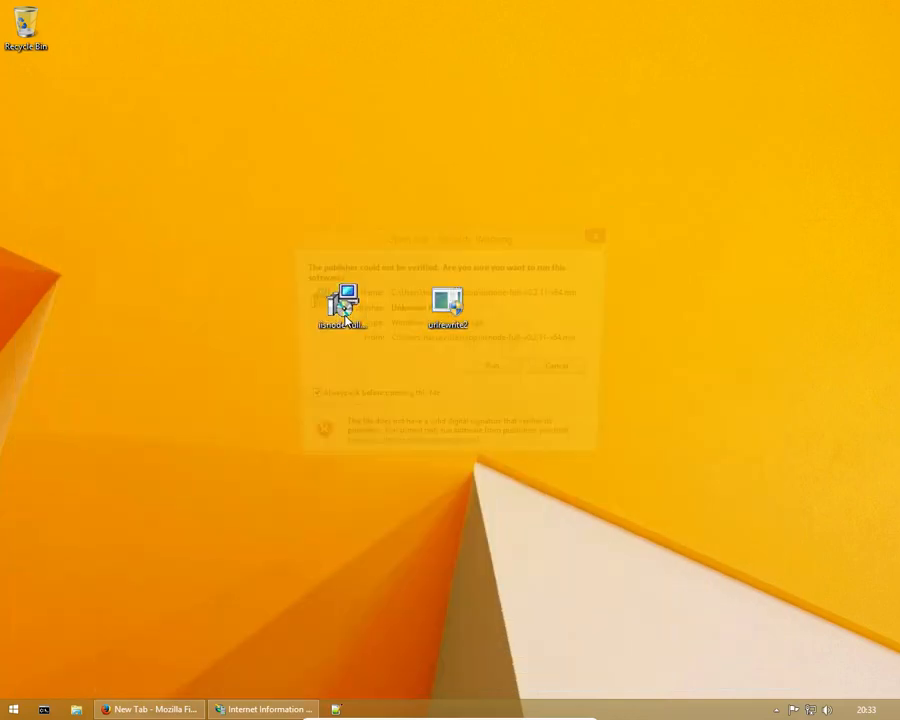
pyautogui.click(492, 366)
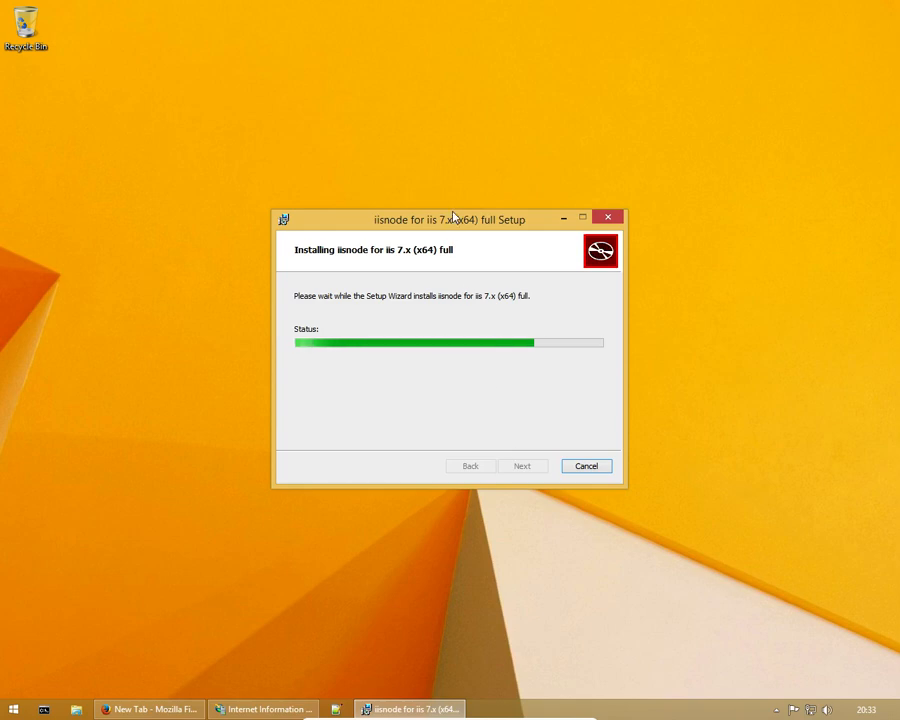
pyautogui.moveTo(450, 219); pyautogui.dragTo(252, 130)
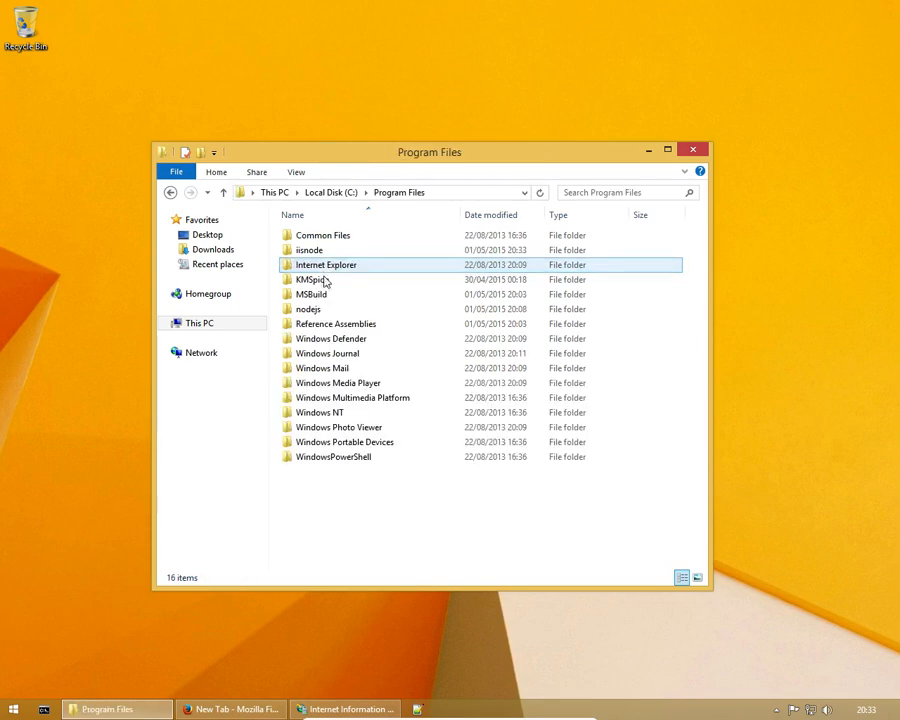
# Open C:\Program Files\iisnode to view www, iisnode.dll and setupsamples
pyautogui.click(309, 250)
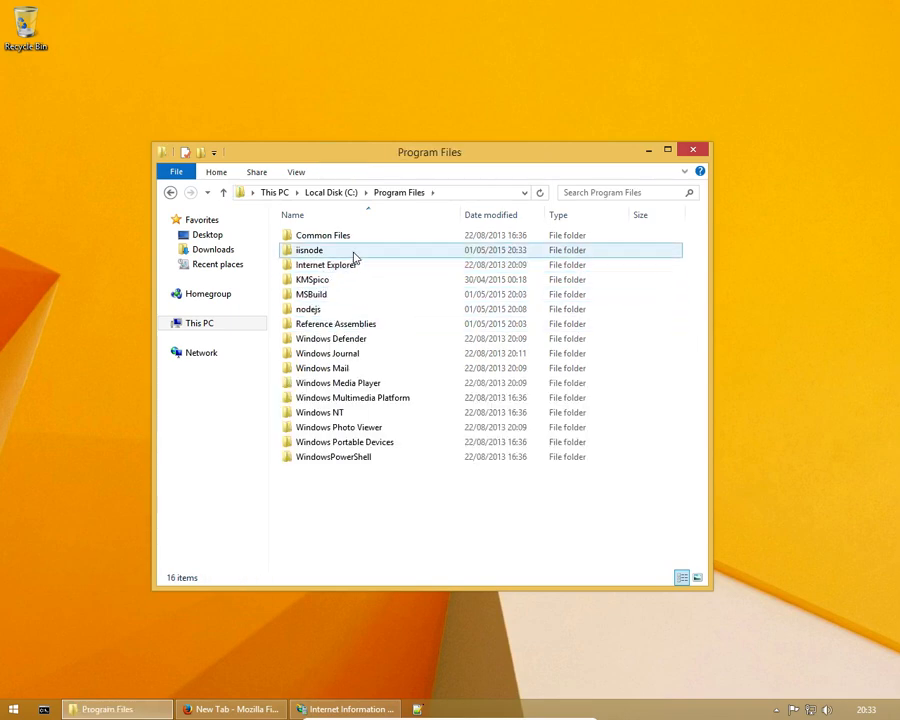
pyautogui.doubleClick(308, 250)
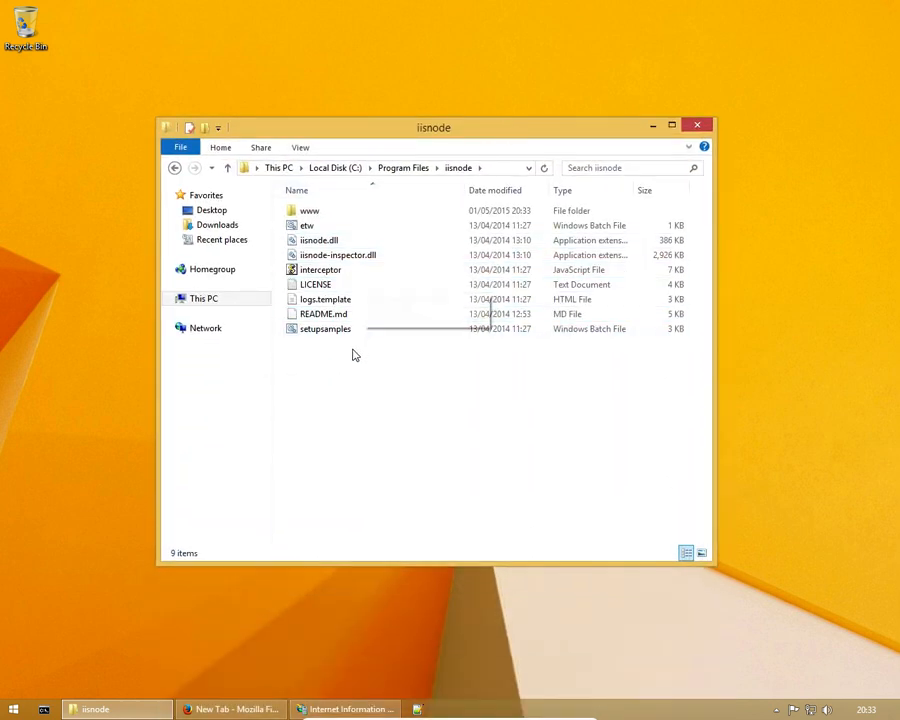
pyautogui.click(324, 329)
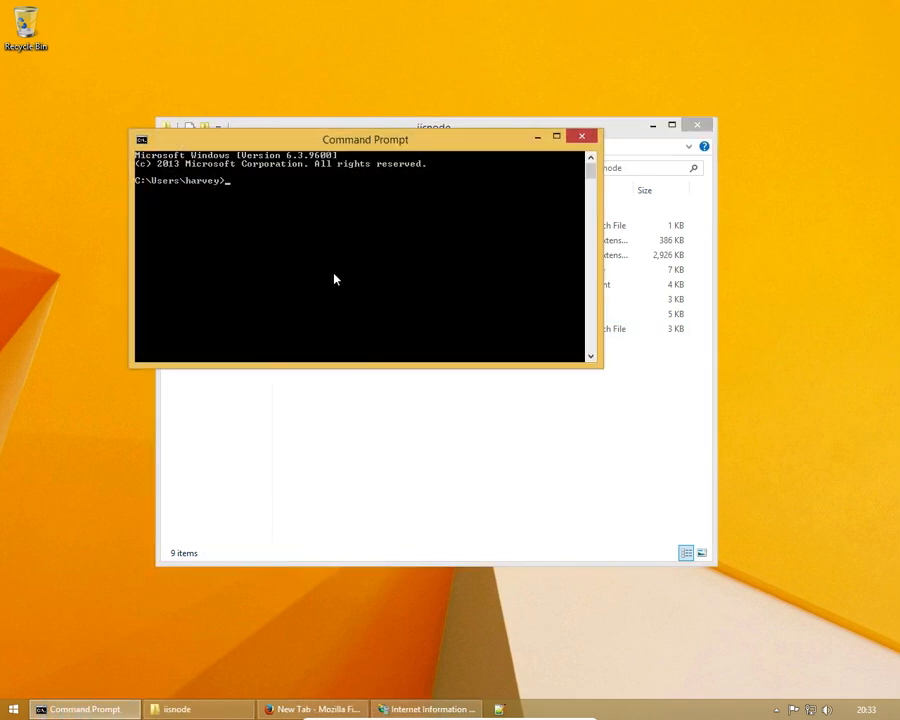
# From C:\Program Files\iisnode, run setupsamples.bat as administrator until installation succeeds
pyautogui.click(582, 136)
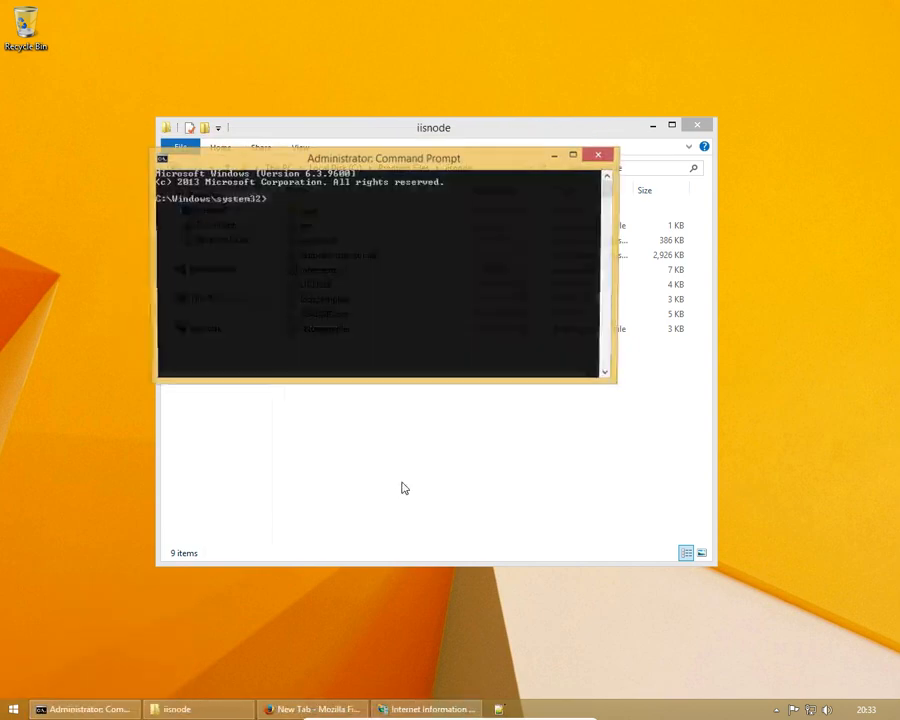
pyautogui.write('cd C:\\')
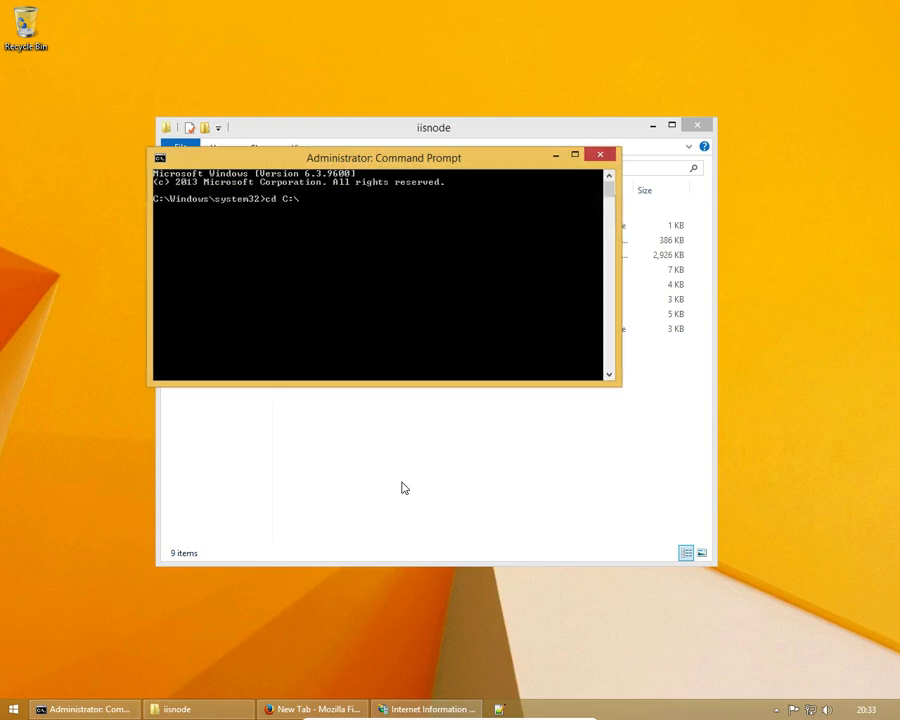
pyautogui.write('PerfLogs')
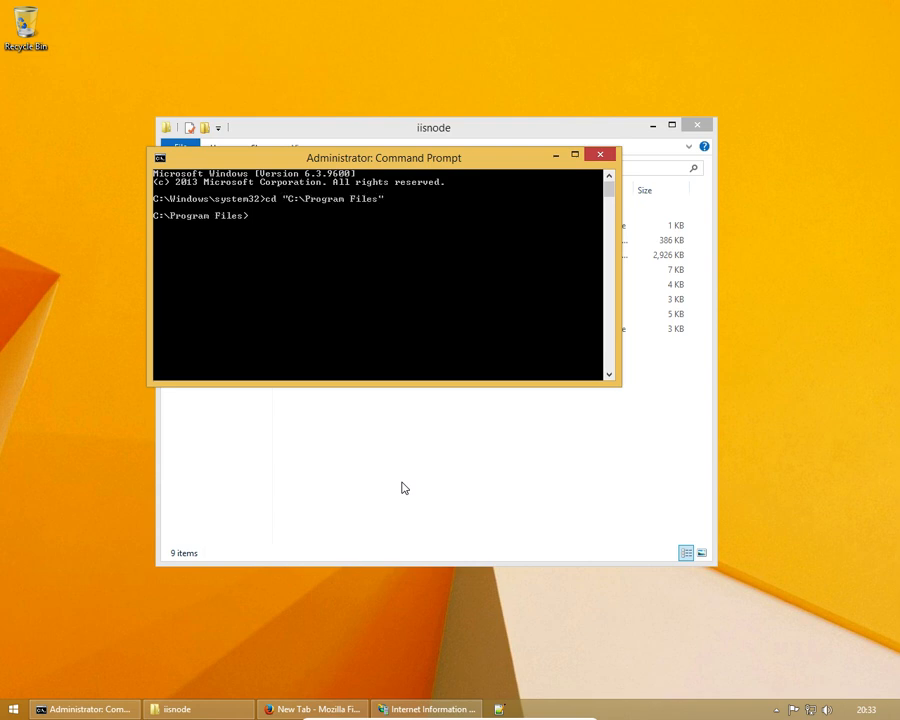
pyautogui.write('cd iisnode')
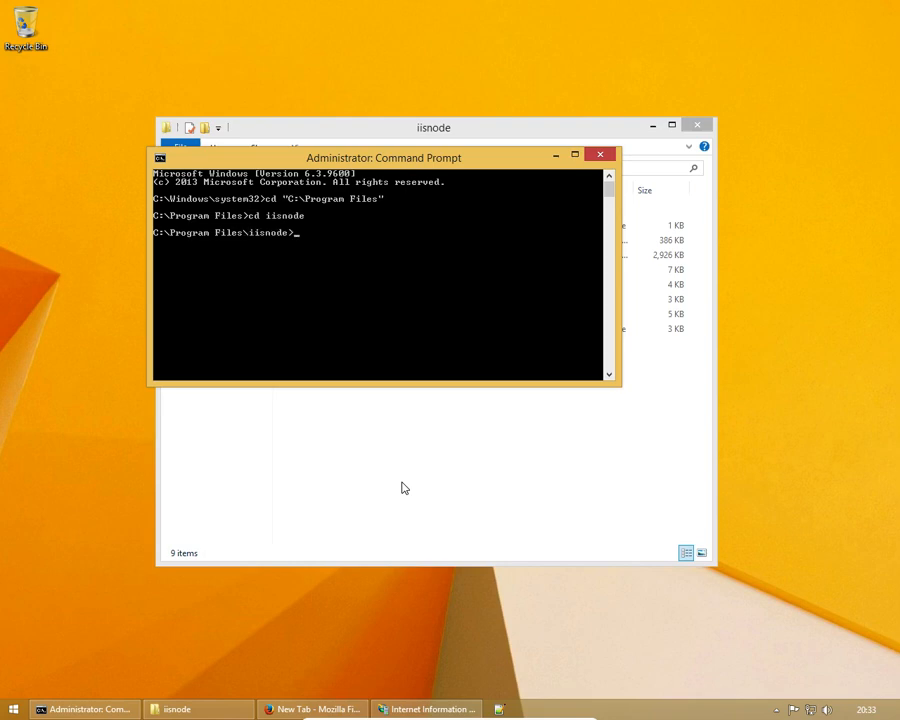
pyautogui.write('setupsamples.bat')
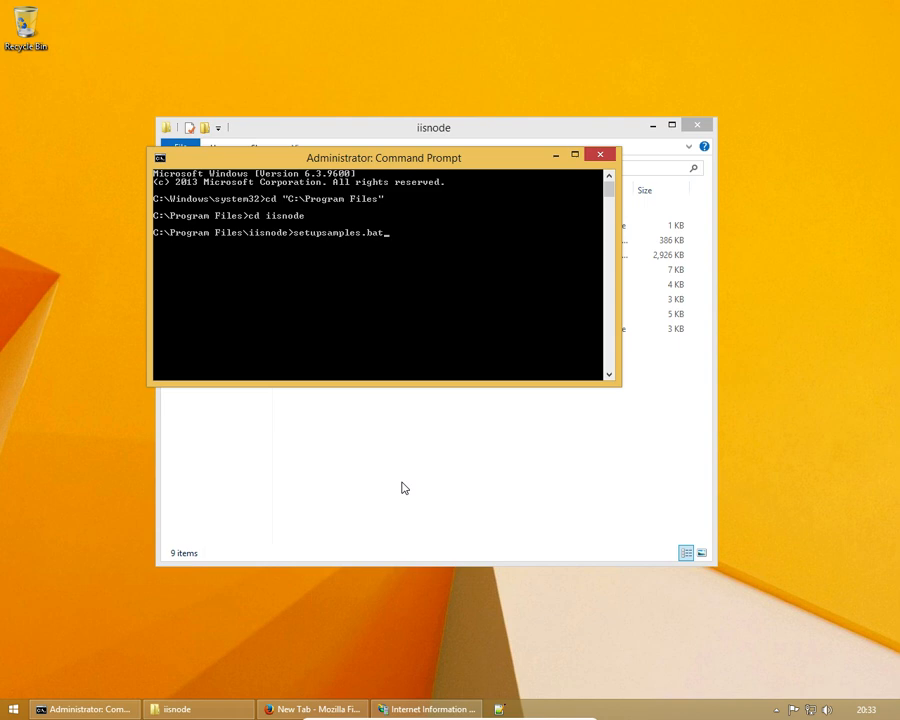
pyautogui.press('Return')
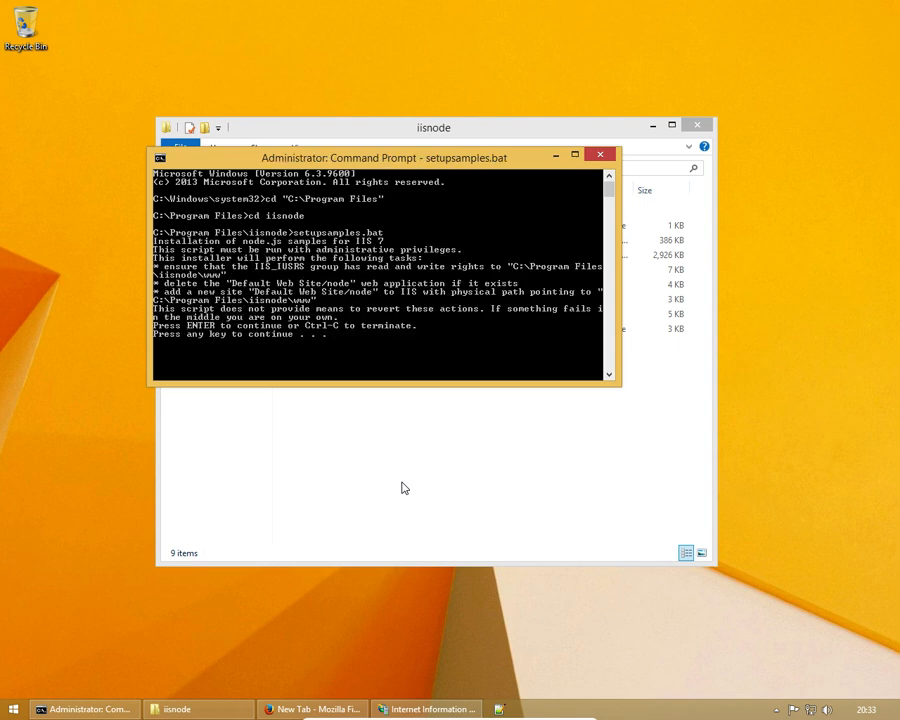
pyautogui.press('enter')
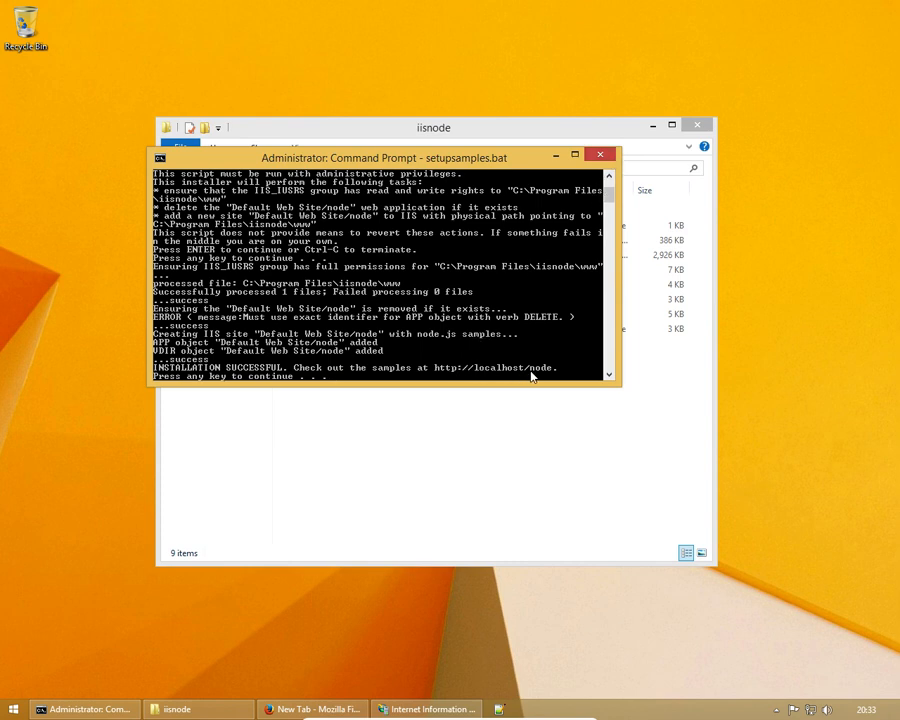
# Expand Default Web Site, browse the node application, and return to the samples index
pyautogui.click(623, 157)
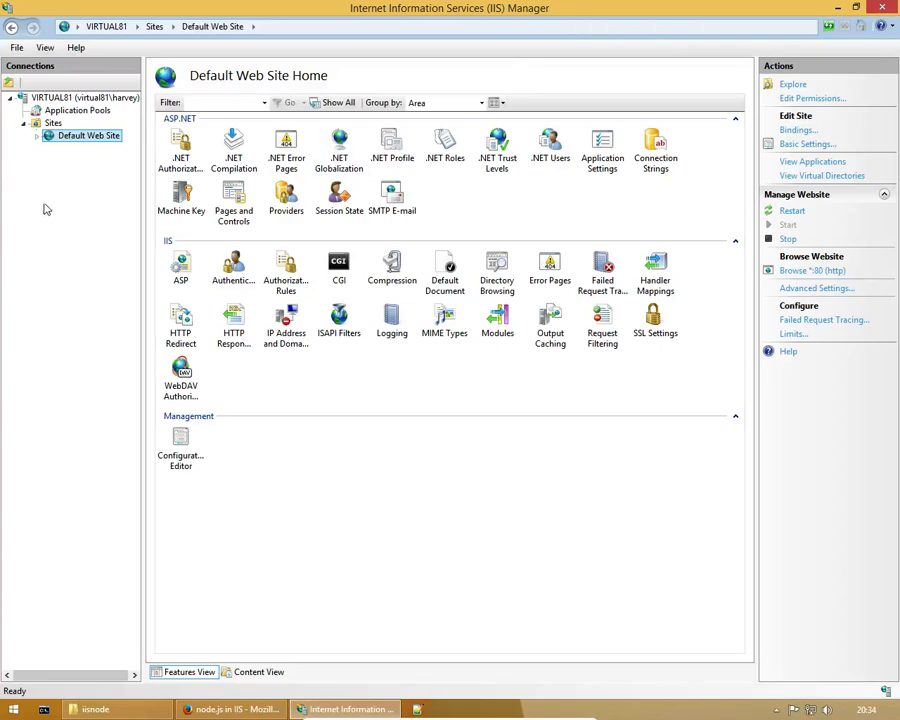
pyautogui.click(41, 135)
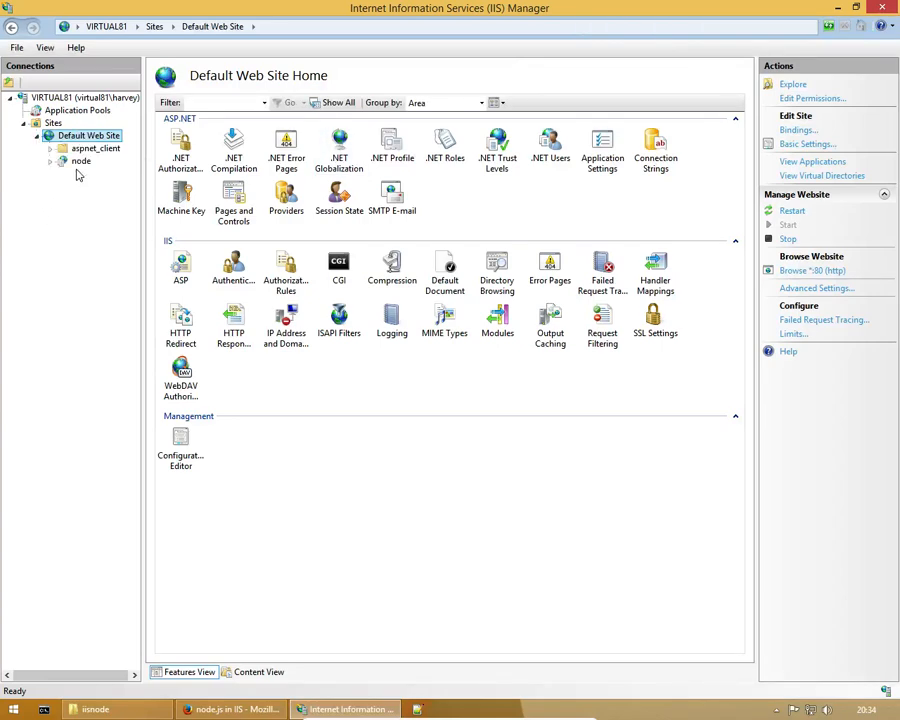
pyautogui.click(78, 160)
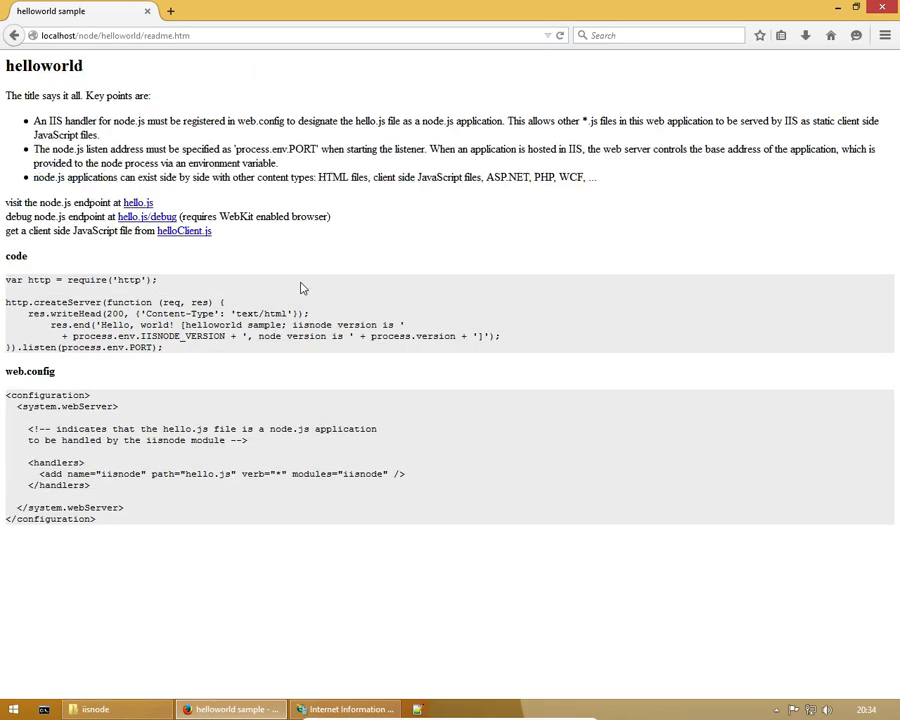
pyautogui.moveTo(295, 279)
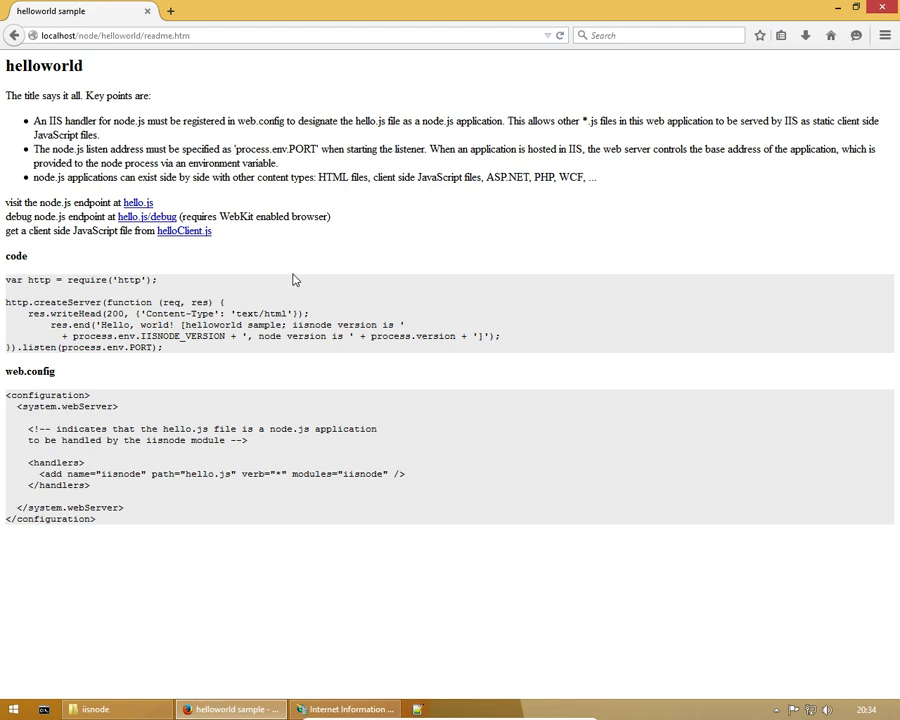
pyautogui.moveTo(289, 280)
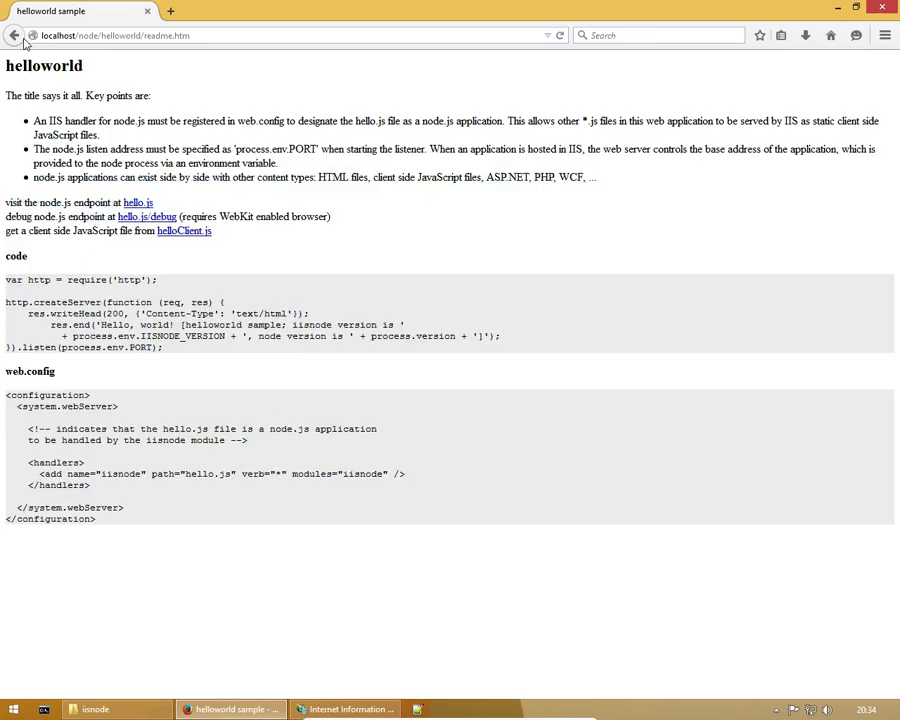
pyautogui.click(16, 40)
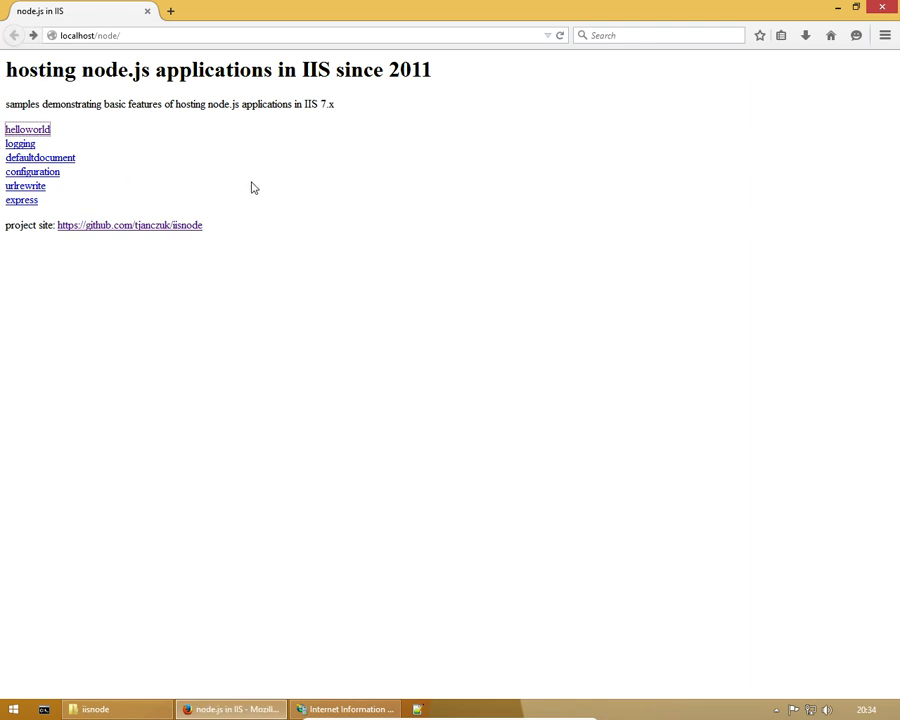
# Open the express sample, then the urlrewrite sample showing HTTP Error 500.19, and minimise Firefox
pyautogui.click(21, 200)
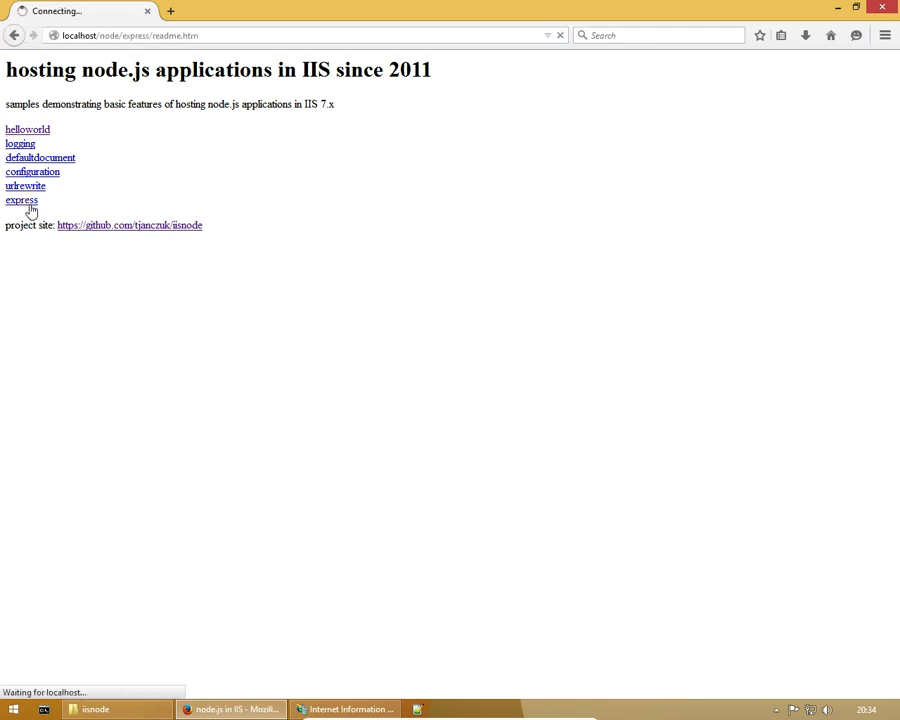
pyautogui.click(21, 200)
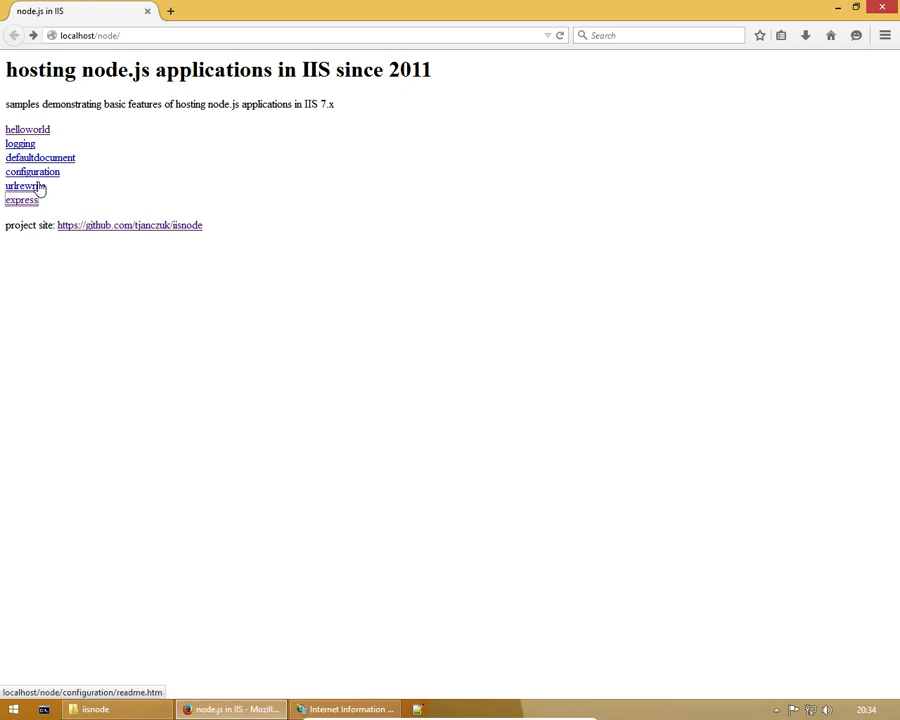
pyautogui.click(24, 185)
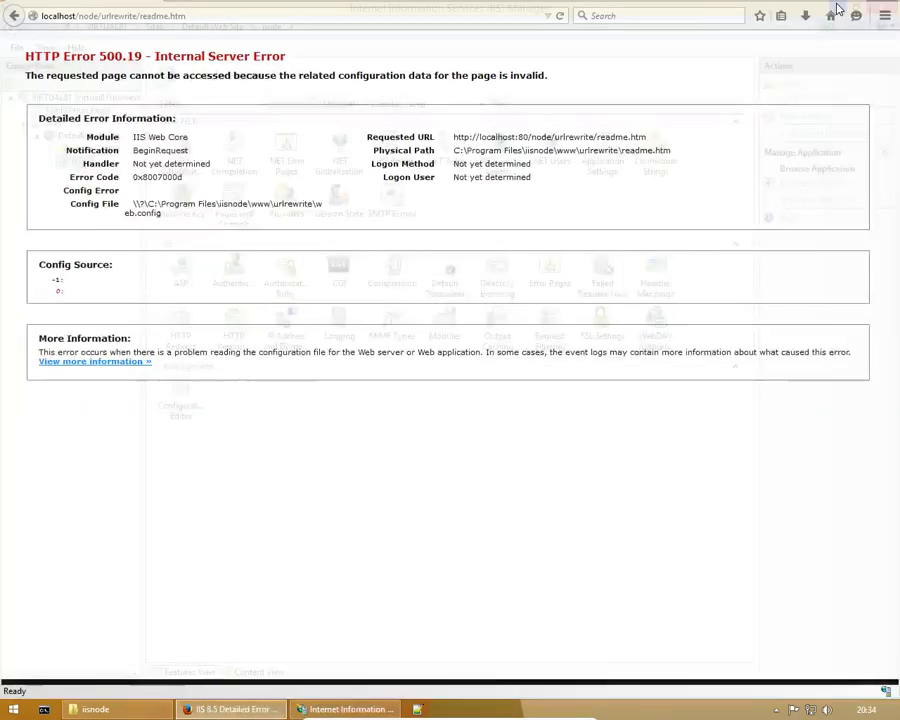
pyautogui.click(104, 708)
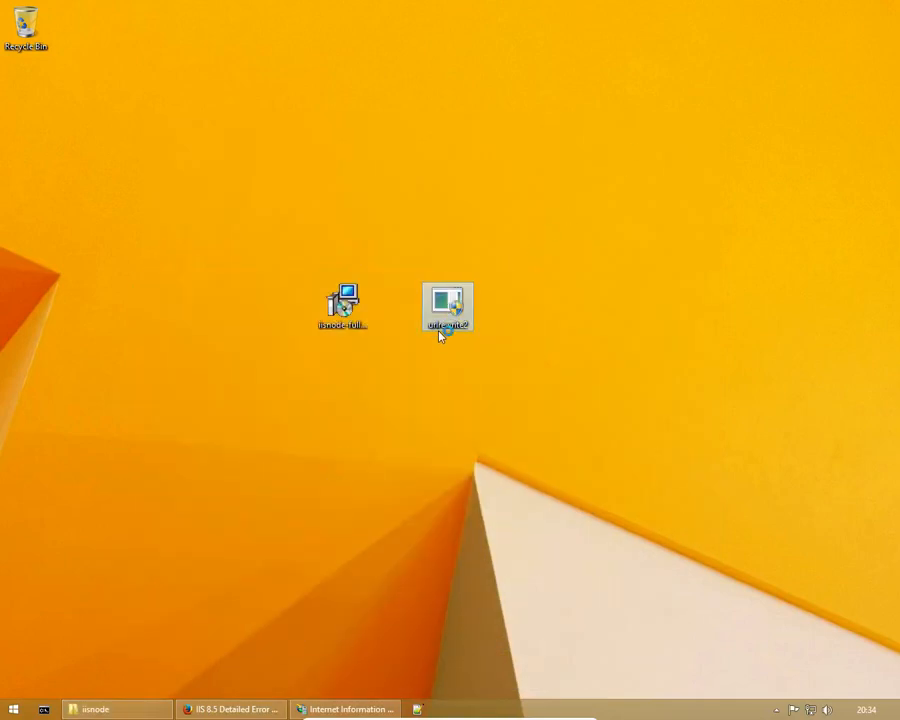
# Install URL Rewrite 2.0 from the desktop installer, accepting the license and finishing
pyautogui.doubleClick(446, 305)
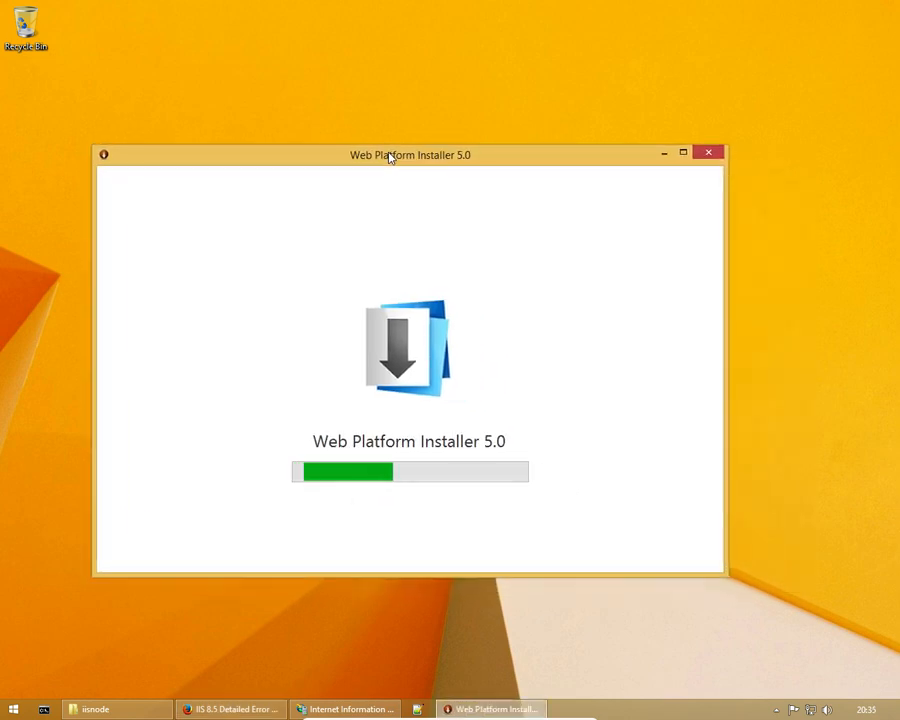
pyautogui.moveTo(410, 154); pyautogui.dragTo(428, 157)
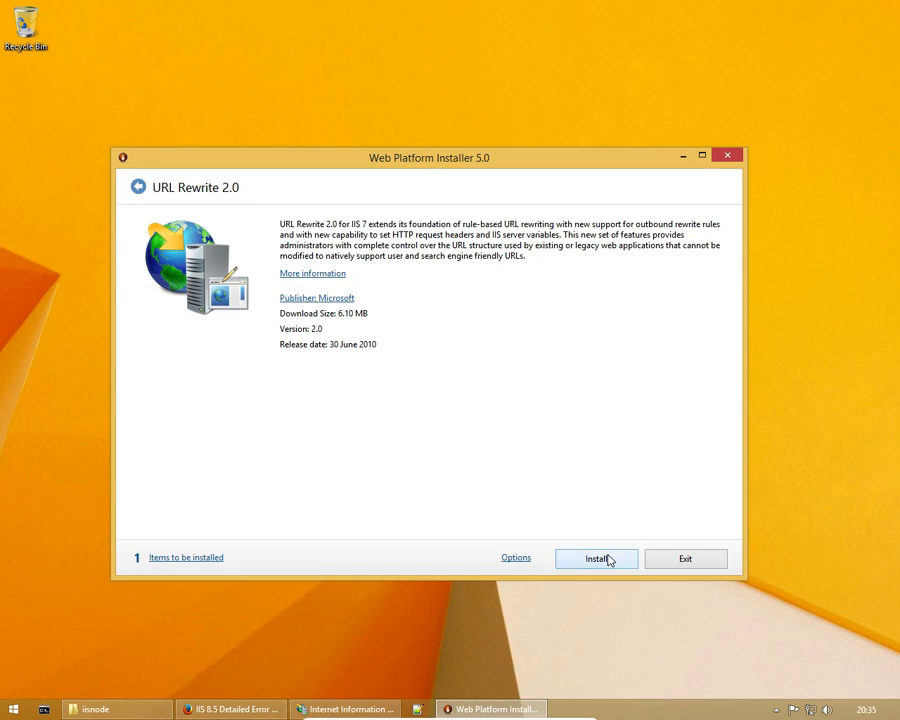
pyautogui.click(595, 558)
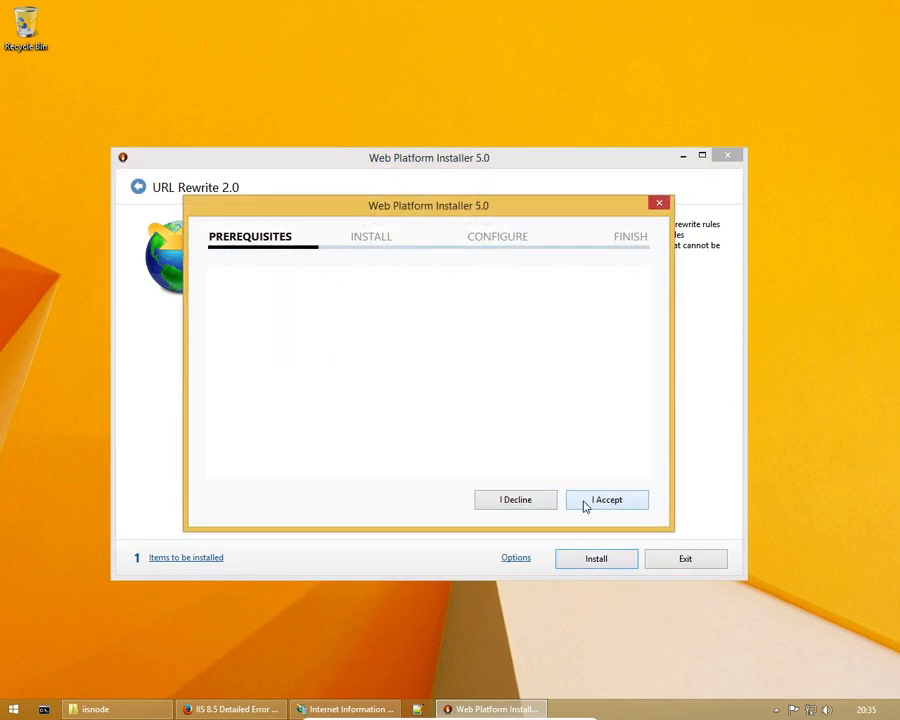
pyautogui.click(606, 499)
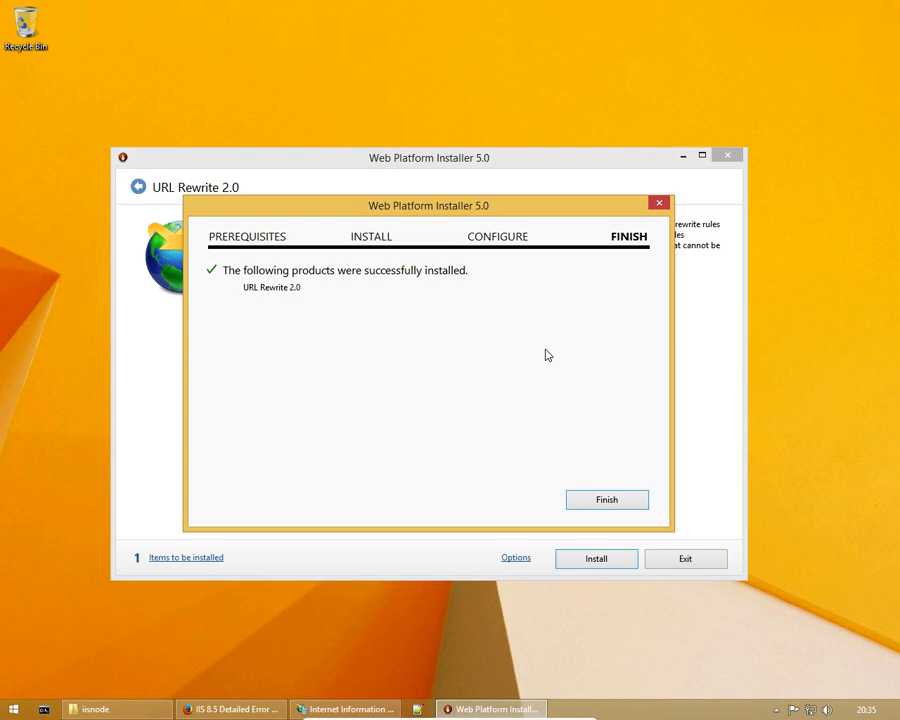
pyautogui.moveTo(605, 513)
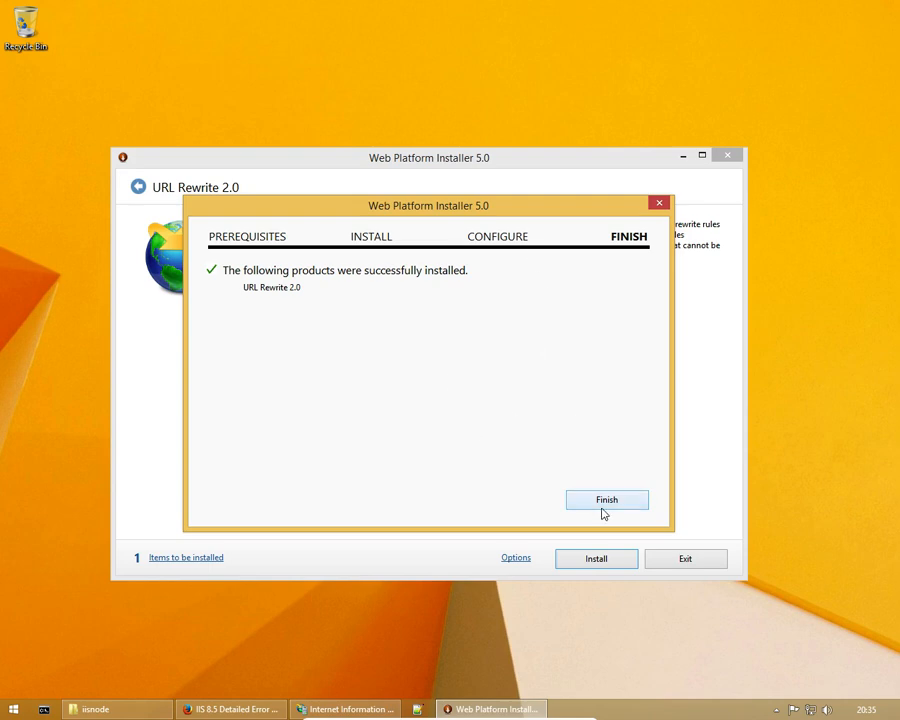
pyautogui.click(606, 500)
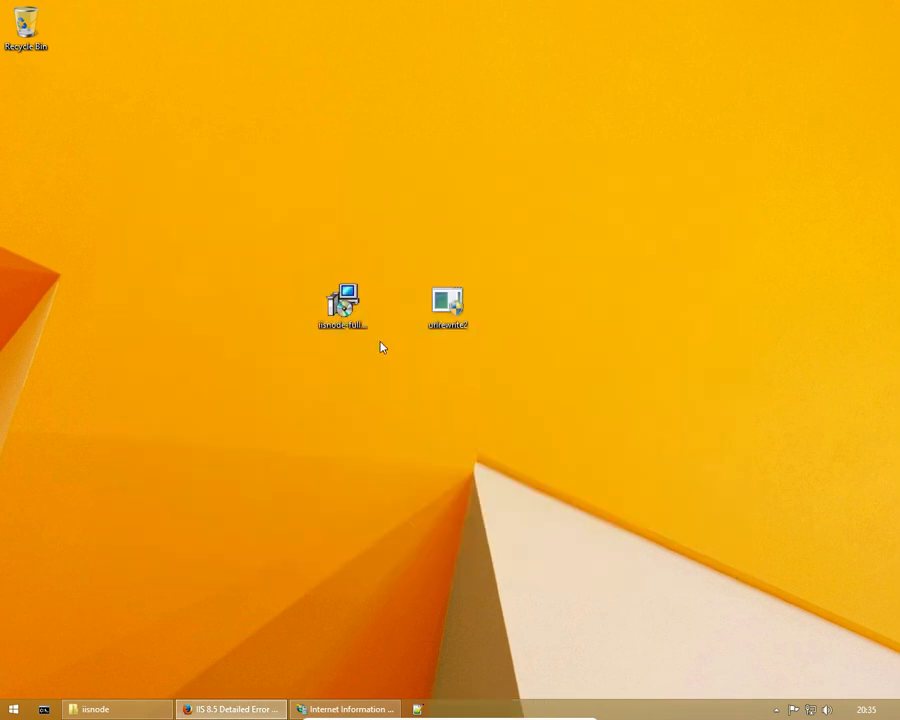
# Restore Firefox from the taskbar to show the express sample readme
pyautogui.click(232, 707)
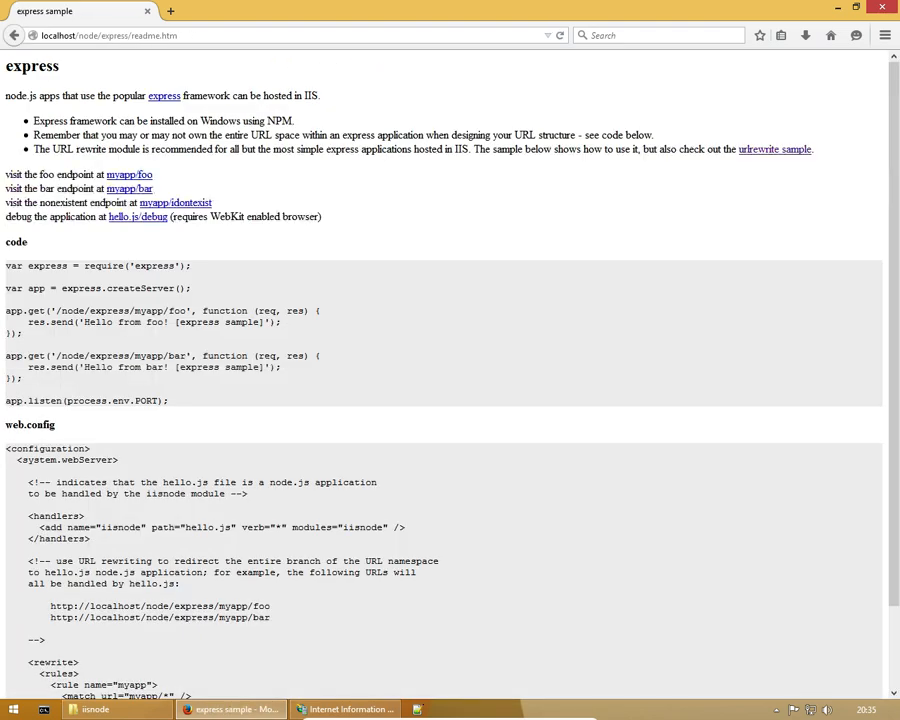
pyautogui.moveTo(650, 116)
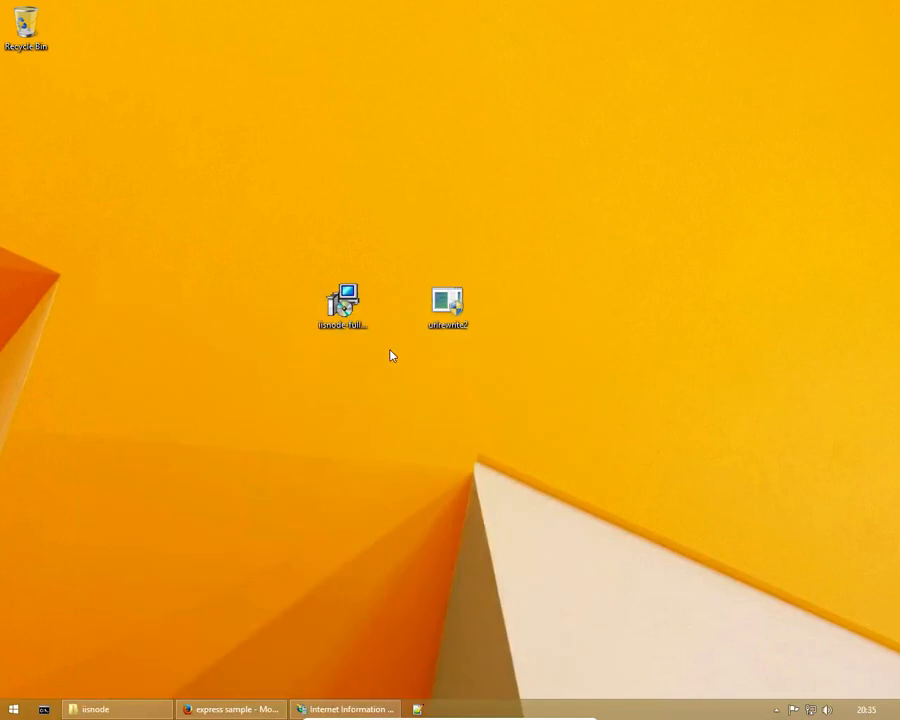
pyautogui.moveTo(334, 399)
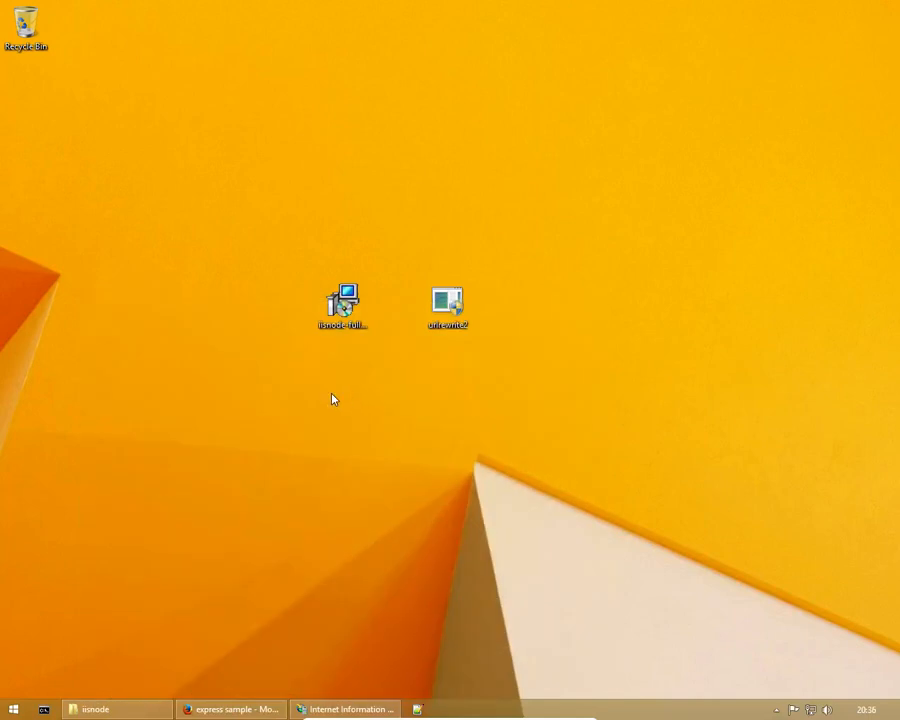
pyautogui.moveTo(371, 449)
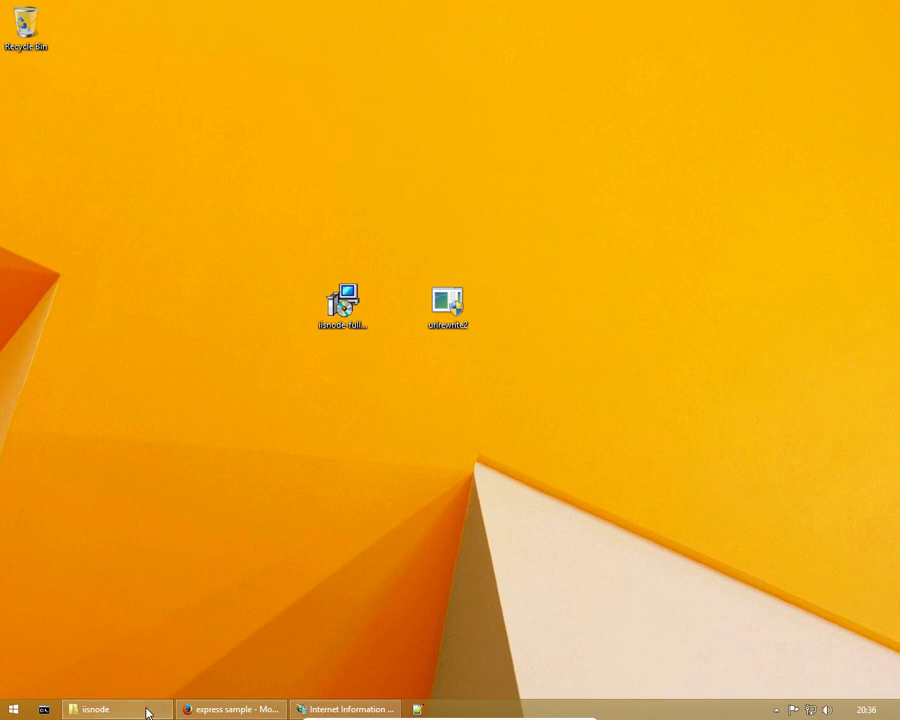
# Browse to C:\Websites\BaseExpressSite and open server.js in Notepad++
pyautogui.click(98, 707)
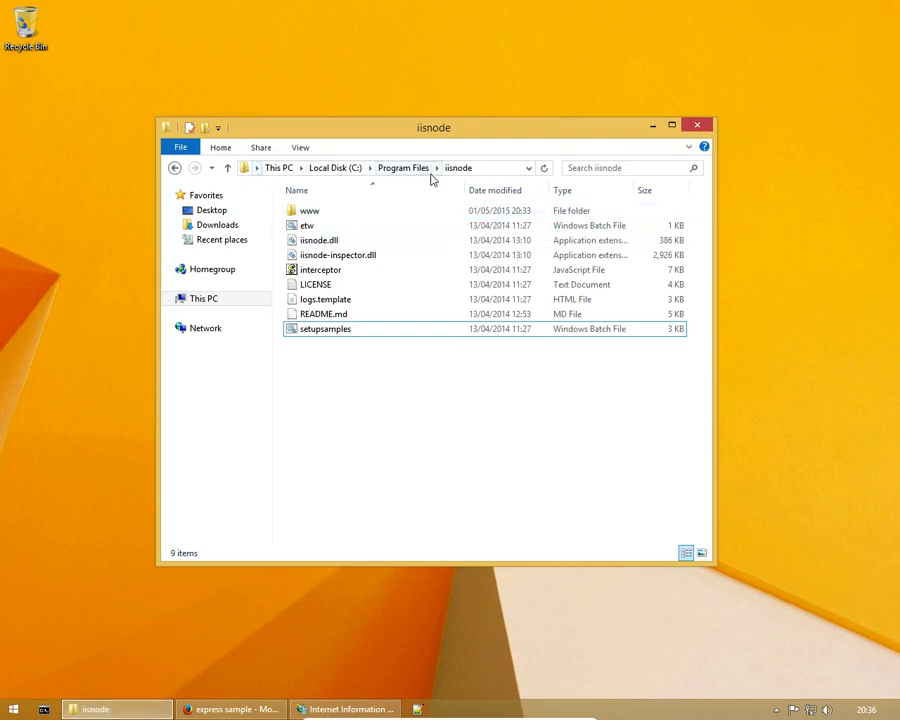
pyautogui.click(334, 167)
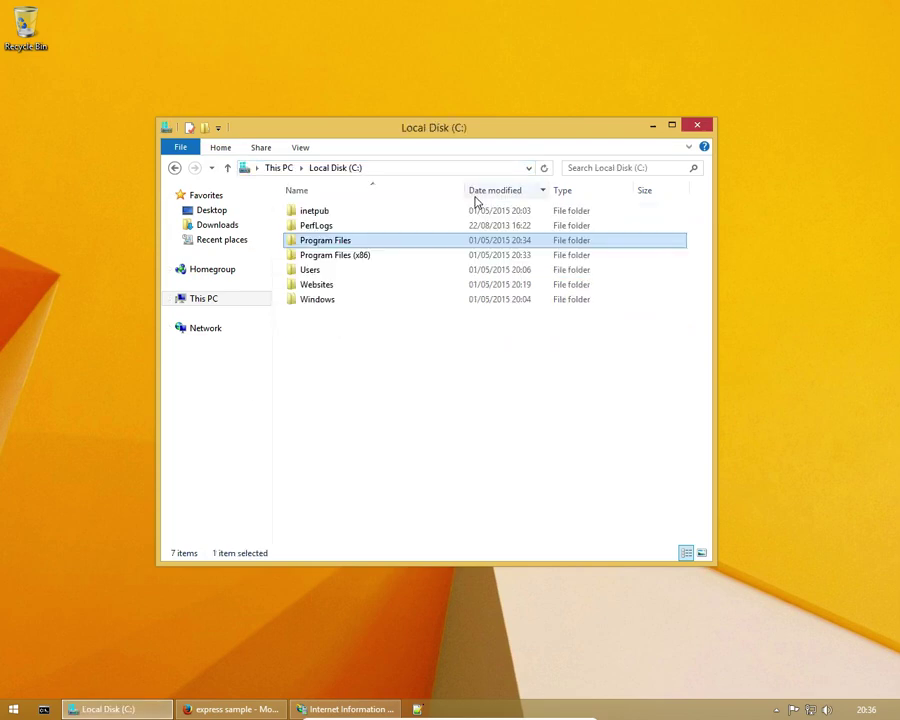
pyautogui.doubleClick(316, 284)
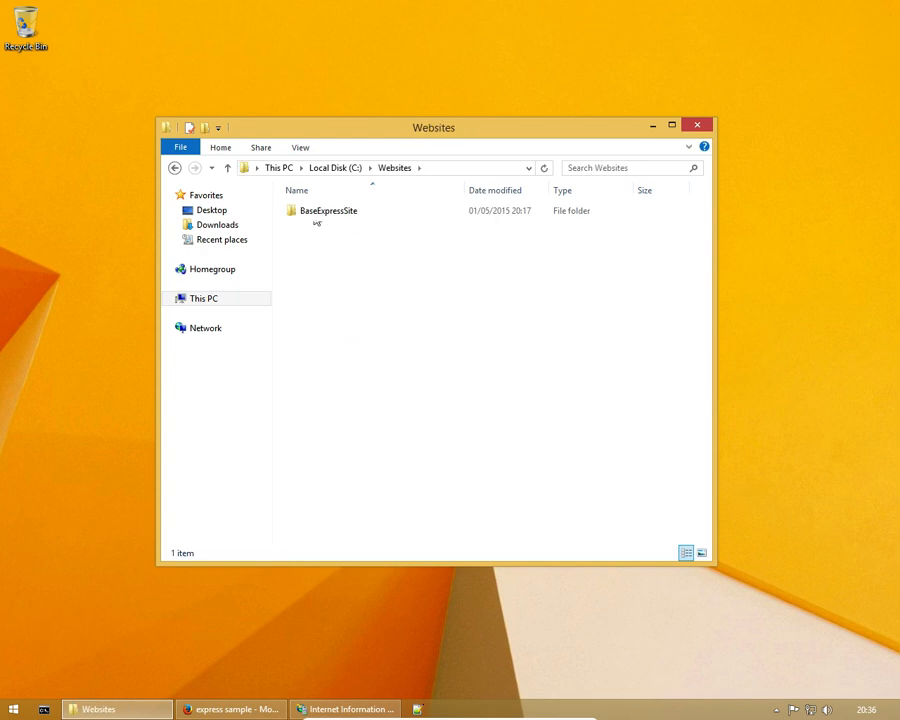
pyautogui.click(328, 211)
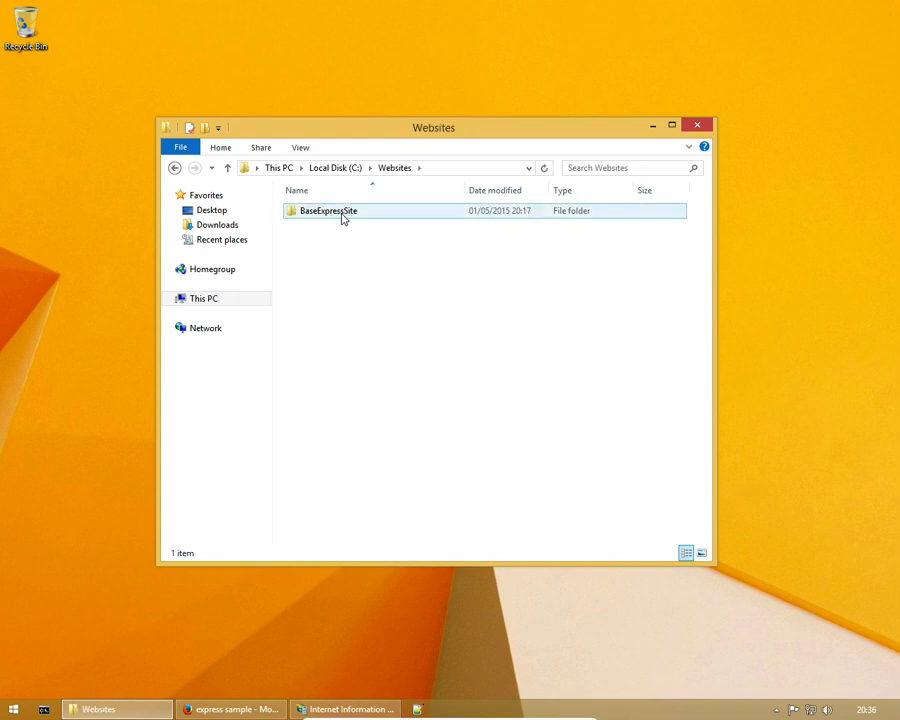
pyautogui.doubleClick(327, 210)
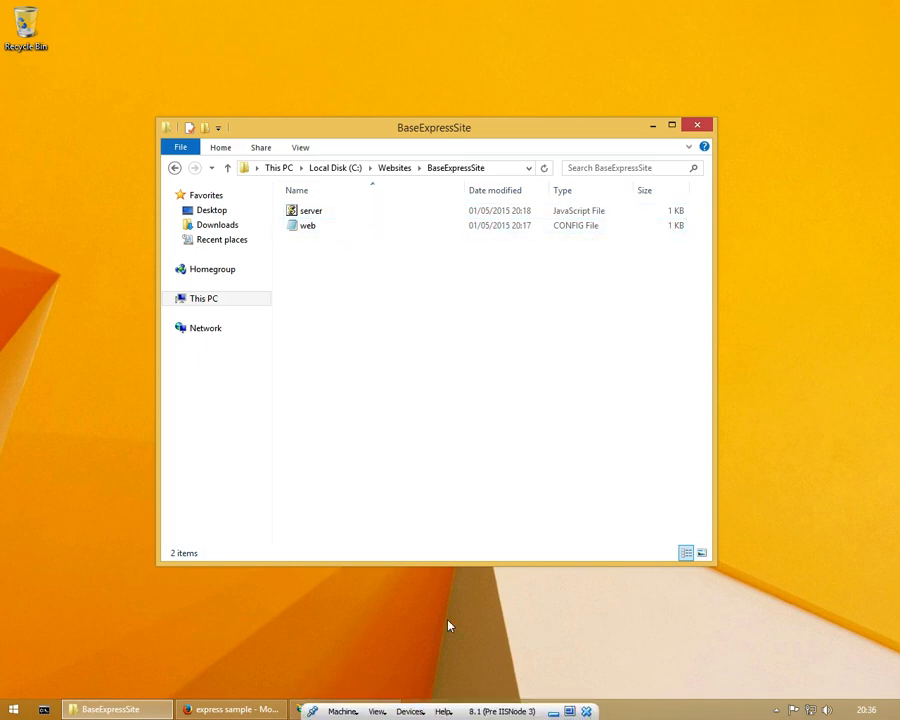
pyautogui.doubleClick(311, 210)
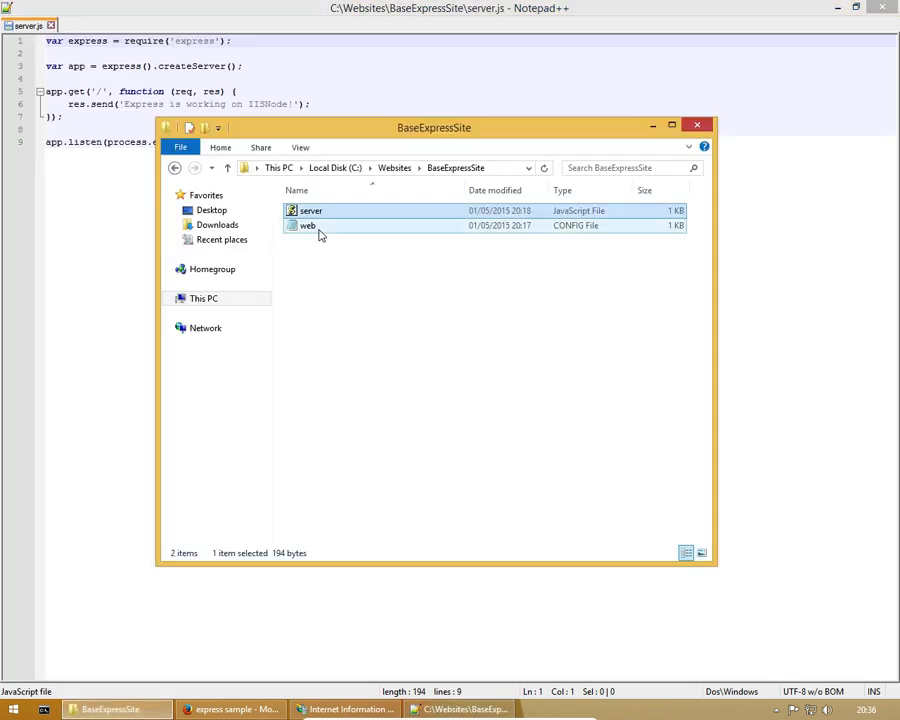
# Open web.config, inspect its iisnode handler and server.js rewrite rule, then return to server.js
pyautogui.doubleClick(306, 225)
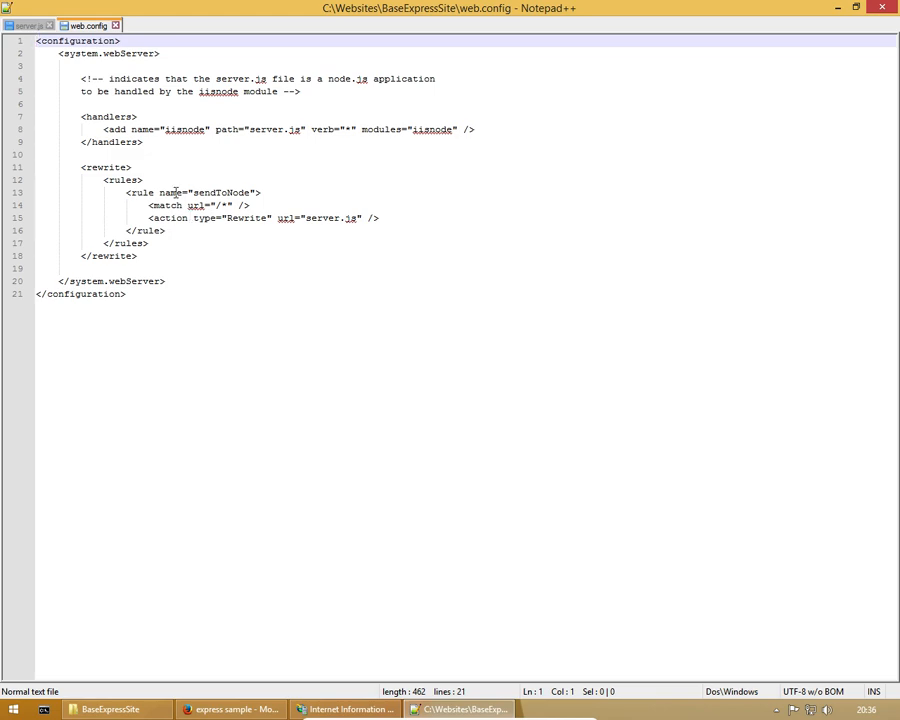
pyautogui.doubleClick(174, 133)
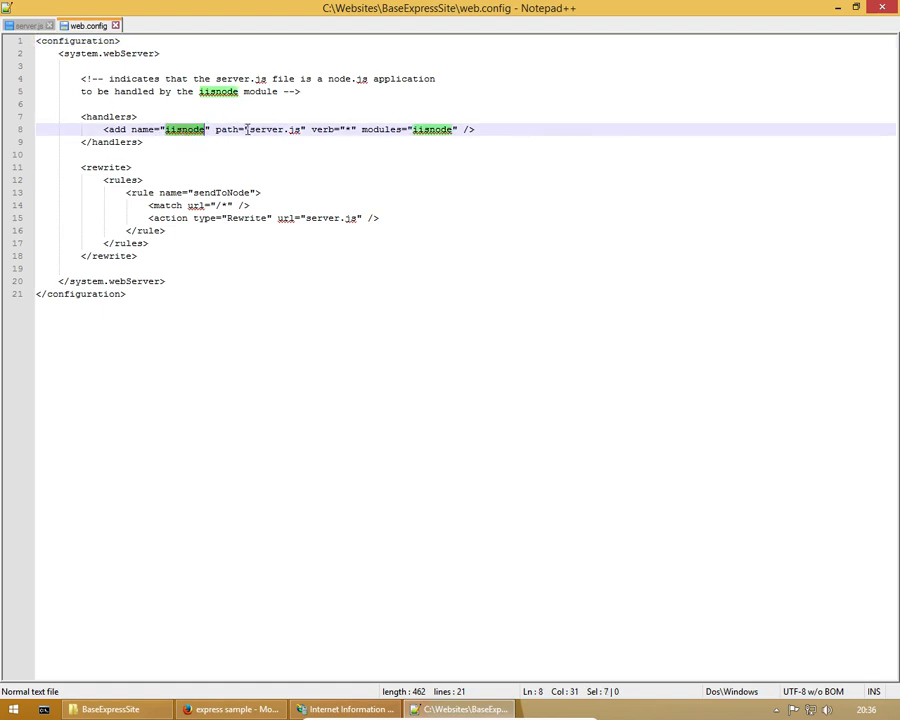
pyautogui.doubleClick(273, 128)
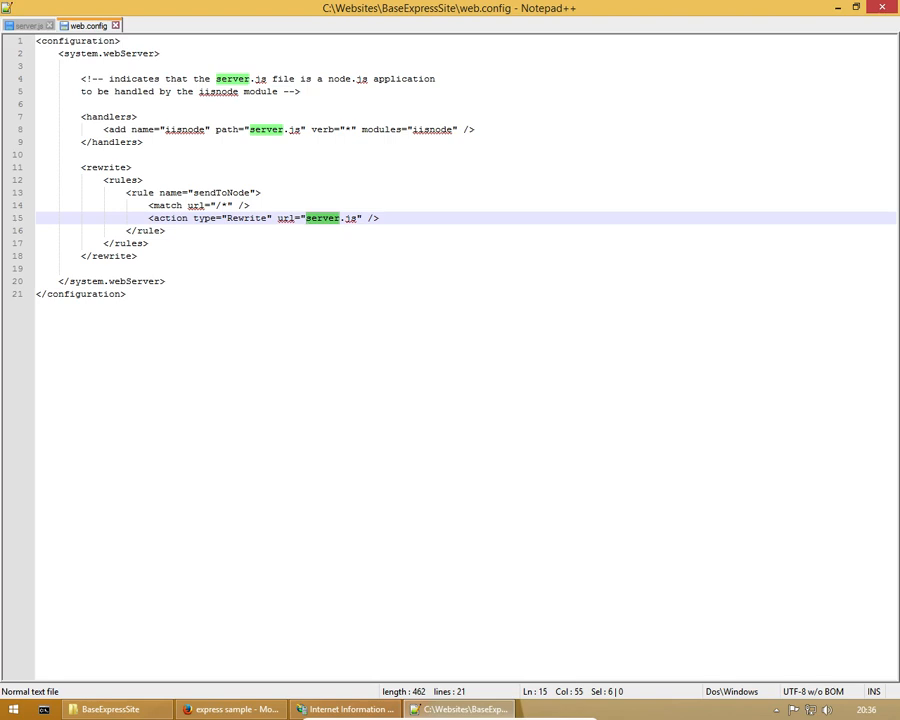
pyautogui.click(25, 26)
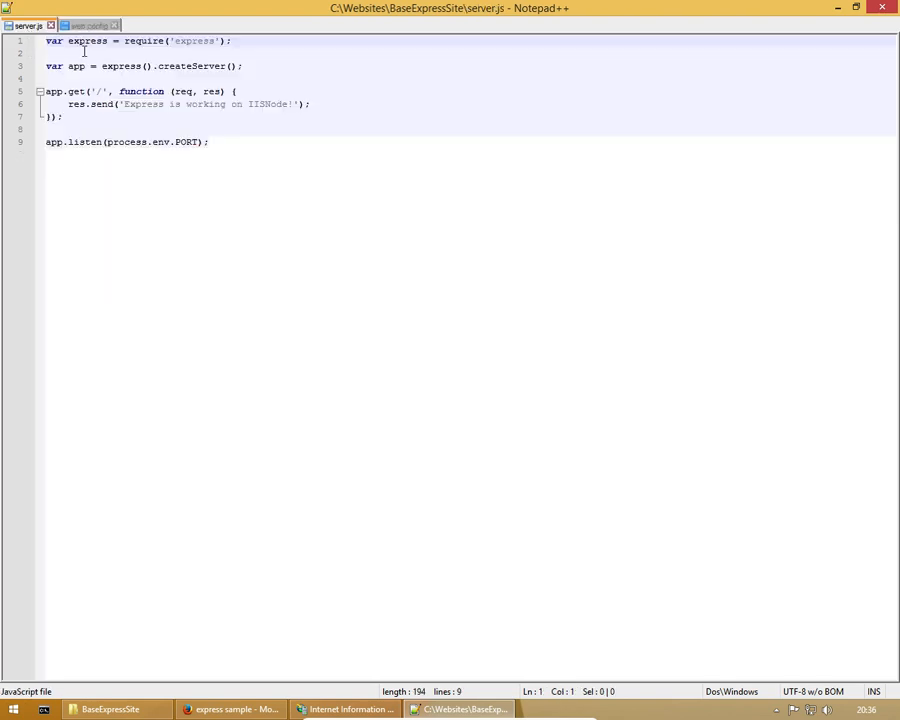
# Review server.js's Express route message and process.env.PORT listener, then switch to IIS Manager
pyautogui.click(243, 41)
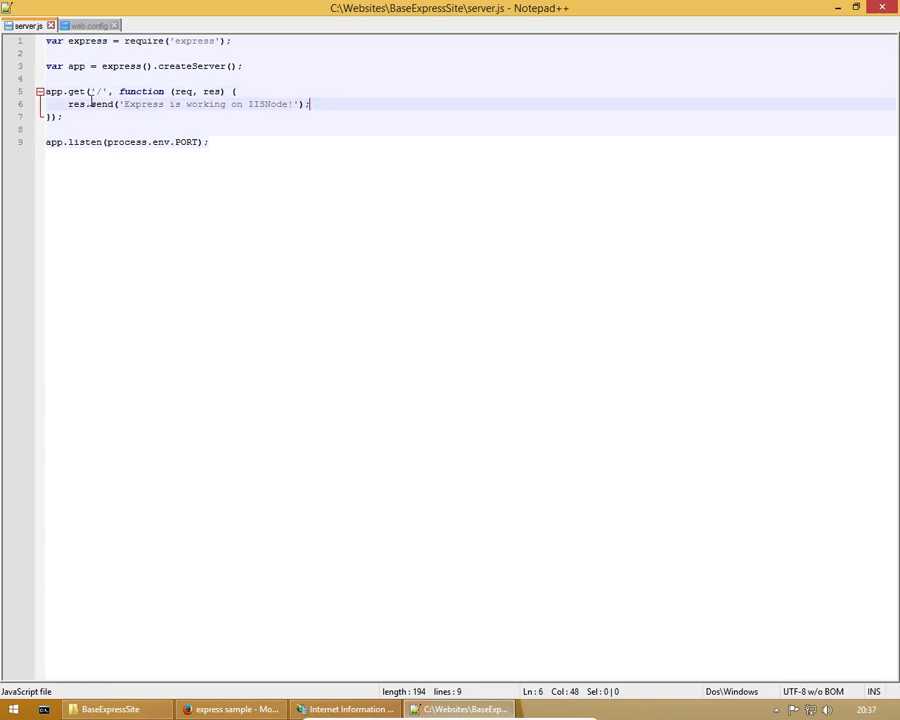
pyautogui.moveTo(126, 104); pyautogui.dragTo(232, 104)
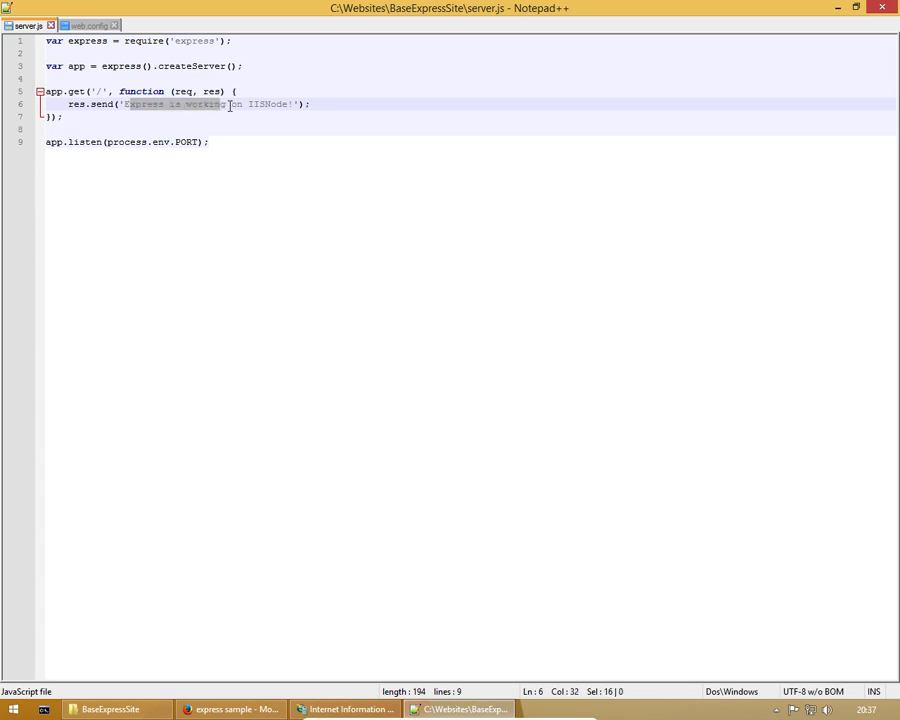
pyautogui.click(119, 156)
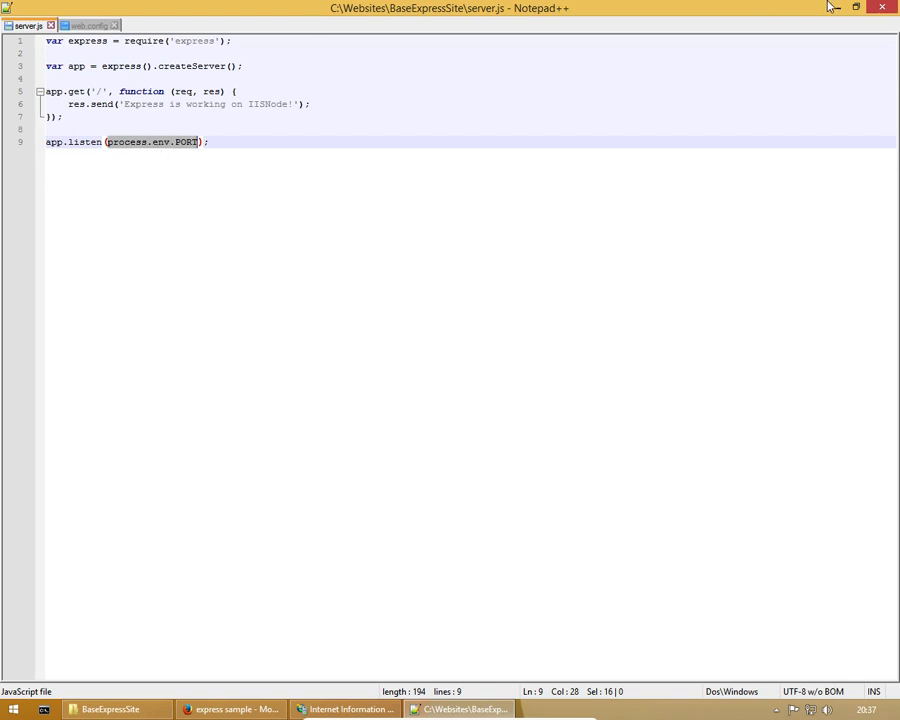
pyautogui.click(464, 708)
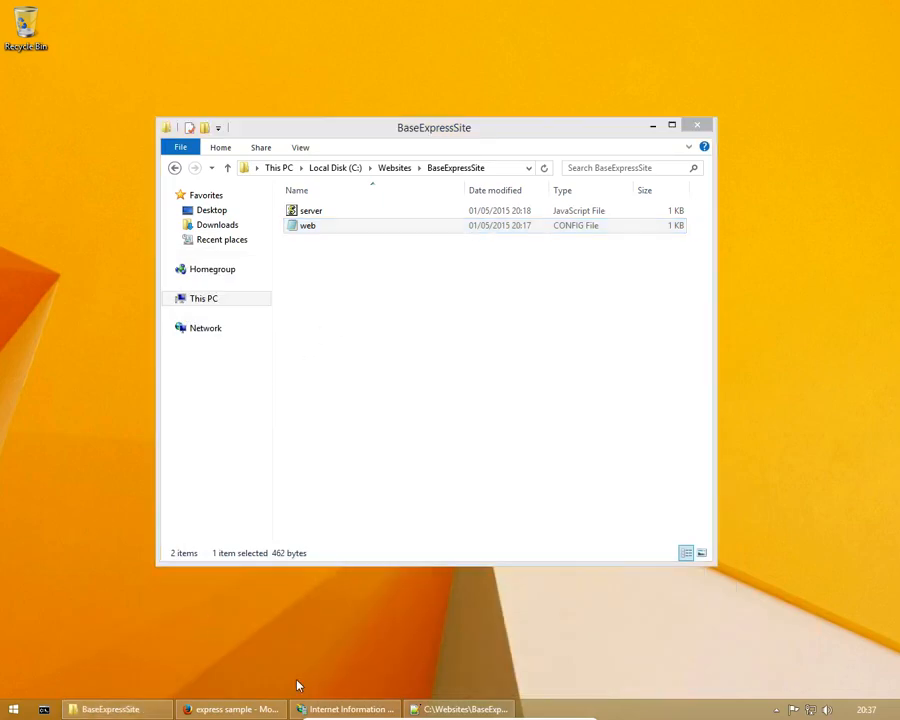
pyautogui.click(349, 708)
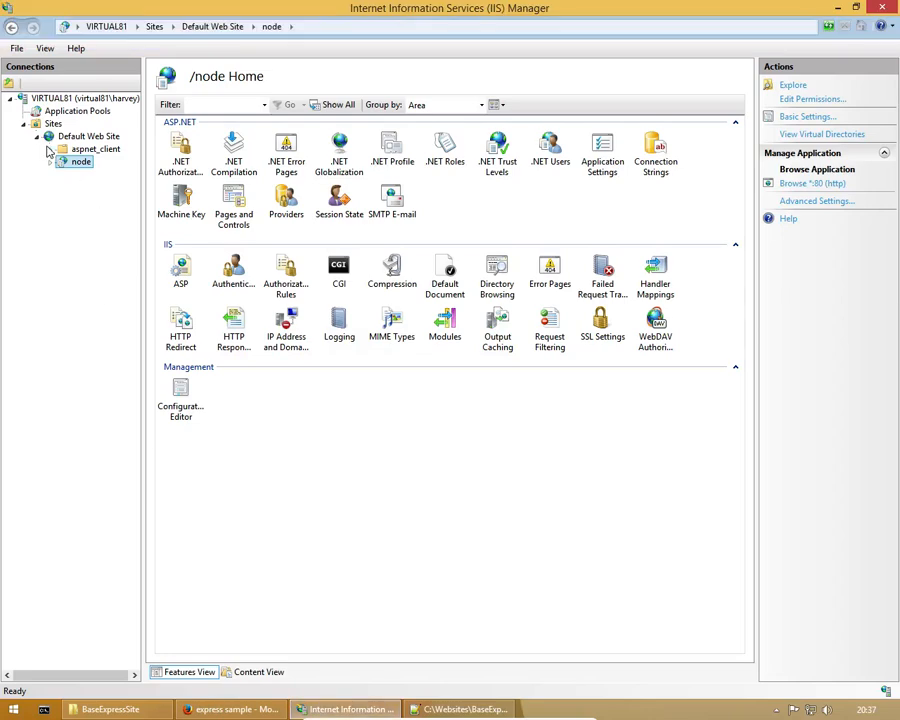
# Add website 'IISNode' at C:\Websites\BaseExpressSite with host name iisnode.local
pyautogui.click(88, 135)
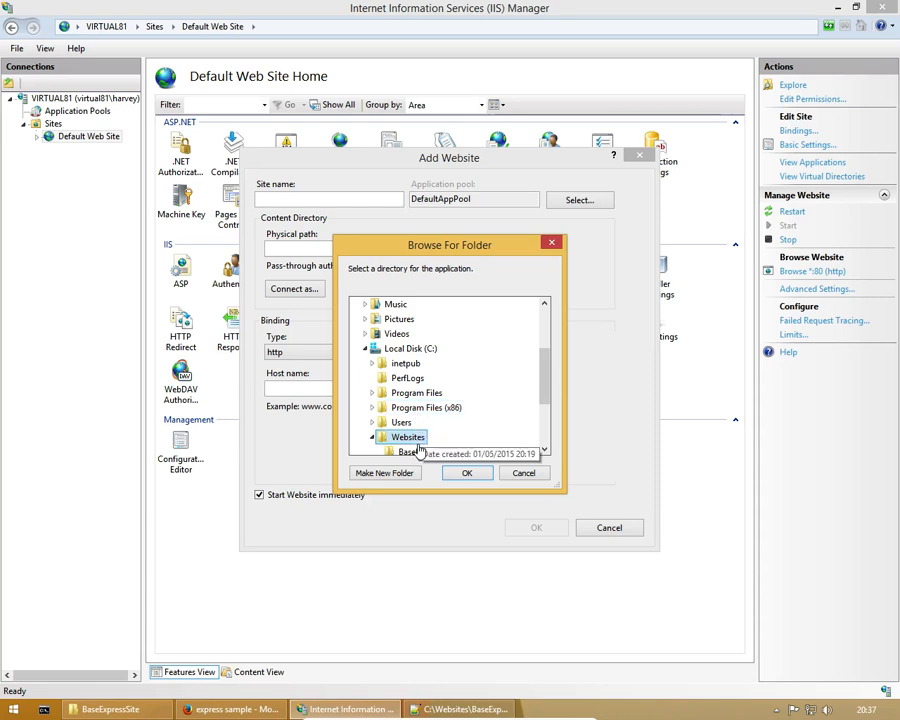
pyautogui.click(467, 473)
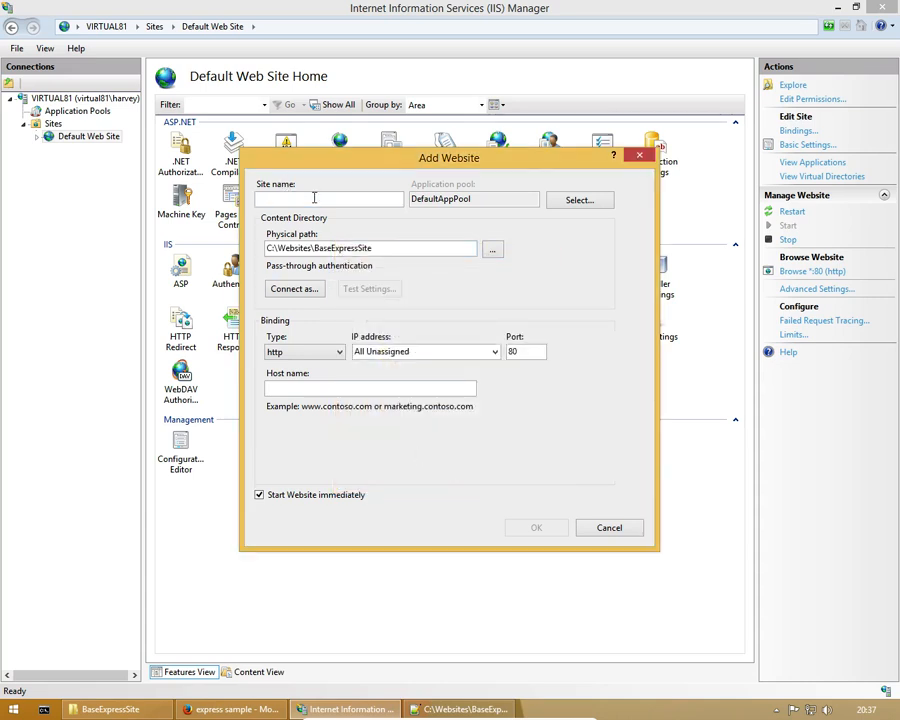
pyautogui.write('Node')
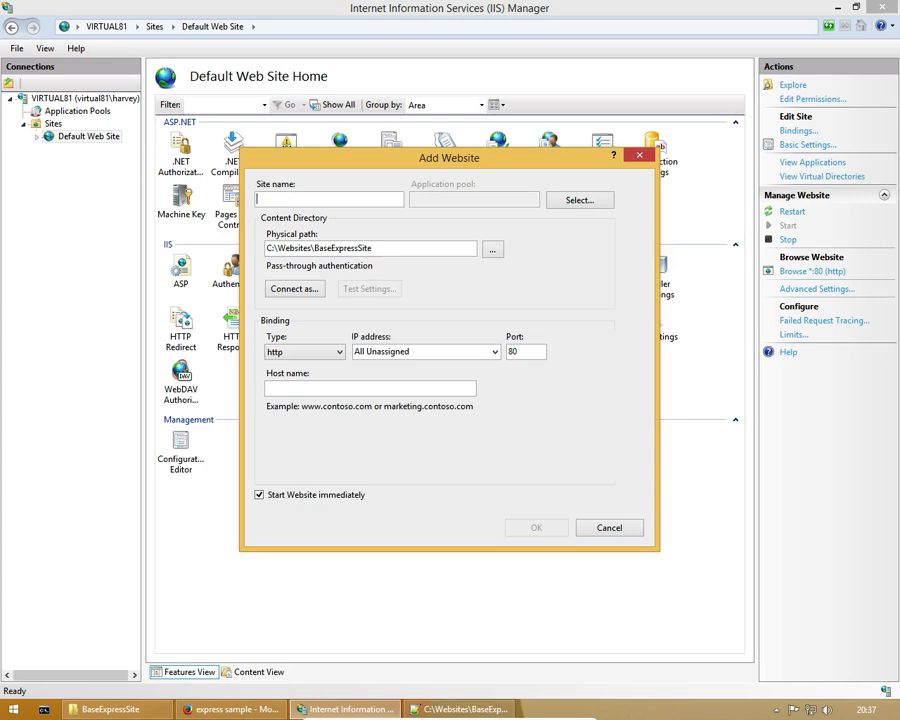
pyautogui.write('IISNode')
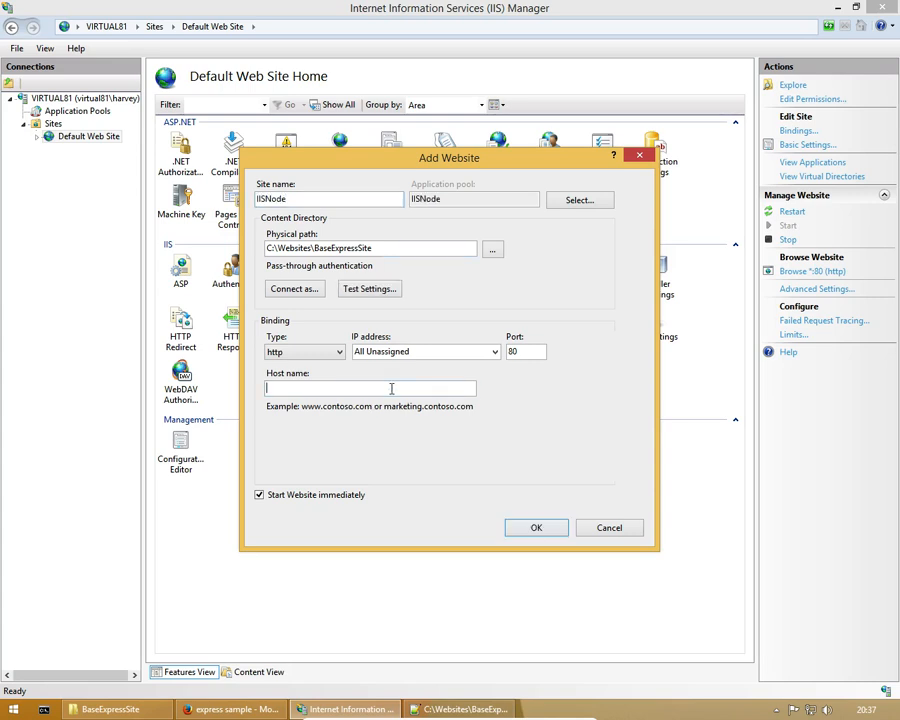
pyautogui.write('iisnode.local')
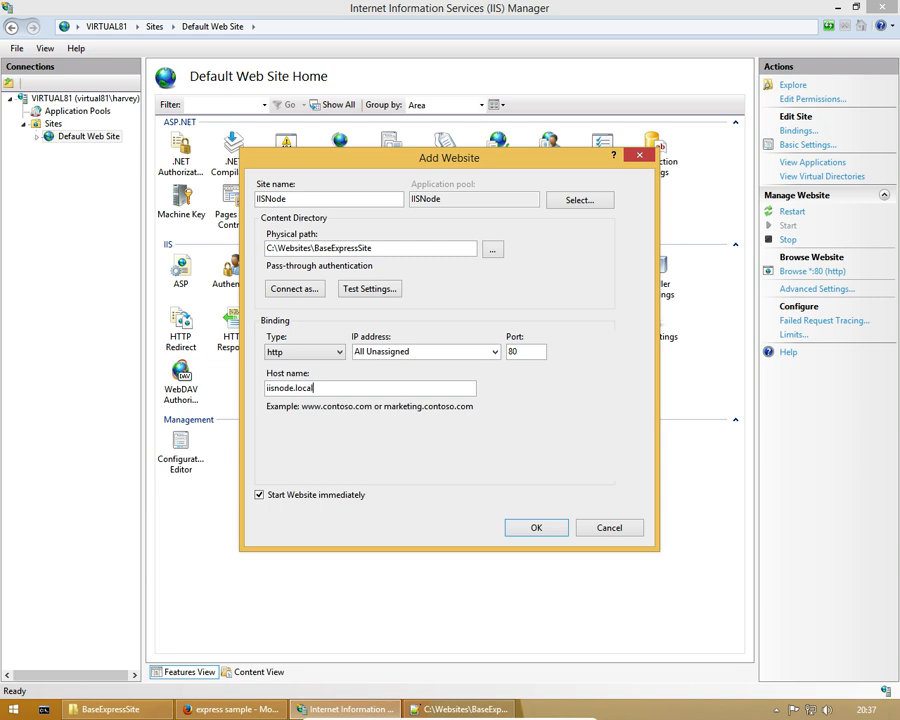
pyautogui.moveTo(393, 384)
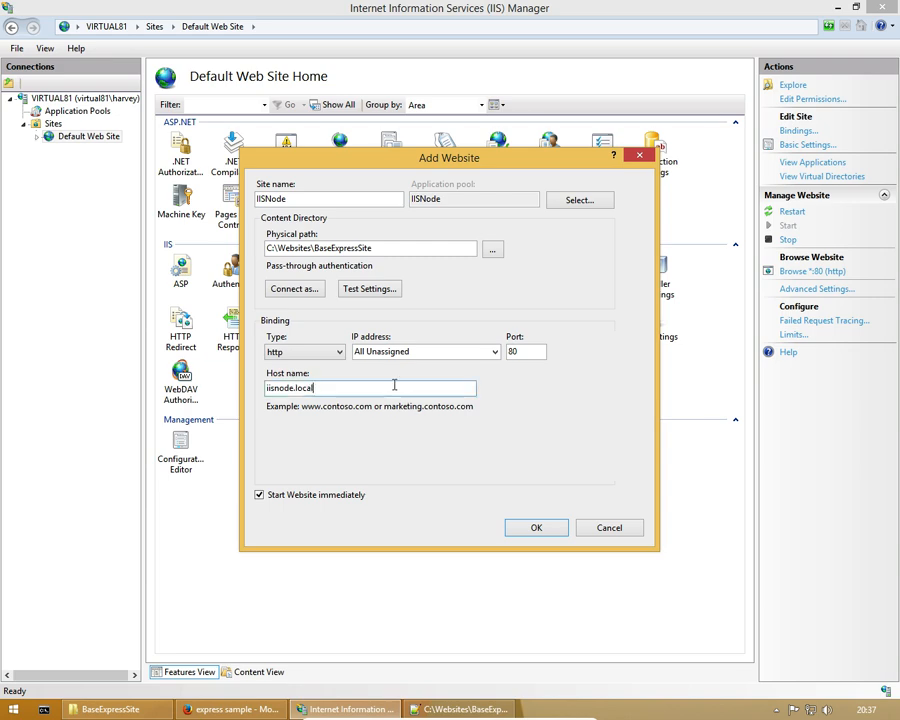
pyautogui.click(536, 527)
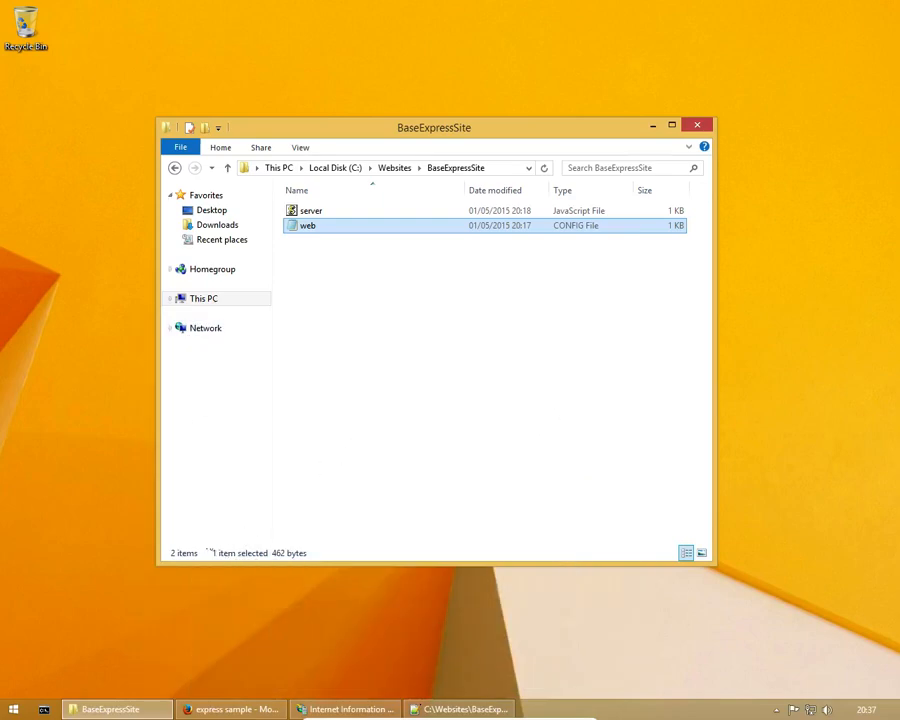
pyautogui.moveTo(5, 454)
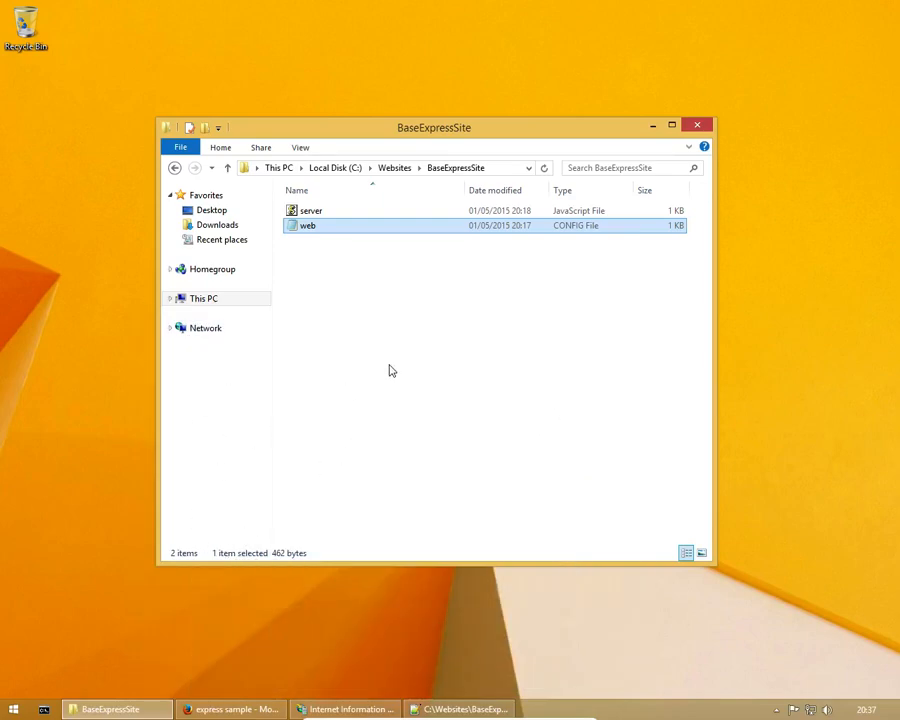
# Load iisnode.local in a new Firefox tab, which fails to load
pyautogui.click(334, 167)
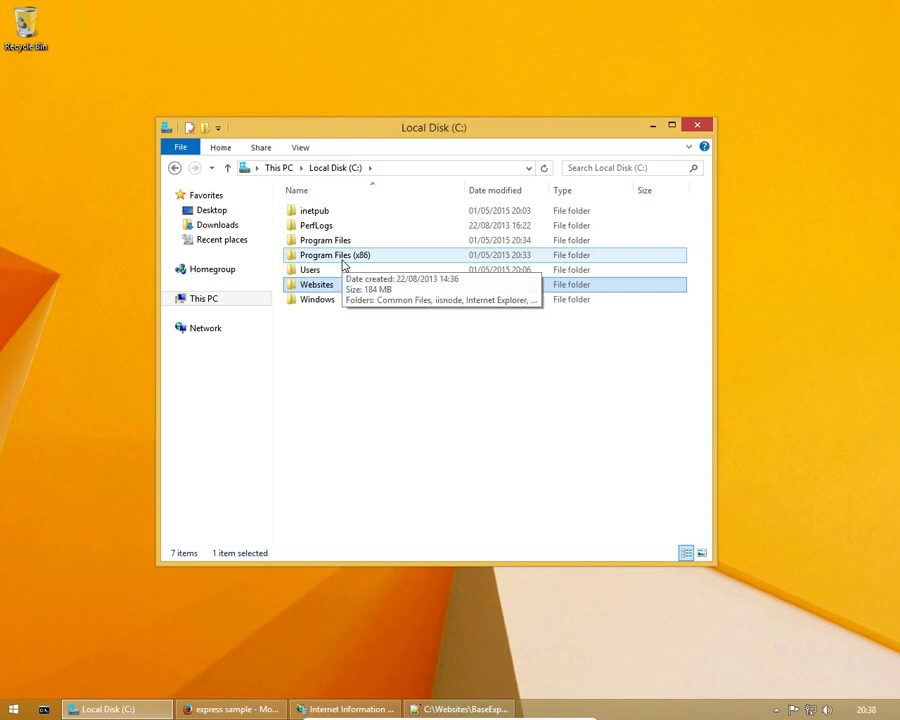
pyautogui.click(230, 707)
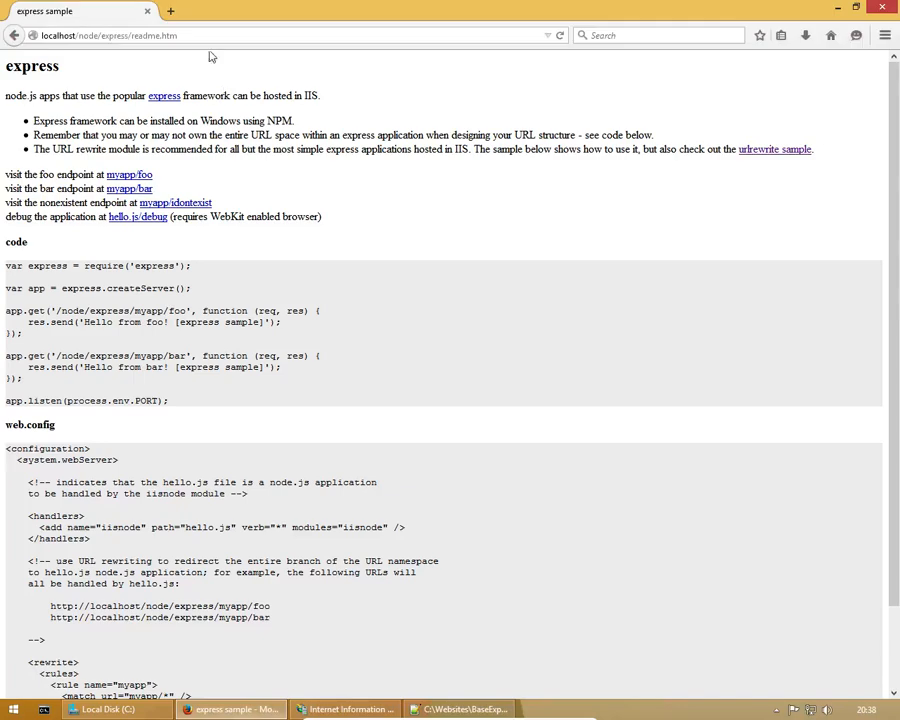
pyautogui.click(172, 12)
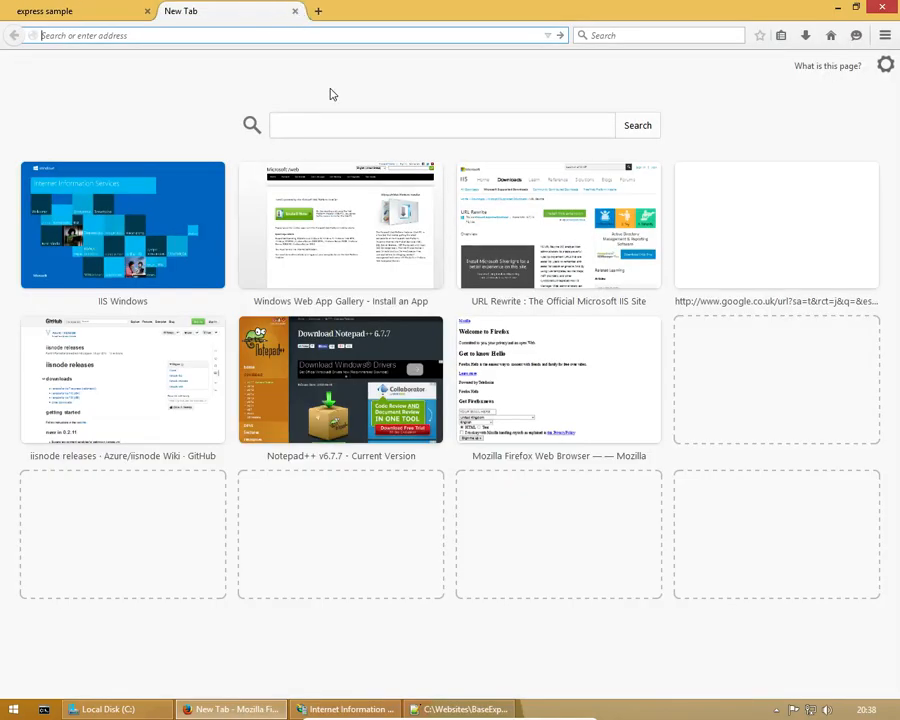
pyautogui.write('iisnode.local')
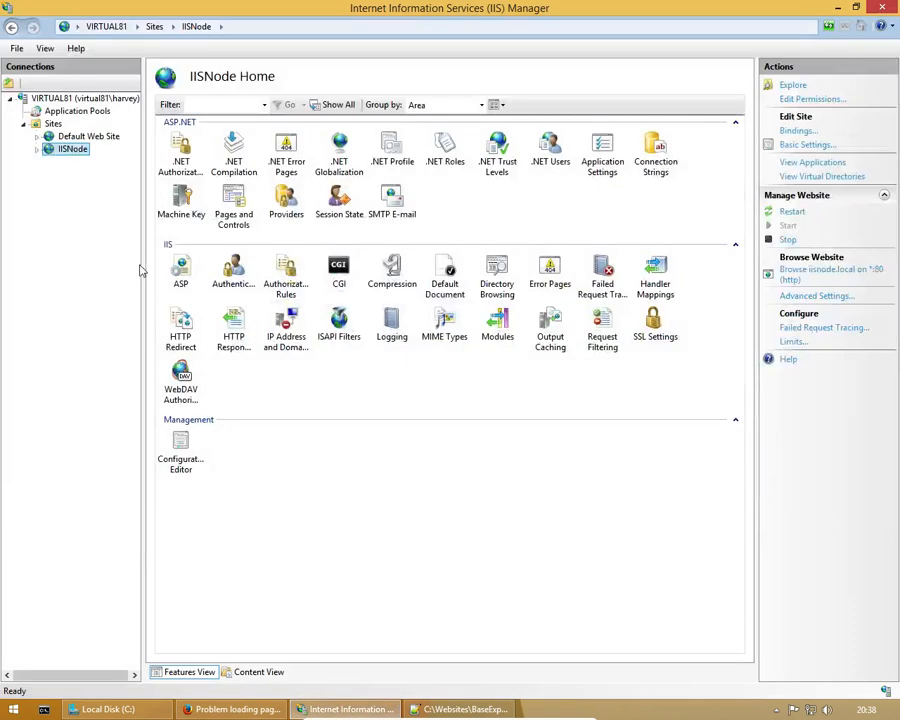
# Navigate to C:\Windows\System32\drivers\etc and select the hosts file
pyautogui.click(804, 131)
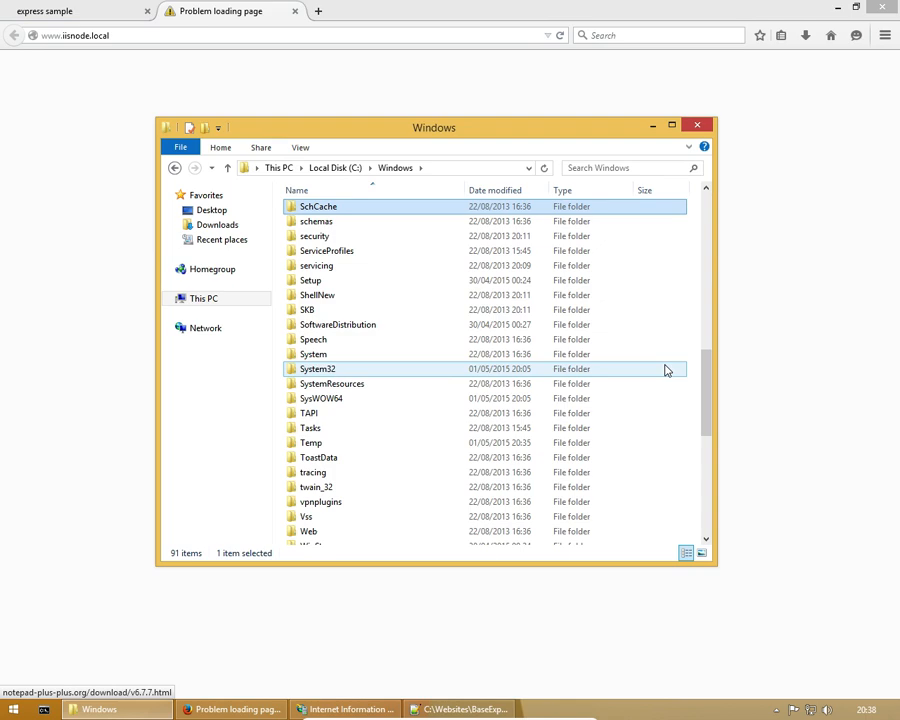
pyautogui.doubleClick(317, 369)
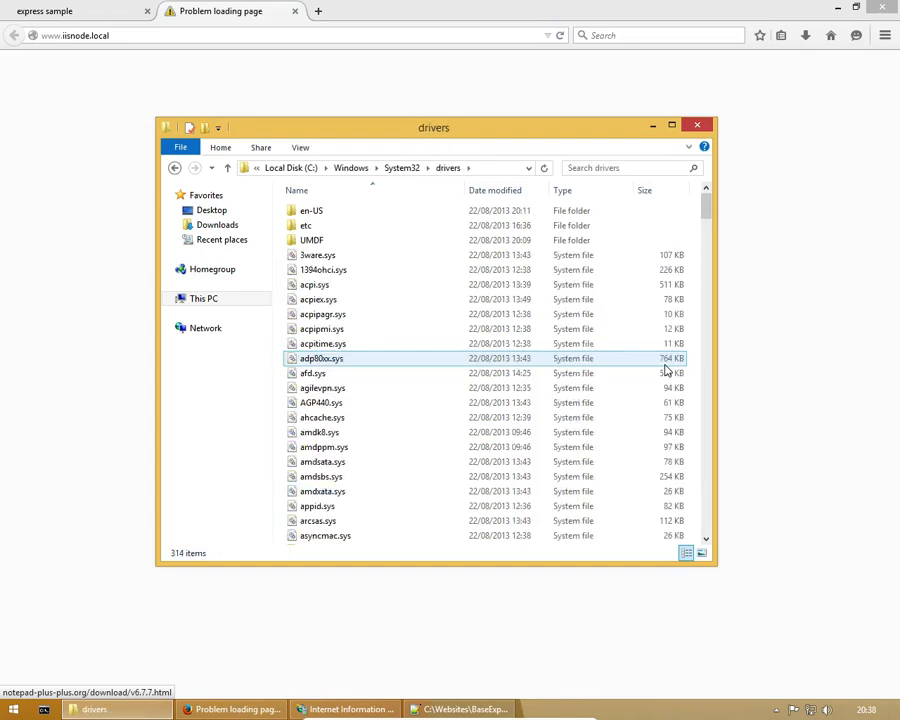
pyautogui.doubleClick(305, 225)
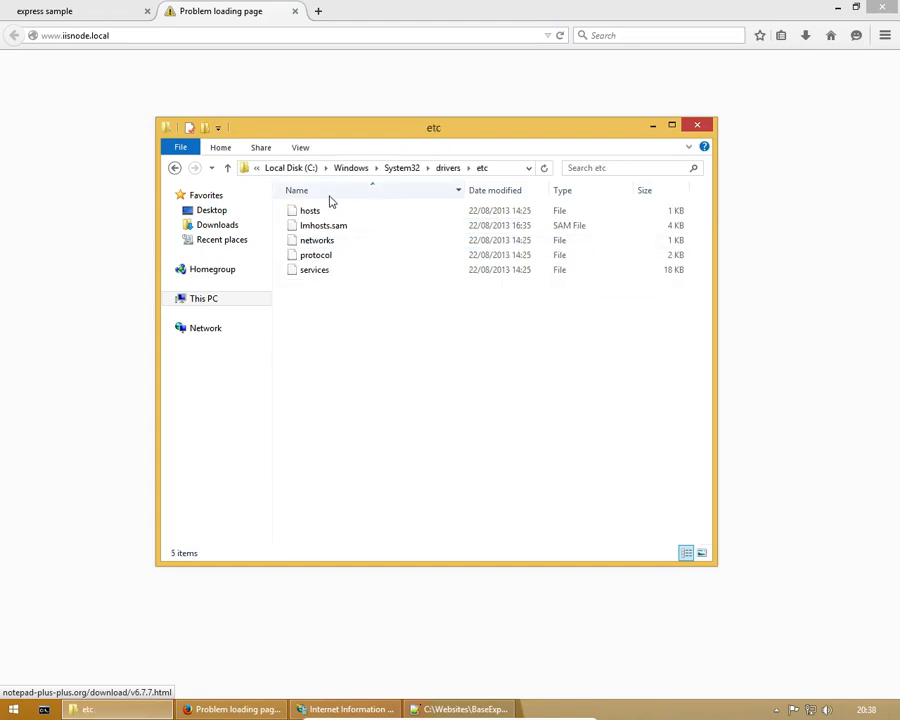
pyautogui.click(309, 210)
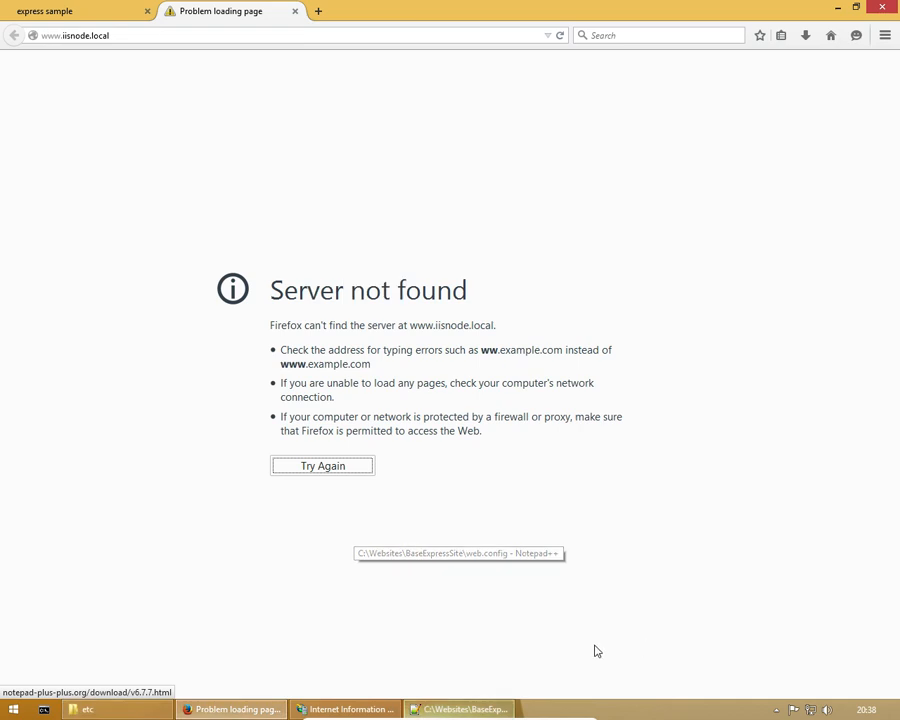
pyautogui.rightClick(468, 708)
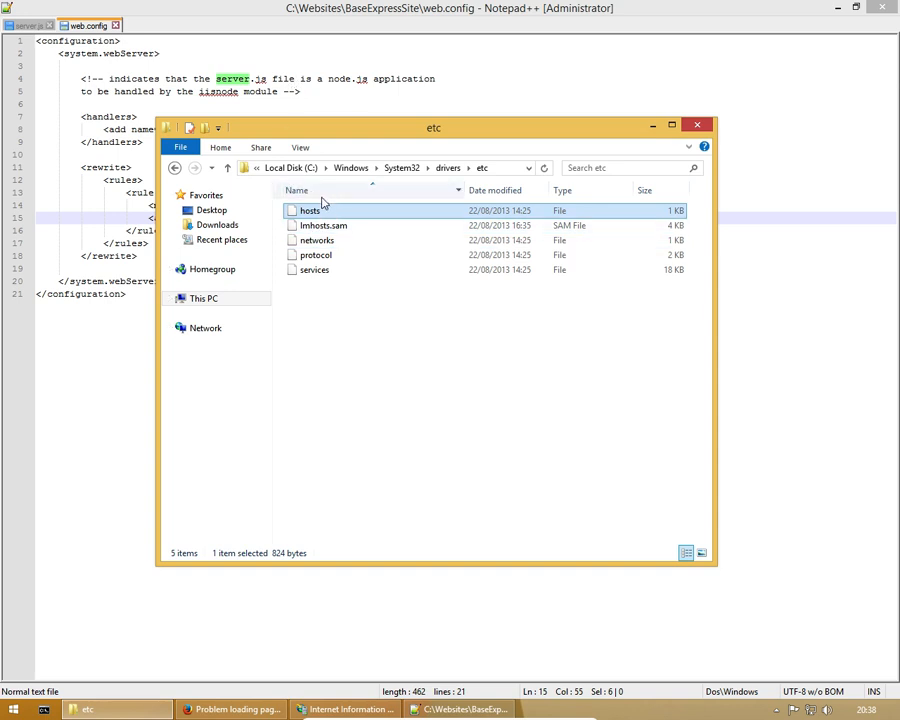
# Append the line '127.0.0.1 iisnode.local' to the hosts file in Notepad++
pyautogui.doubleClick(306, 210)
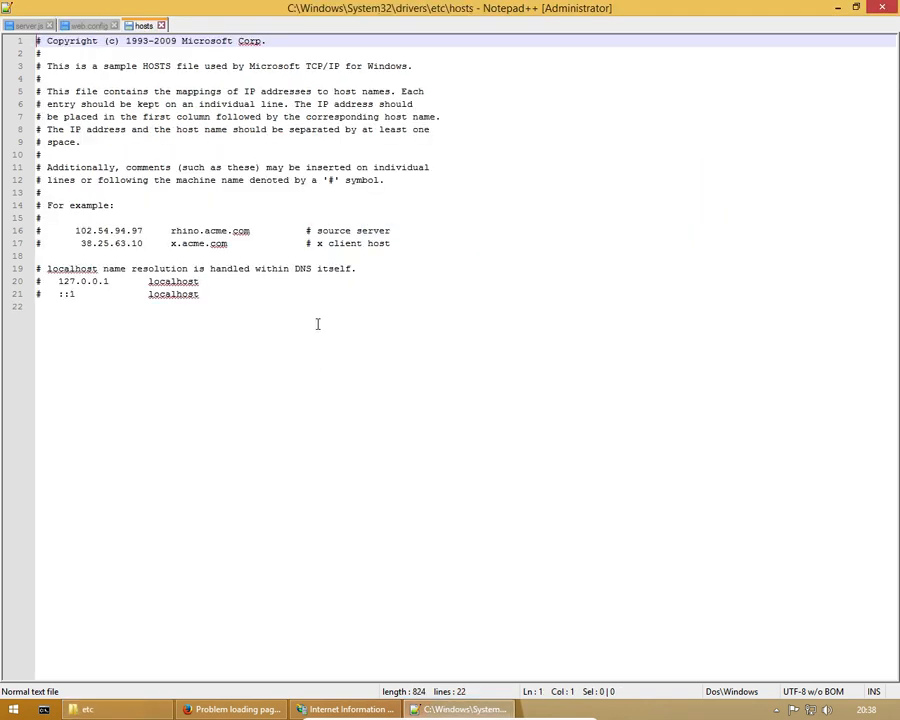
pyautogui.press('Enter')
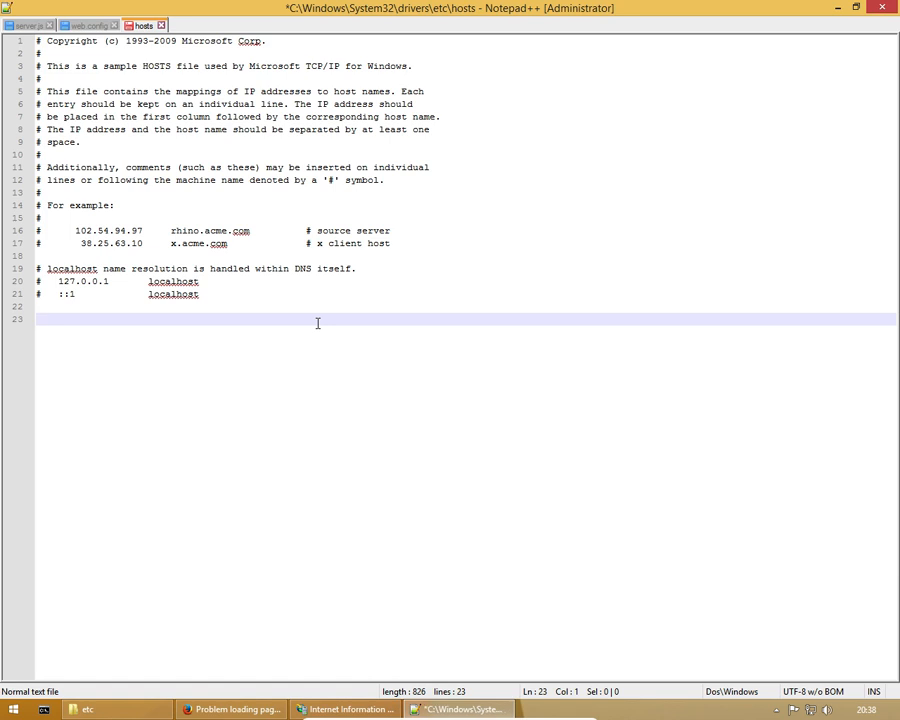
pyautogui.write('127.')
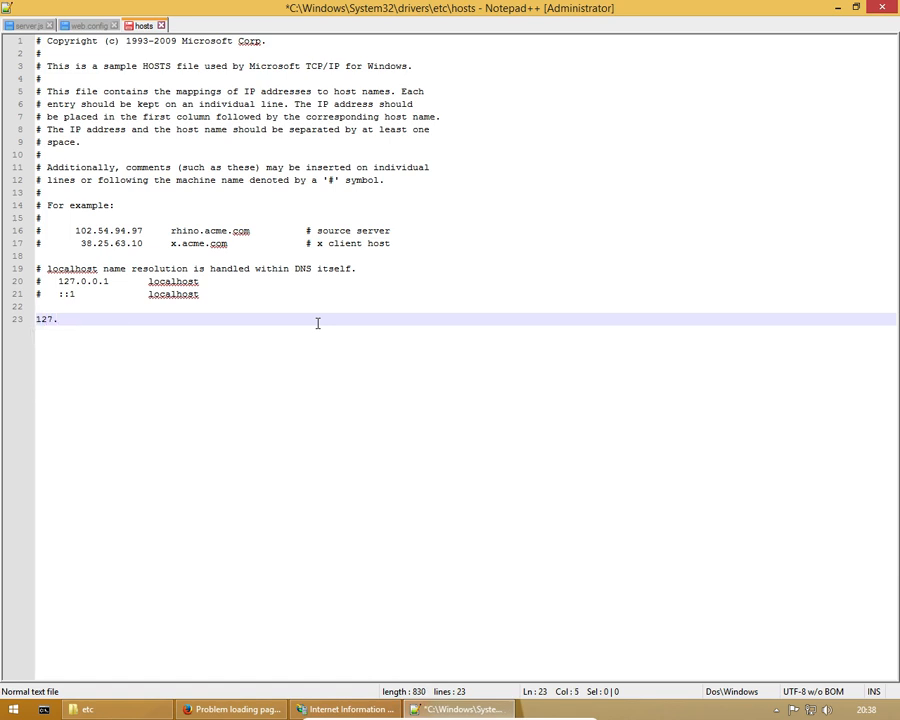
pyautogui.write('0.0.1')
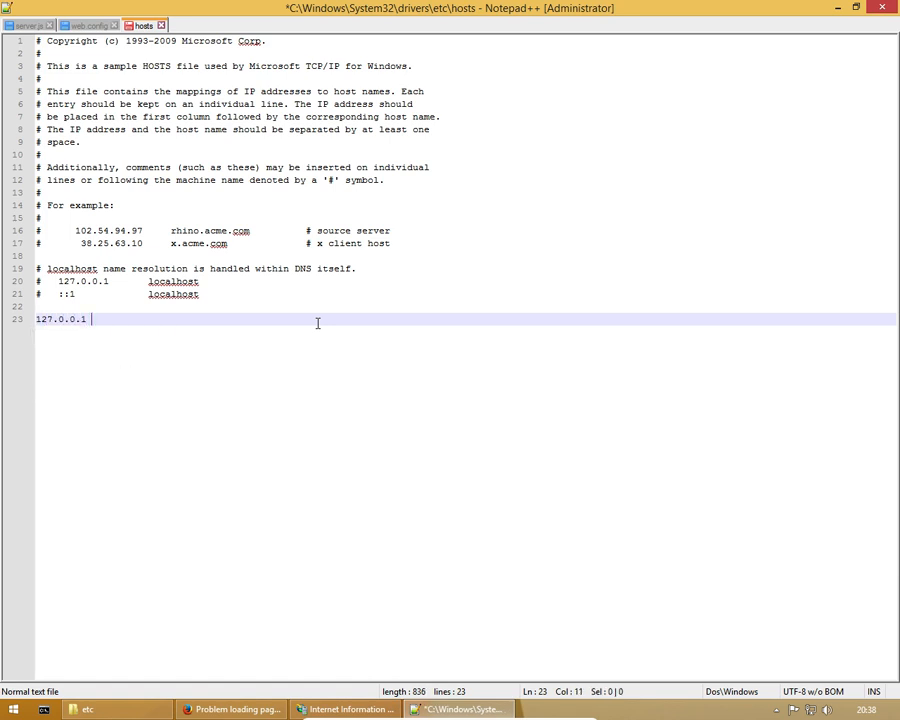
pyautogui.write('iisnode.')
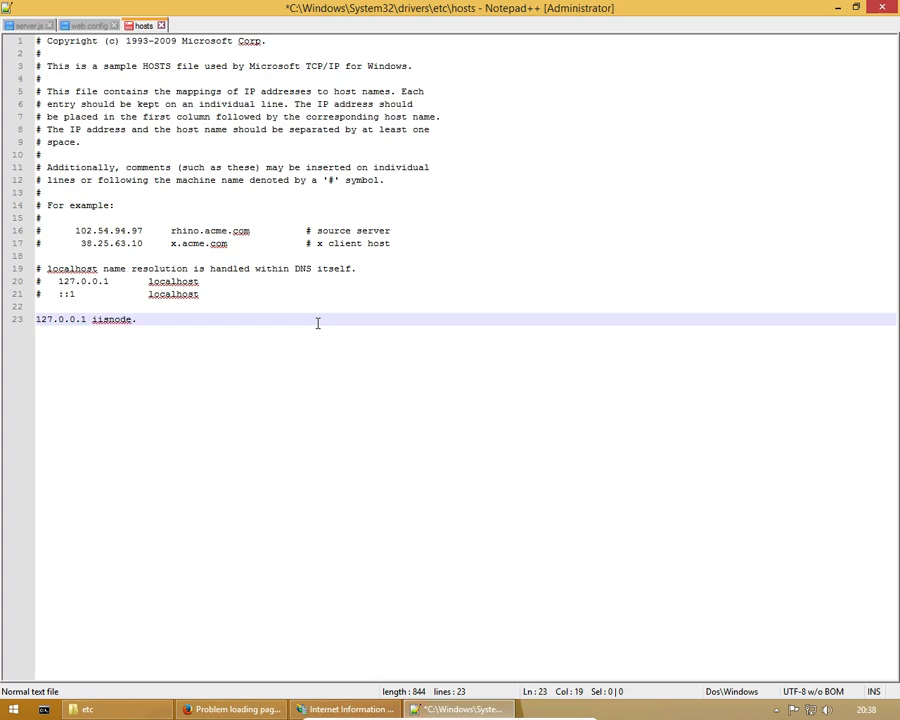
pyautogui.write('local')
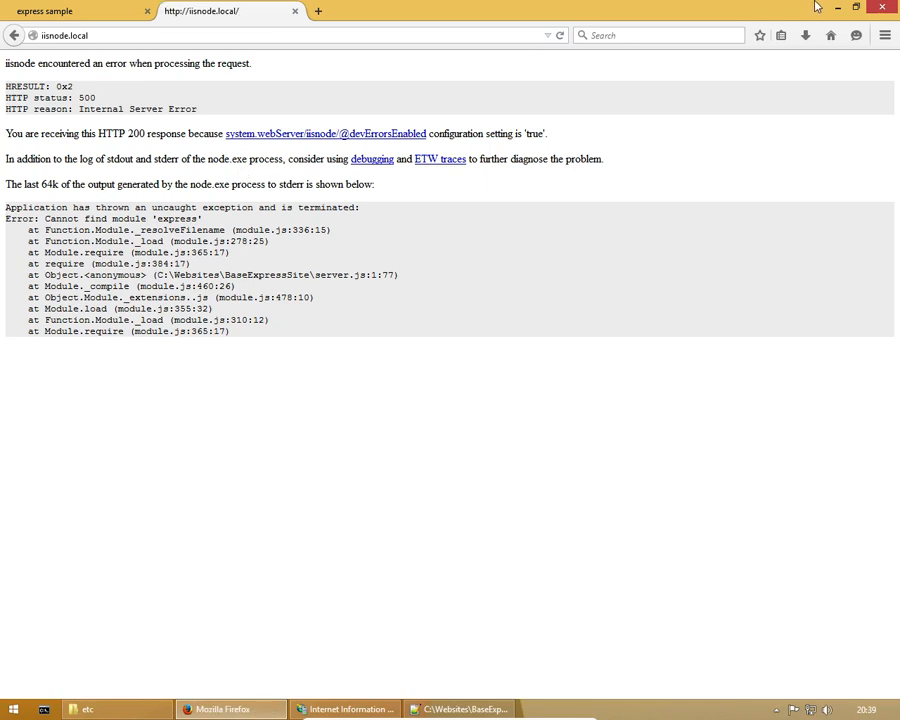
# Move away from Firefox's 'Cannot find module express' page toward Command Prompt's launch options
pyautogui.moveTo(180, 207); pyautogui.dragTo(200, 218)
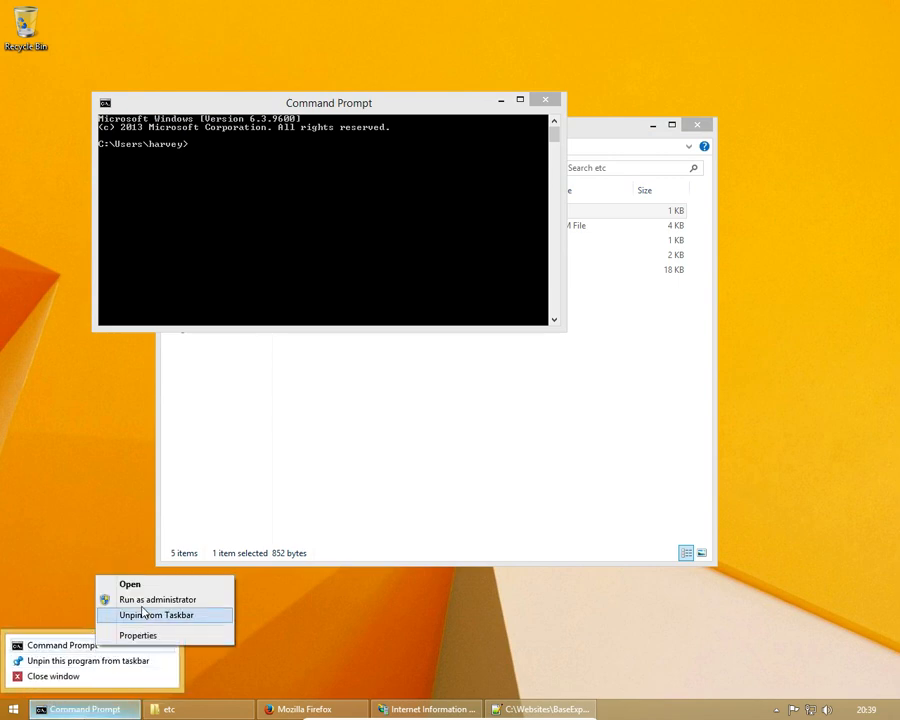
# In an administrator Command Prompt, cd to C:\Websites\BaseExpressSite and run 'npm install express'
pyautogui.click(166, 599)
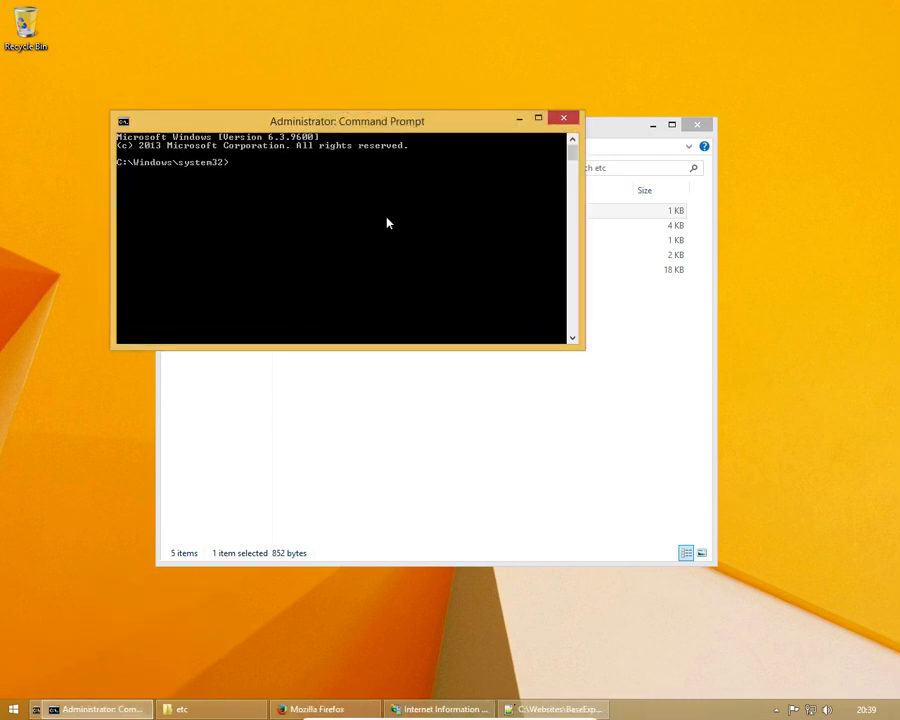
pyautogui.write('cd')
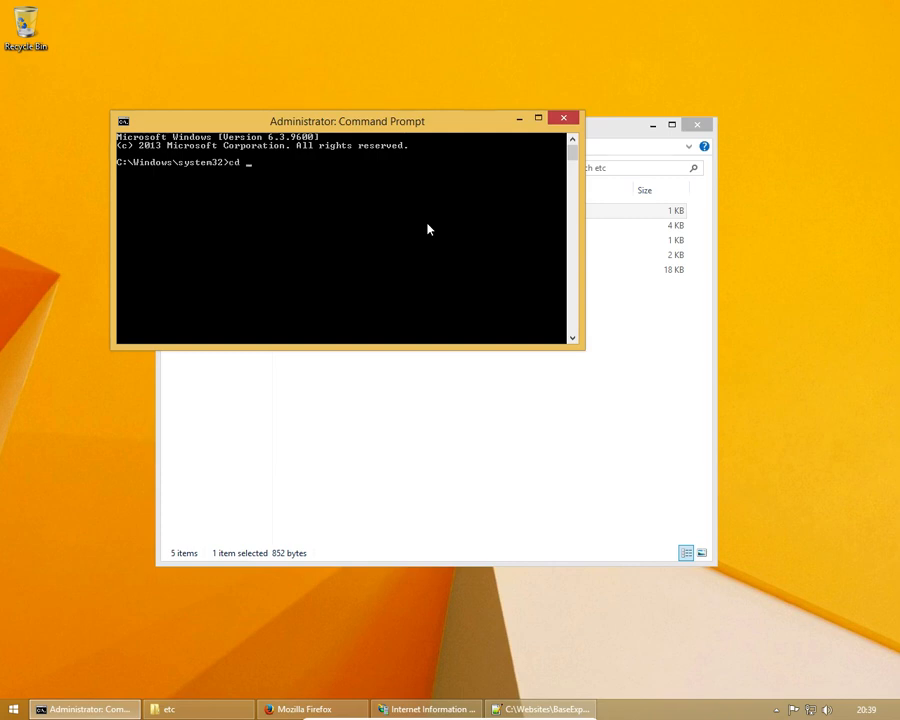
pyautogui.write('C:\\we')
pyautogui.write('npm -')
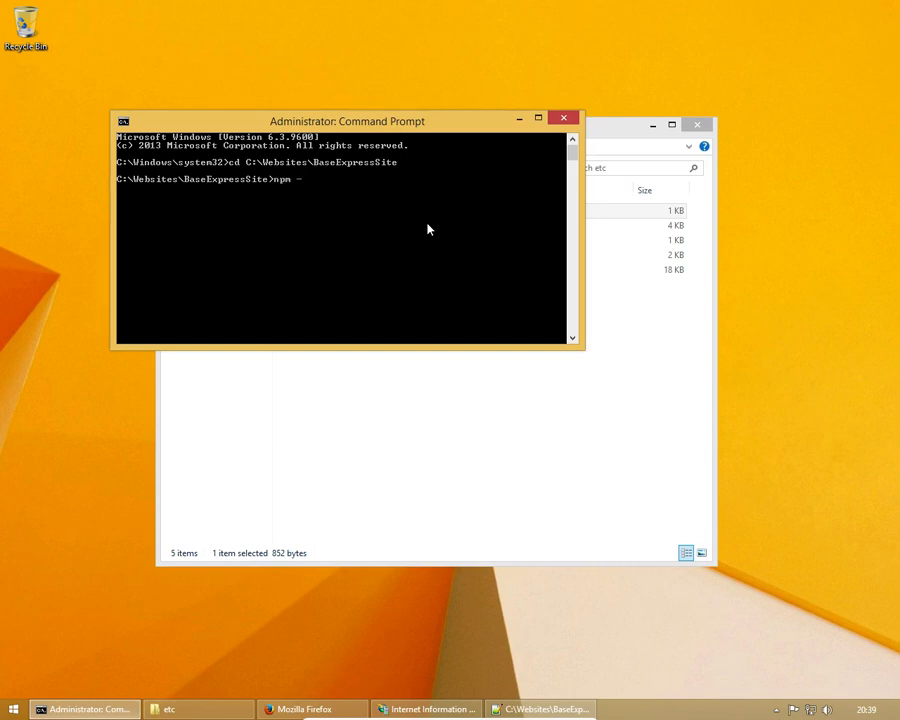
pyautogui.write('install')
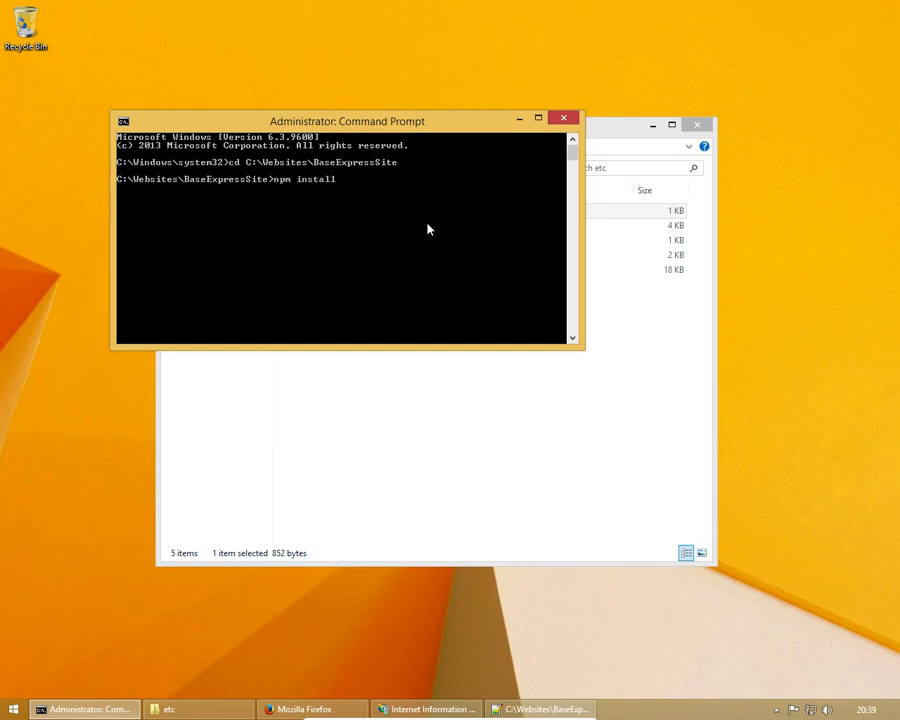
pyautogui.write('express')
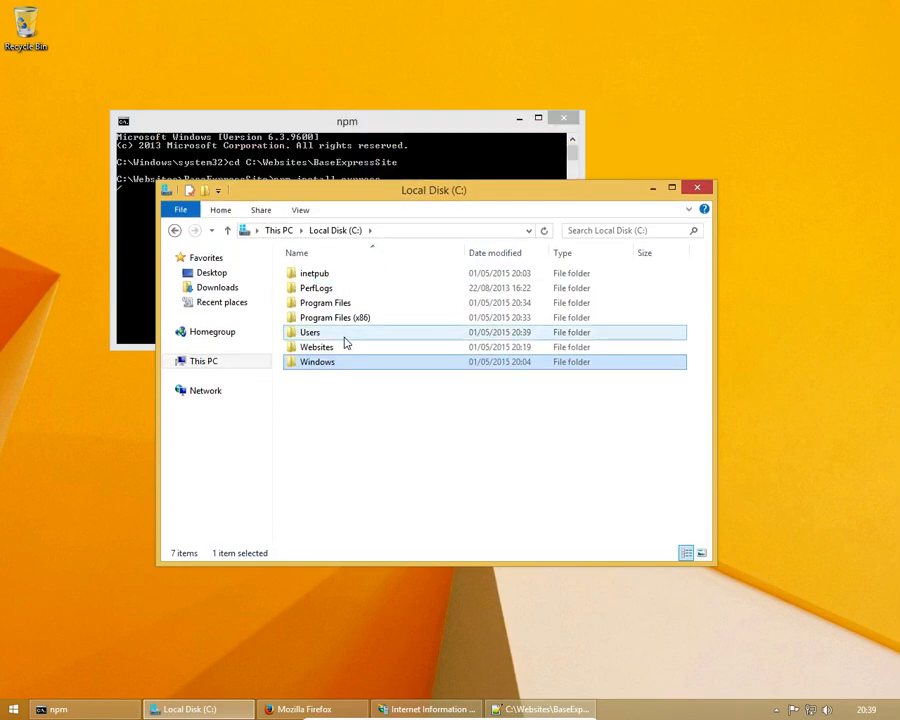
# Browse C:\Websites\BaseExpressSite and check its new node_modules and iisnode folders
pyautogui.click(317, 347)
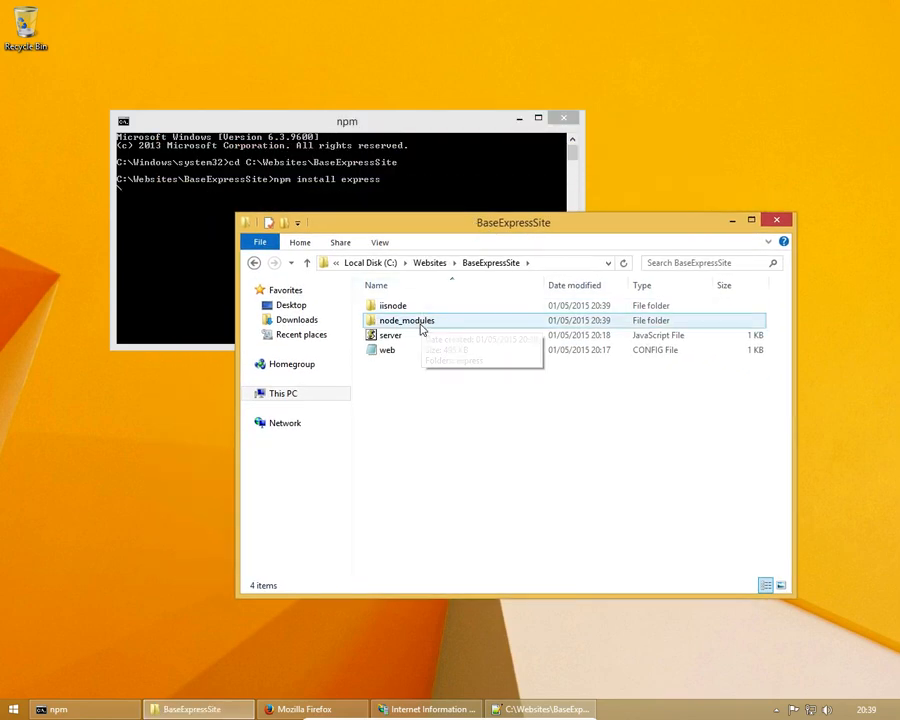
pyautogui.doubleClick(404, 320)
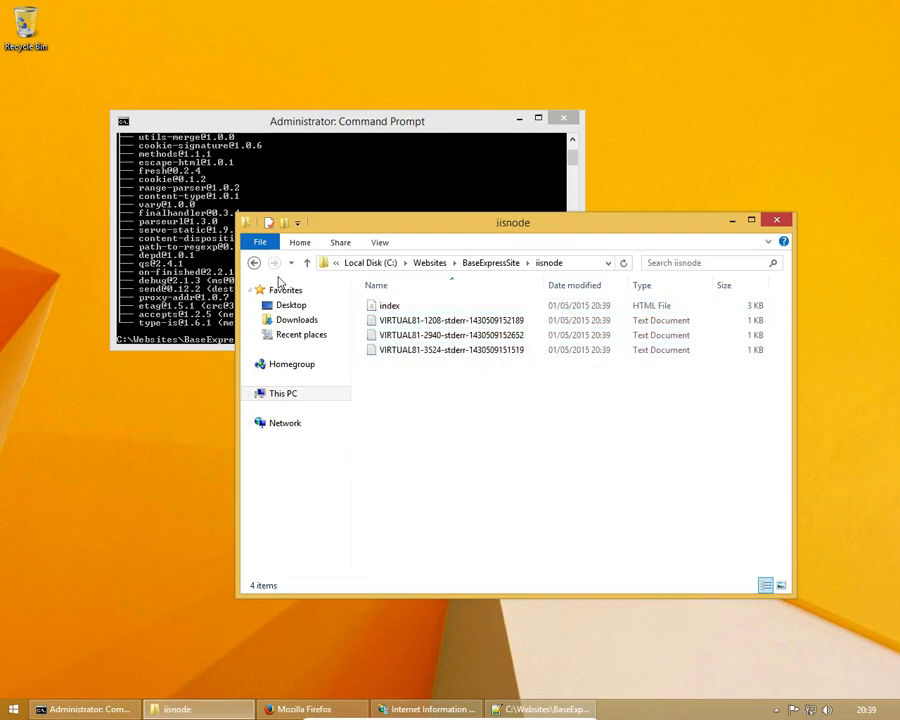
pyautogui.click(307, 262)
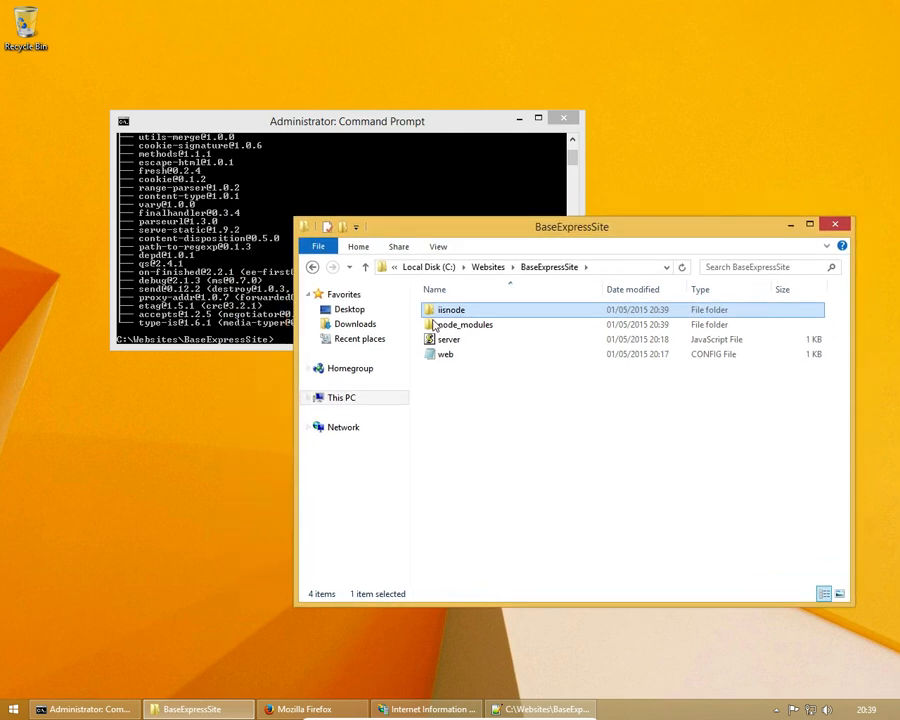
pyautogui.doubleClick(447, 309)
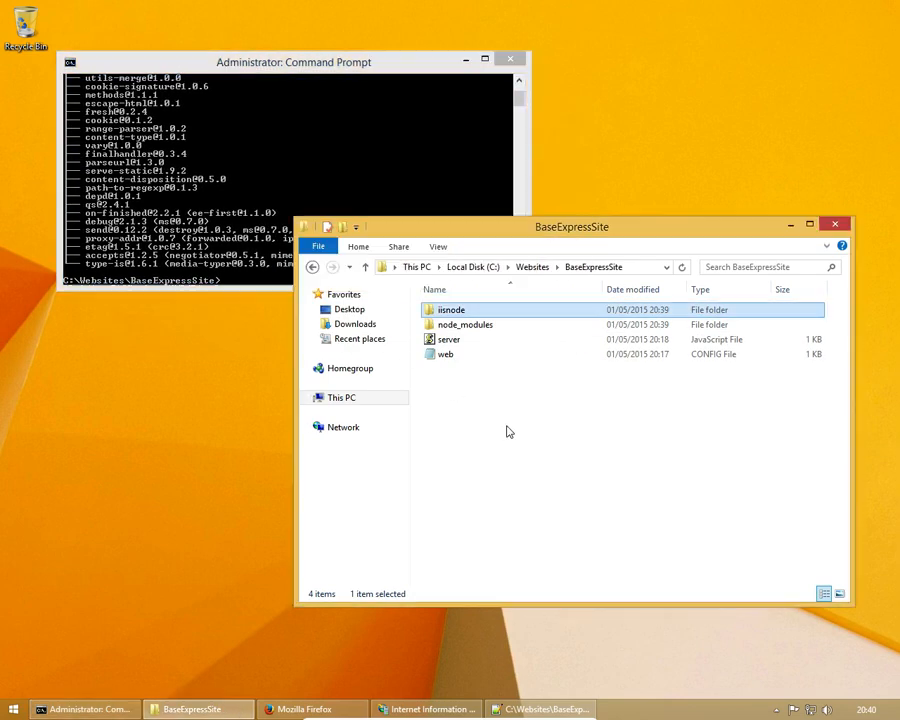
pyautogui.doubleClick(465, 324)
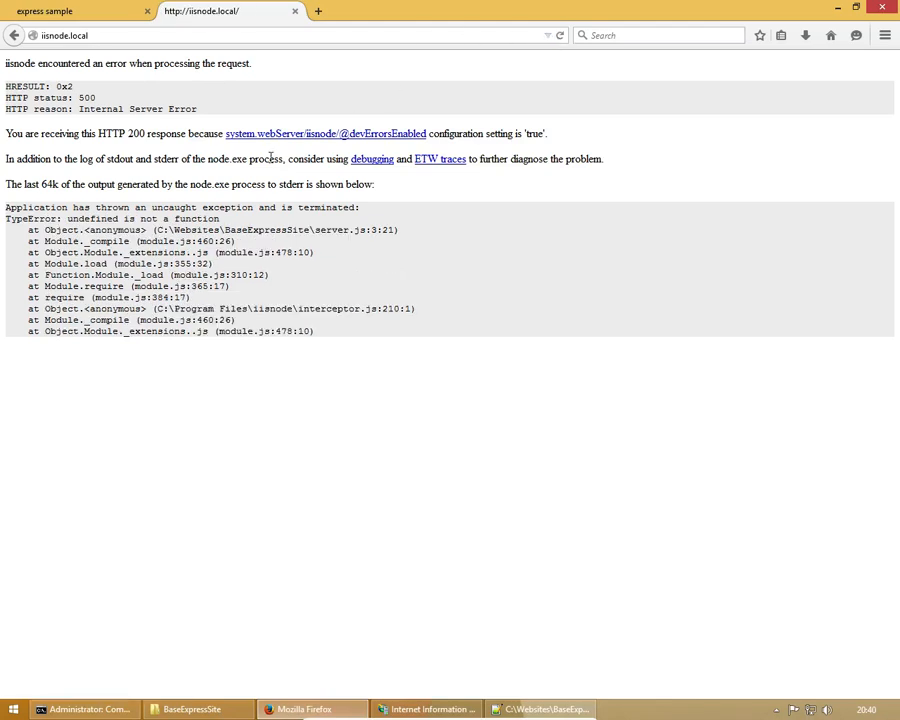
pyautogui.moveTo(170, 220)
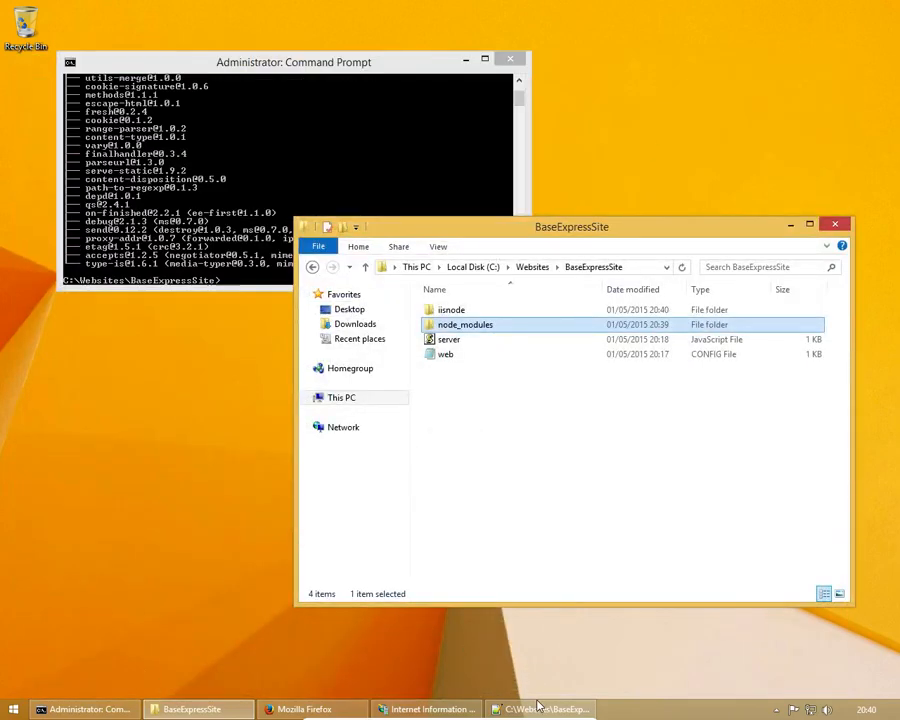
# Bring Notepad++ forward after seeing the TypeError from server.js line 3
pyautogui.click(540, 708)
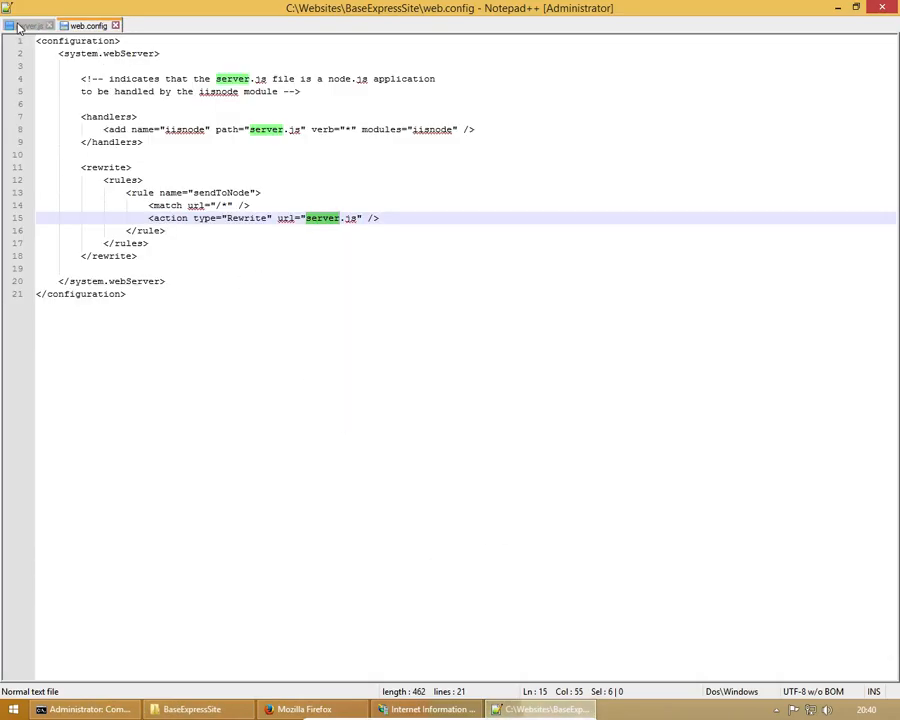
# Remove '.createServer' from line 3 of server.js
pyautogui.click(27, 25)
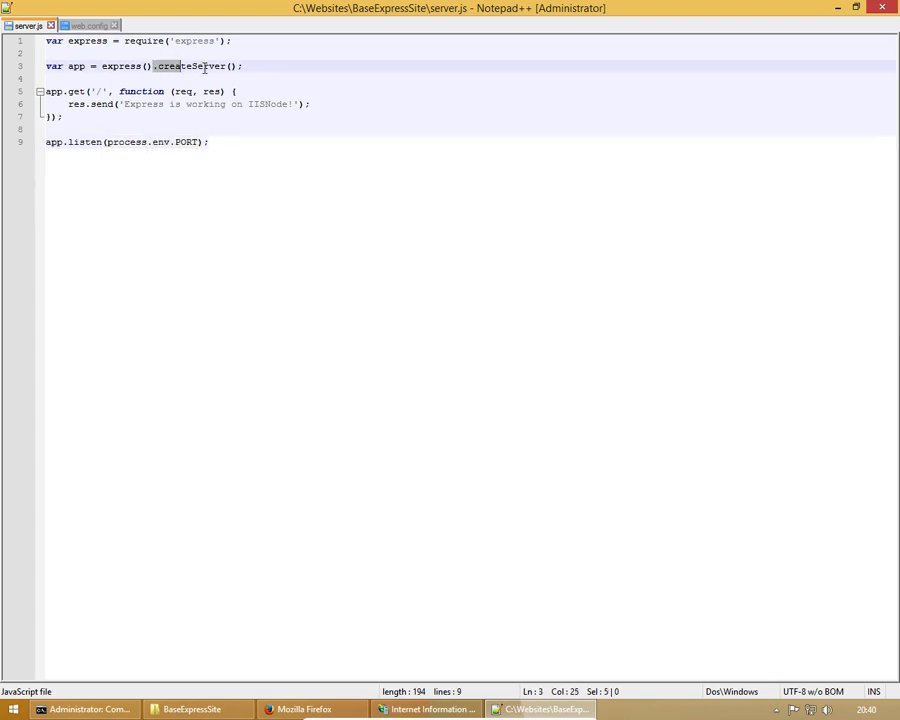
pyautogui.press('Delete')
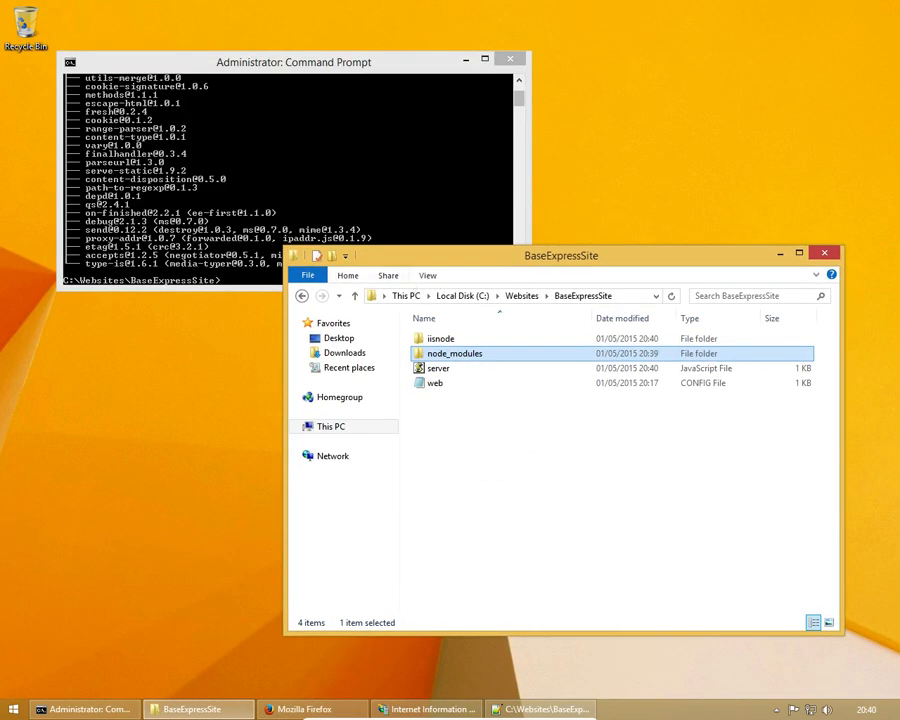
pyautogui.moveTo(293, 62); pyautogui.dragTo(263, 27)
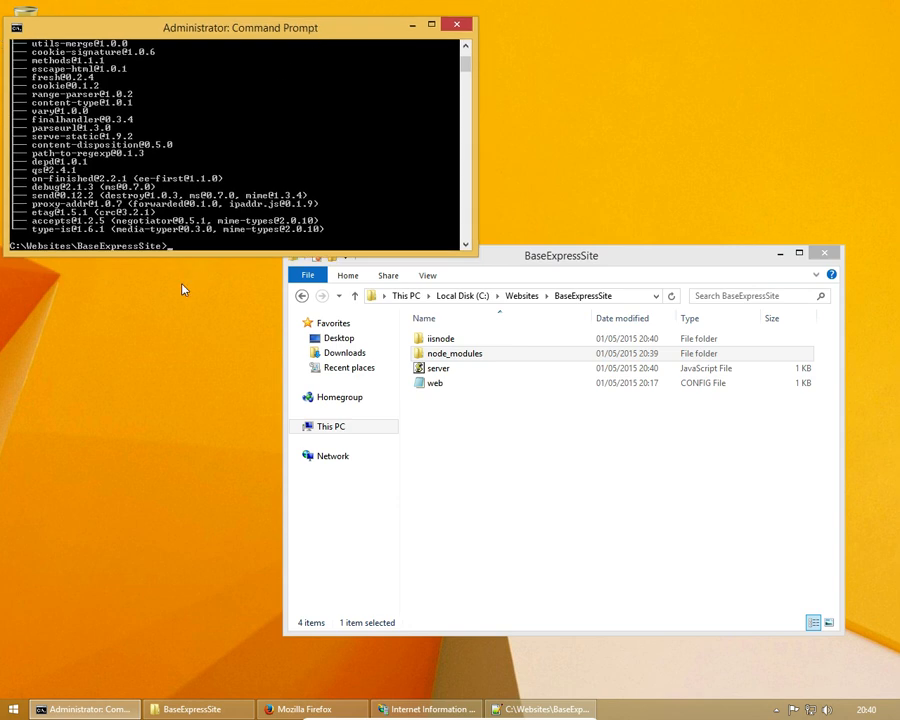
pyautogui.moveTo(561, 255); pyautogui.dragTo(587, 296)
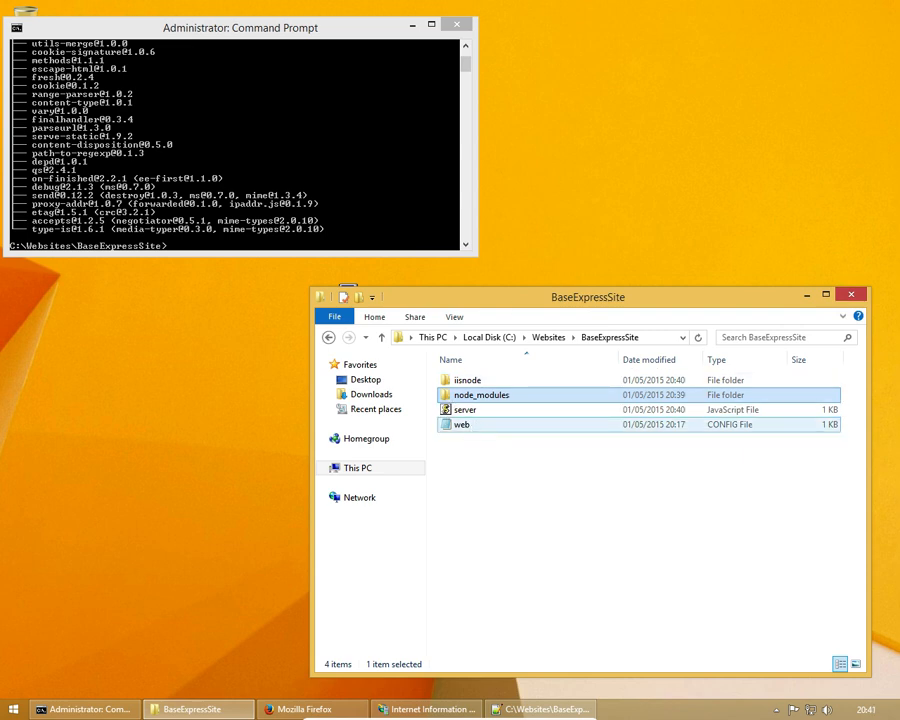
pyautogui.moveTo(588, 296); pyautogui.dragTo(600, 283)
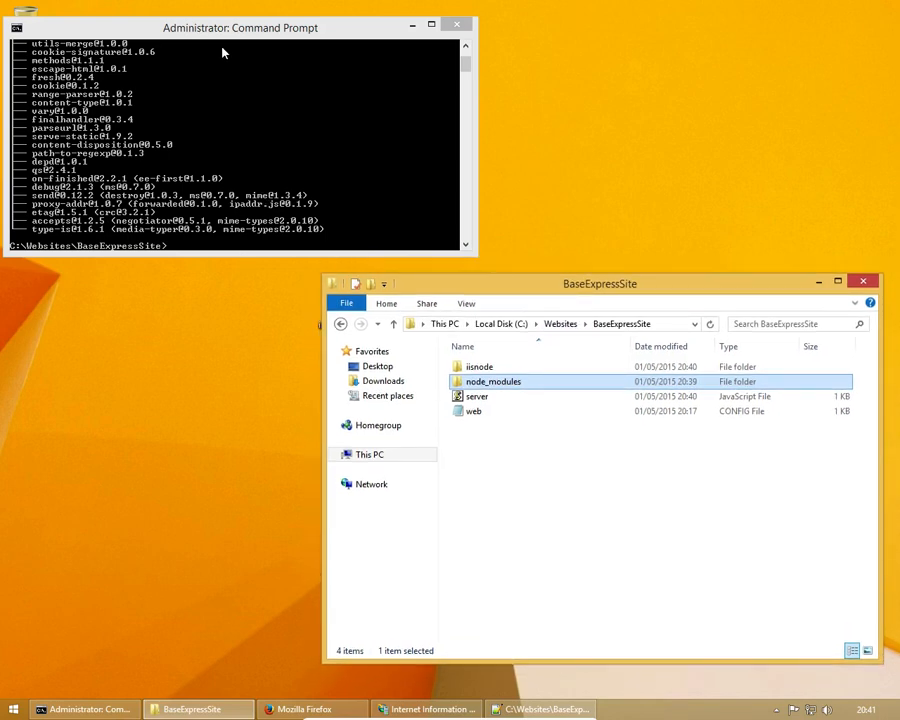
pyautogui.click(280, 27)
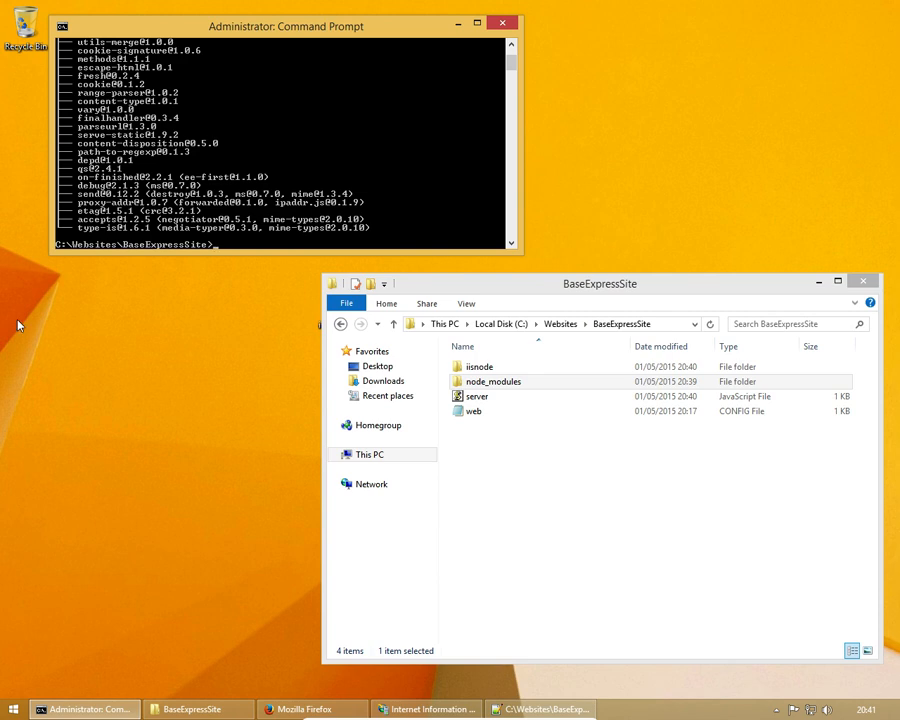